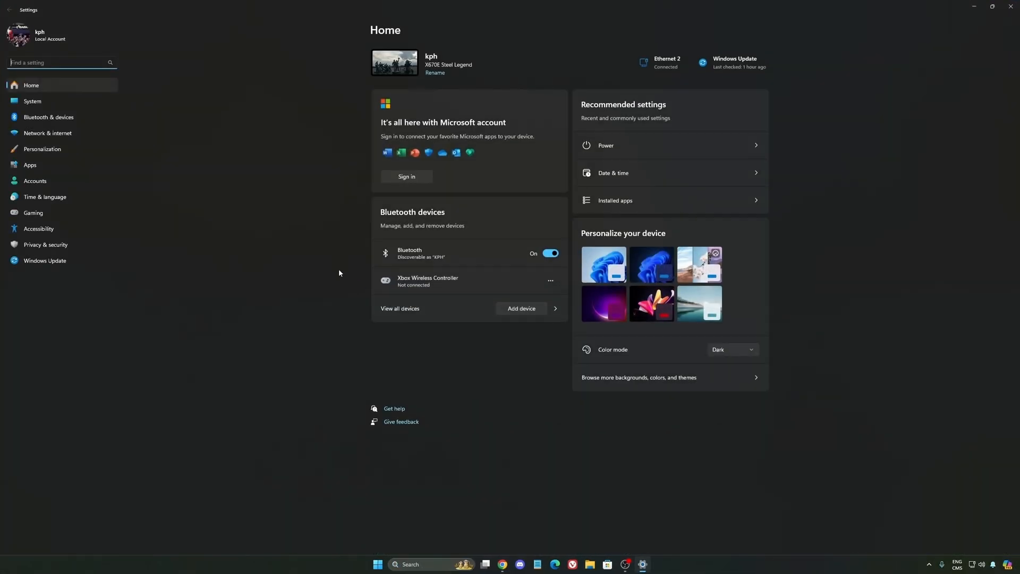
pyautogui.moveTo(44, 214)
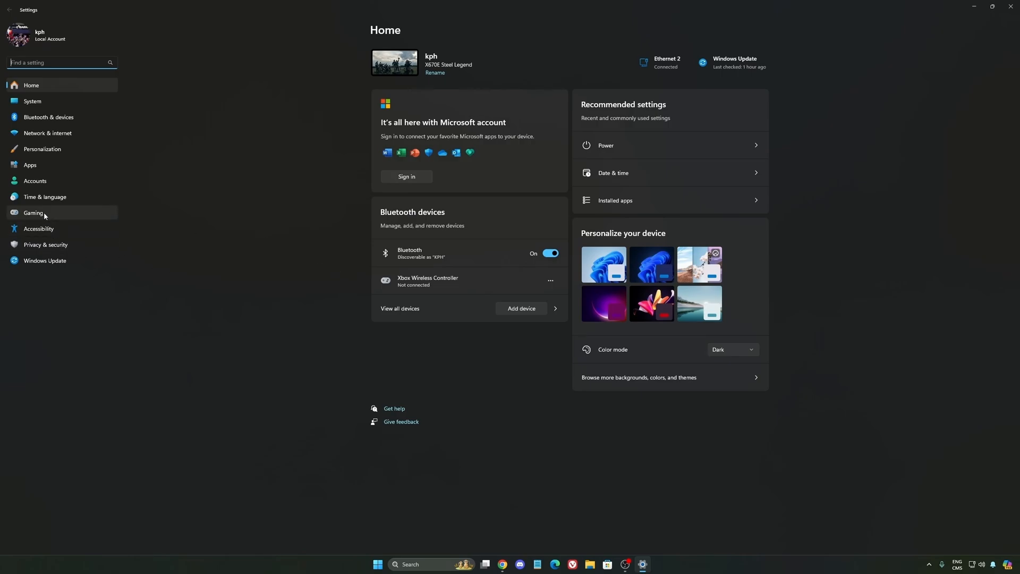
# Open Gaming > Game Bar, where controller opening of Game Bar is off
pyautogui.click(32, 212)
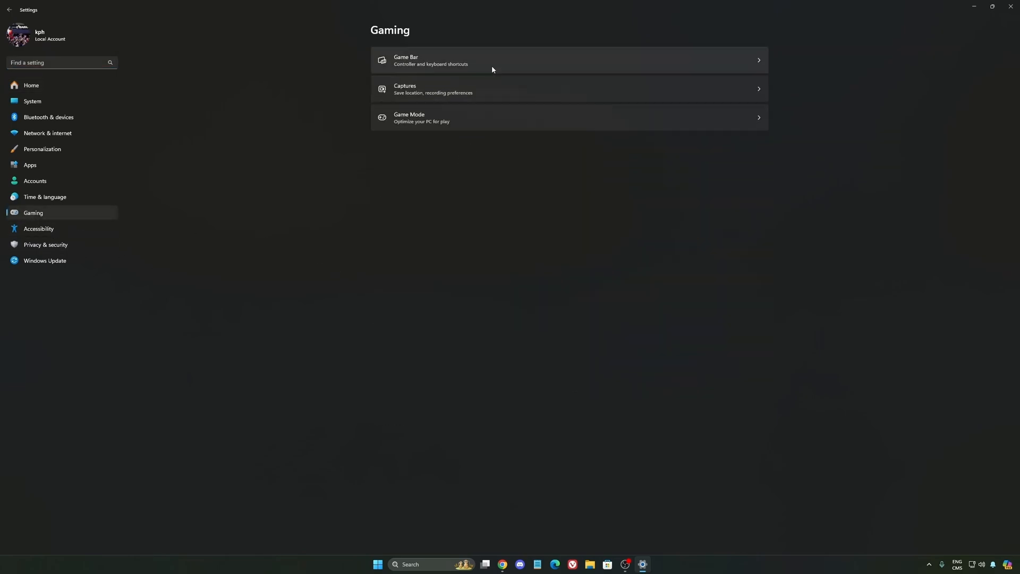
pyautogui.click(491, 60)
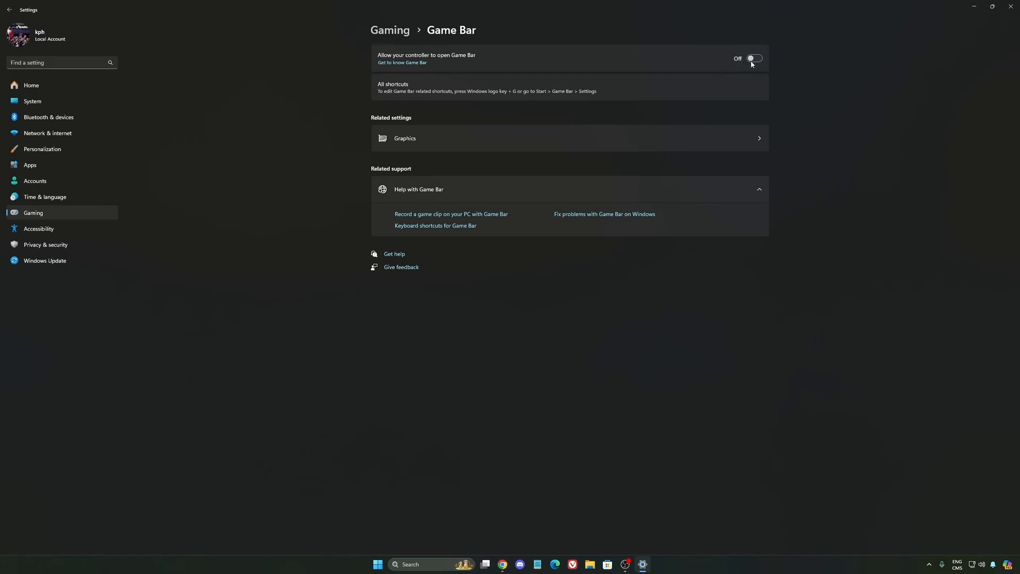
pyautogui.moveTo(467, 55)
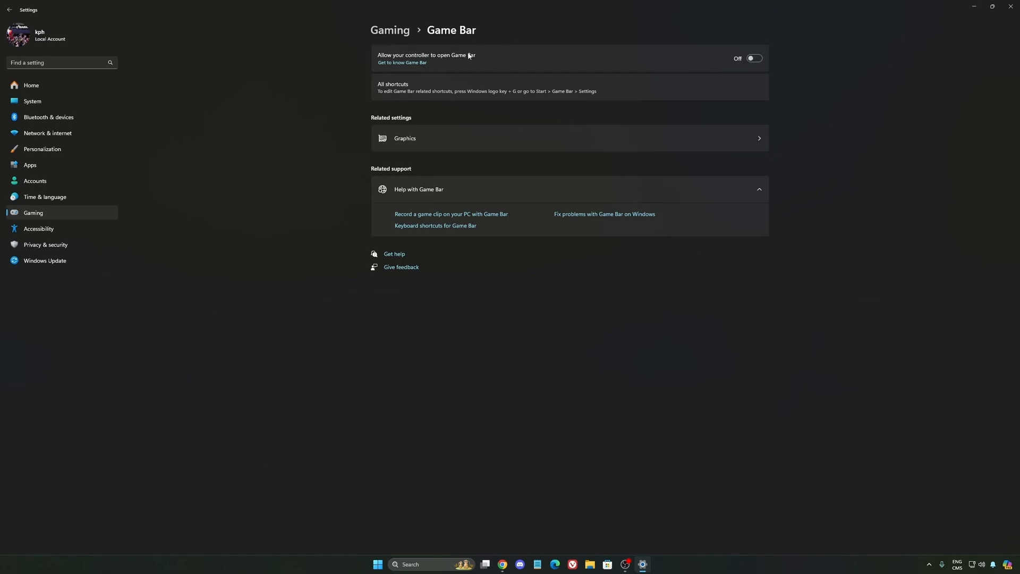
pyautogui.moveTo(495, 79)
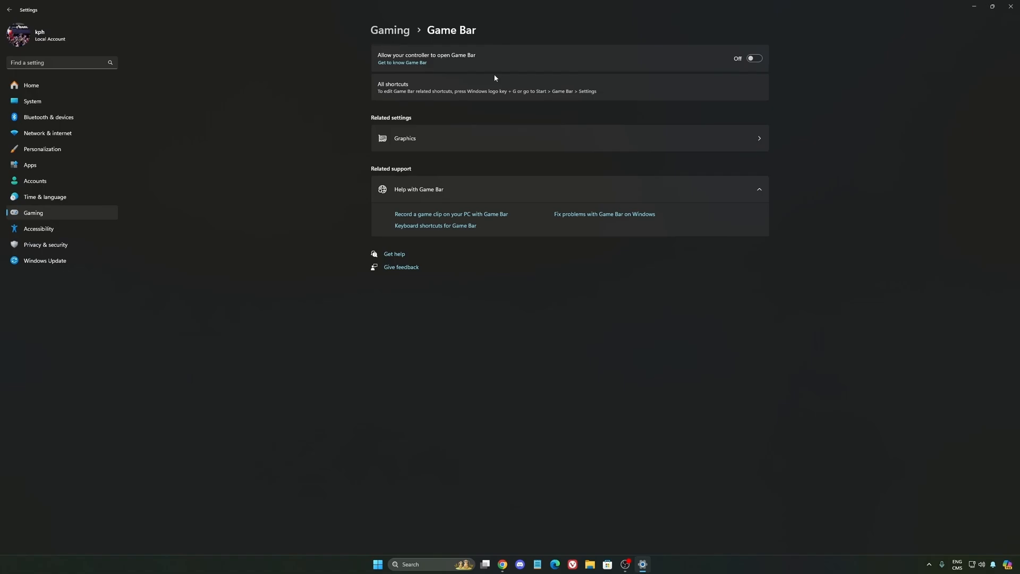
pyautogui.moveTo(713, 69)
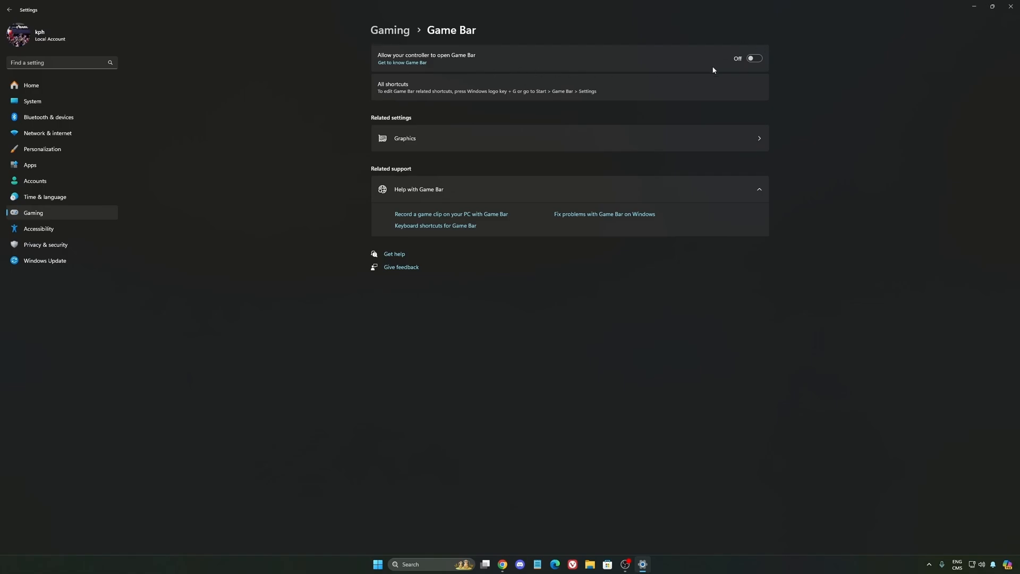
pyautogui.moveTo(595, 71)
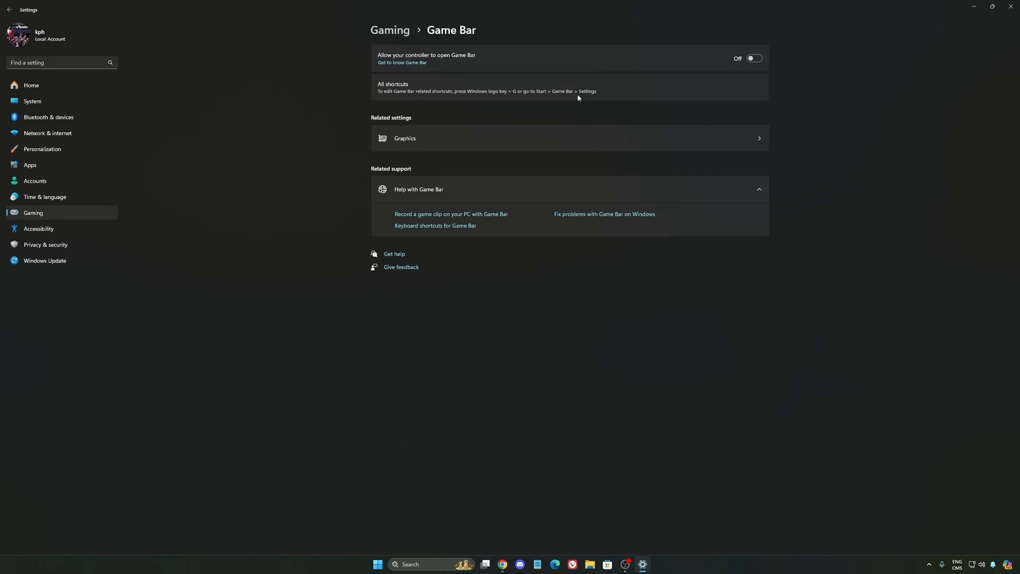
pyautogui.moveTo(749, 58)
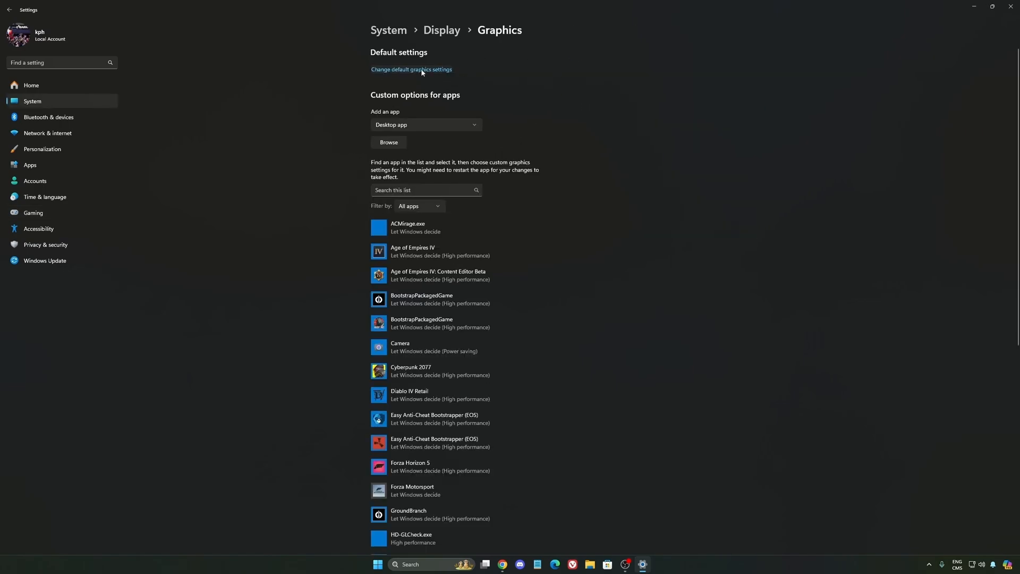
# View default graphics settings (GPU scheduling and Auto HDR on), then return to Gaming
pyautogui.click(411, 69)
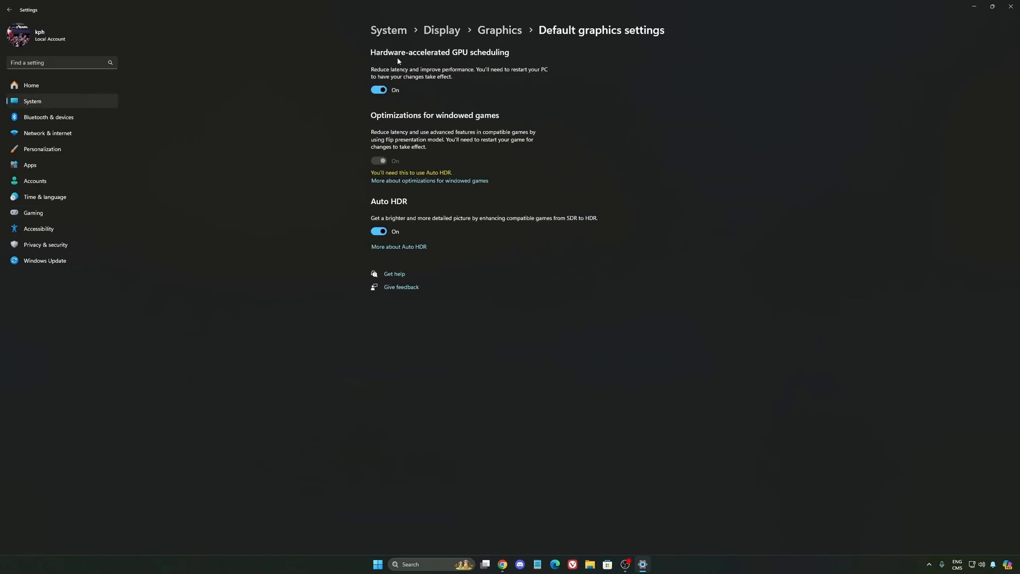
pyautogui.moveTo(502, 59)
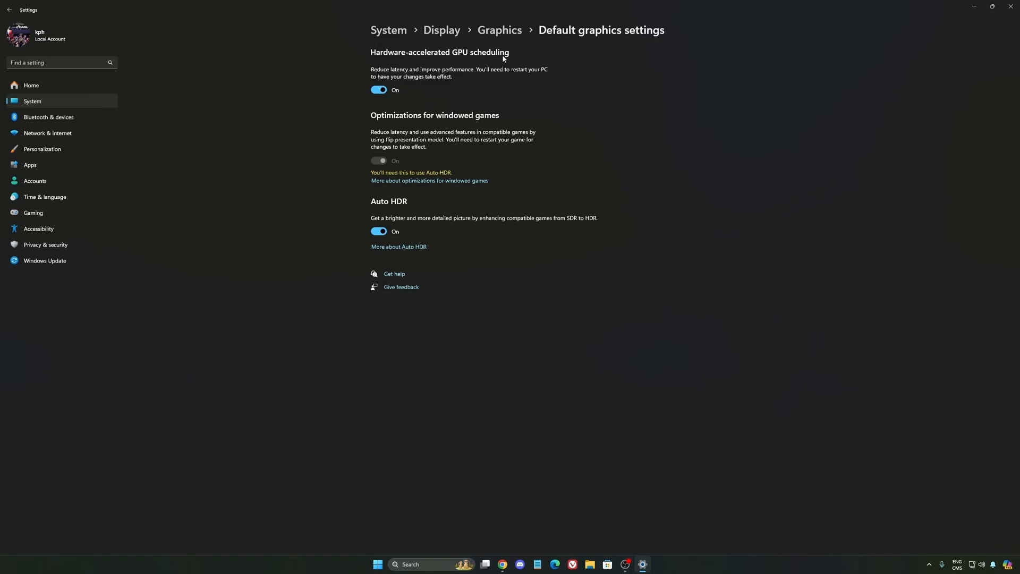
pyautogui.moveTo(450, 113)
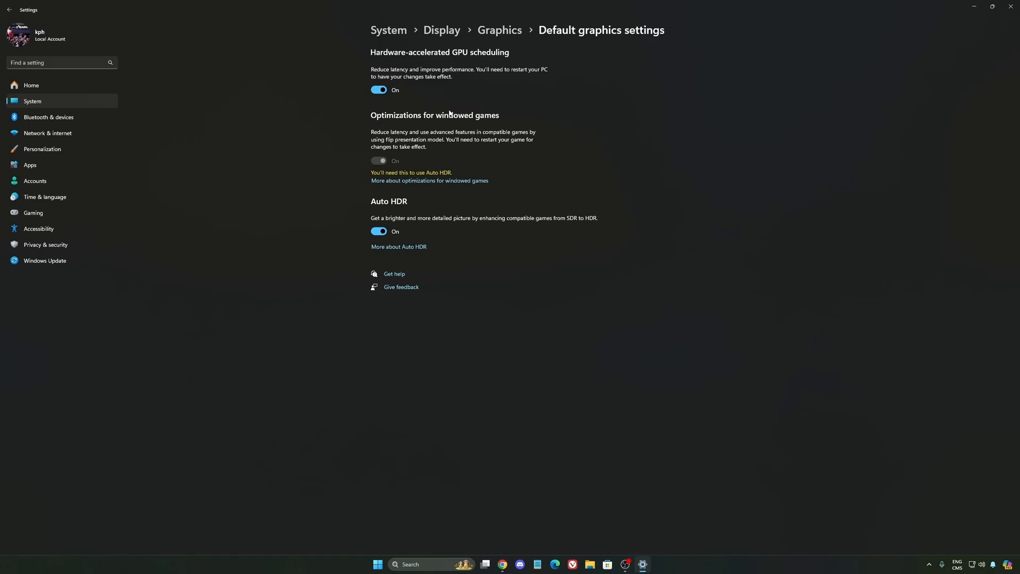
pyautogui.click(33, 213)
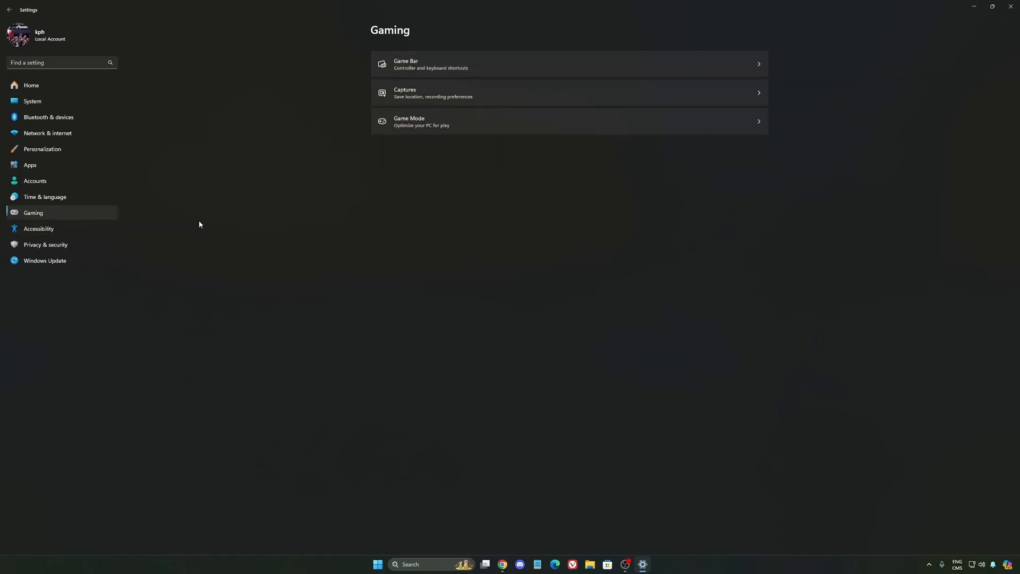
# Open Captures, where background recording, audio capture and cursor capture are off
pyautogui.click(568, 92)
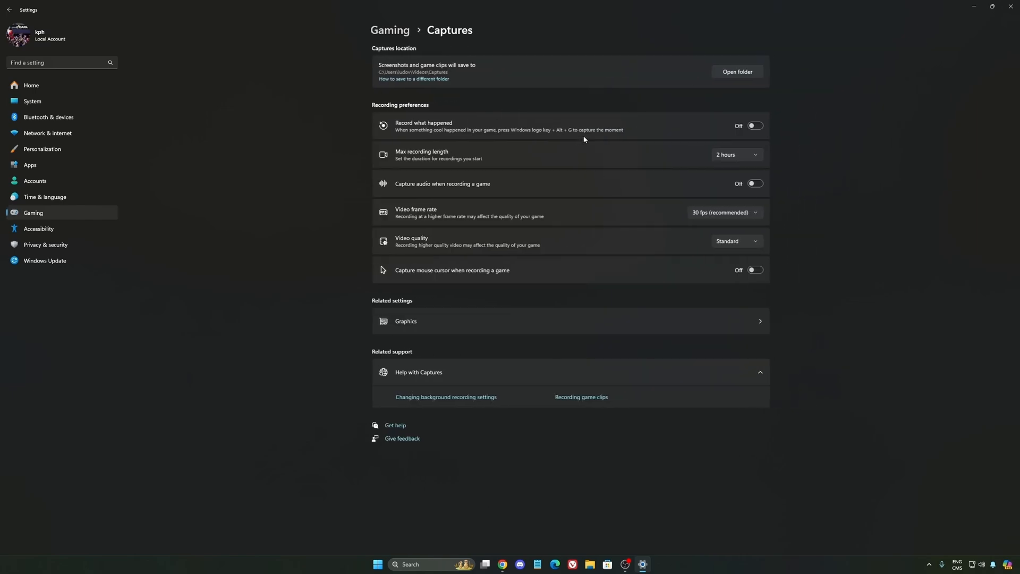
pyautogui.moveTo(747, 254)
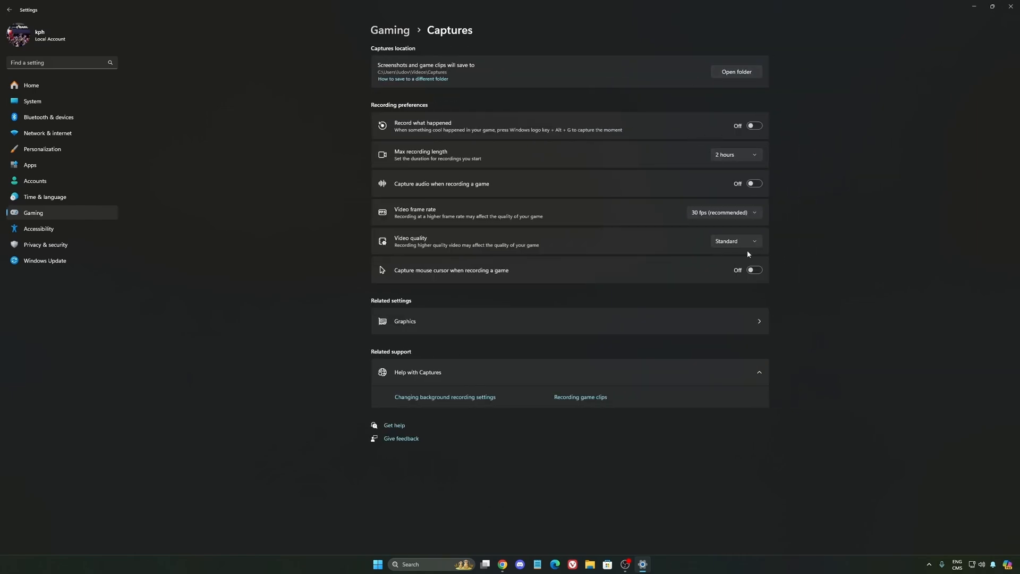
pyautogui.moveTo(425, 152)
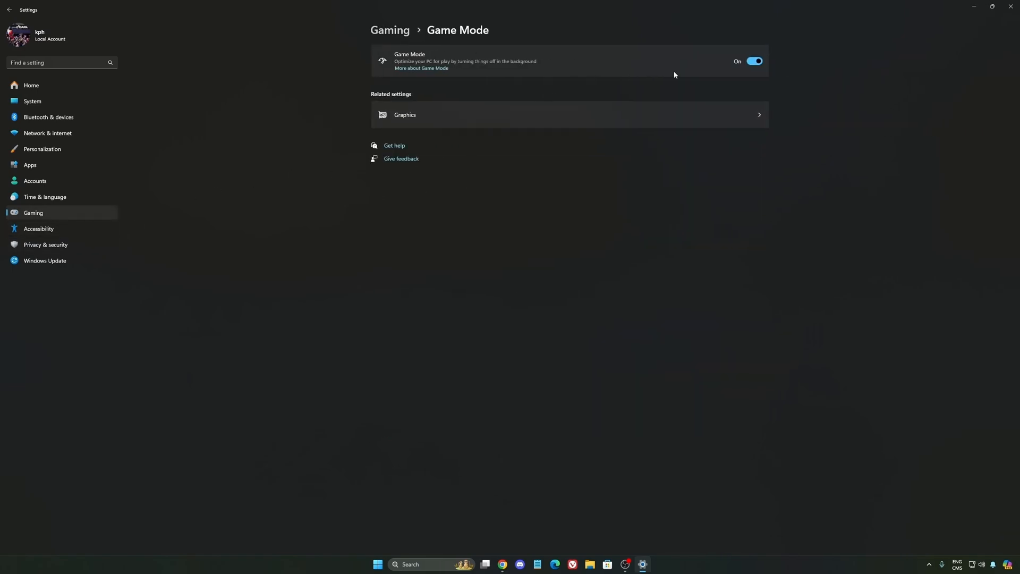
pyautogui.moveTo(398, 57)
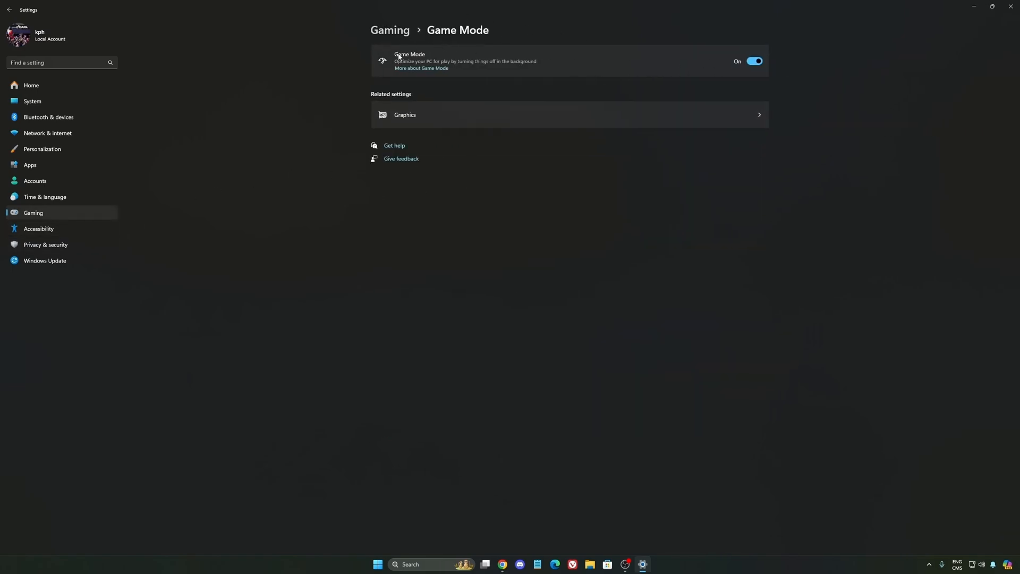
pyautogui.moveTo(609, 74)
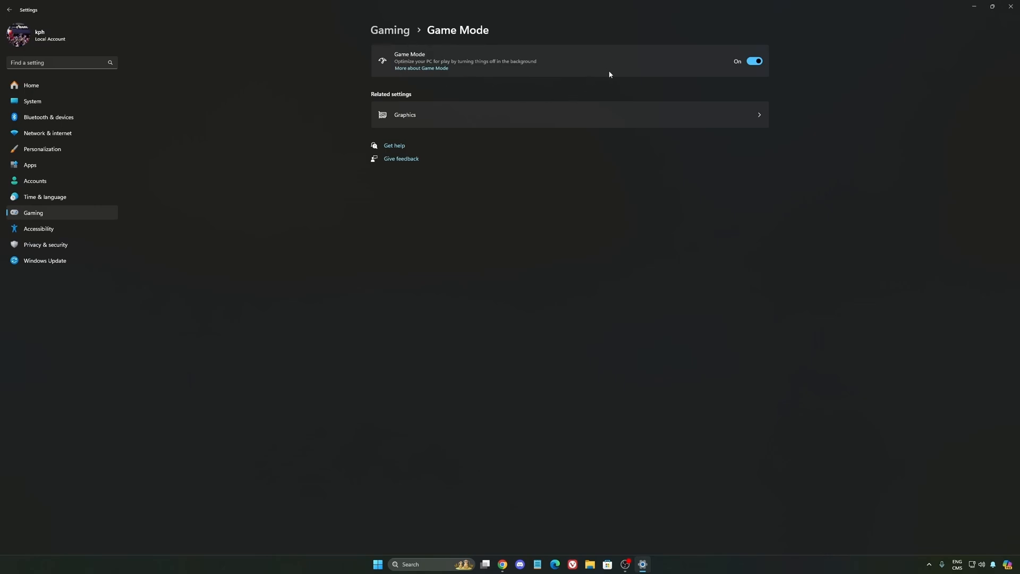
pyautogui.moveTo(420, 69)
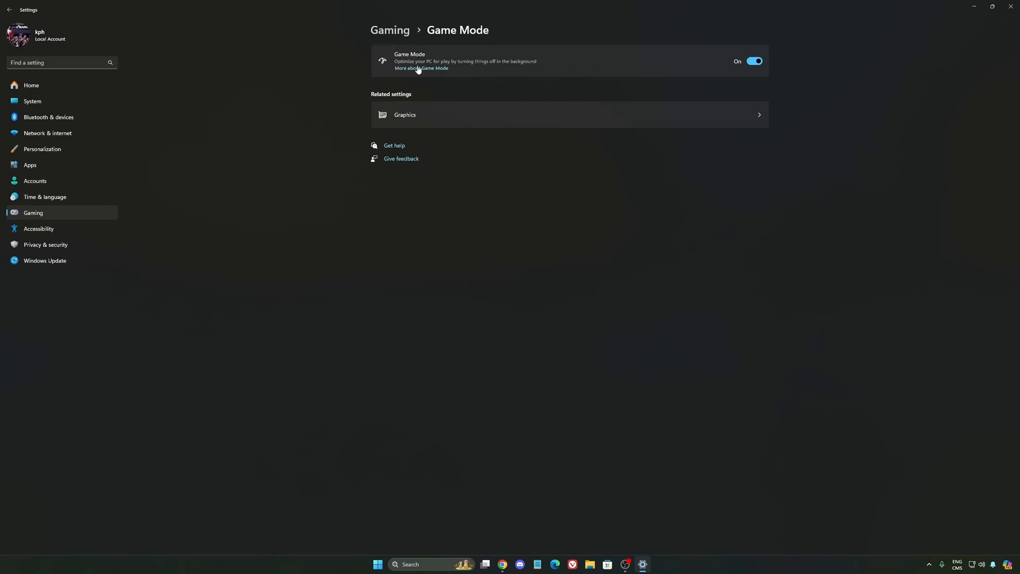
pyautogui.moveTo(513, 87)
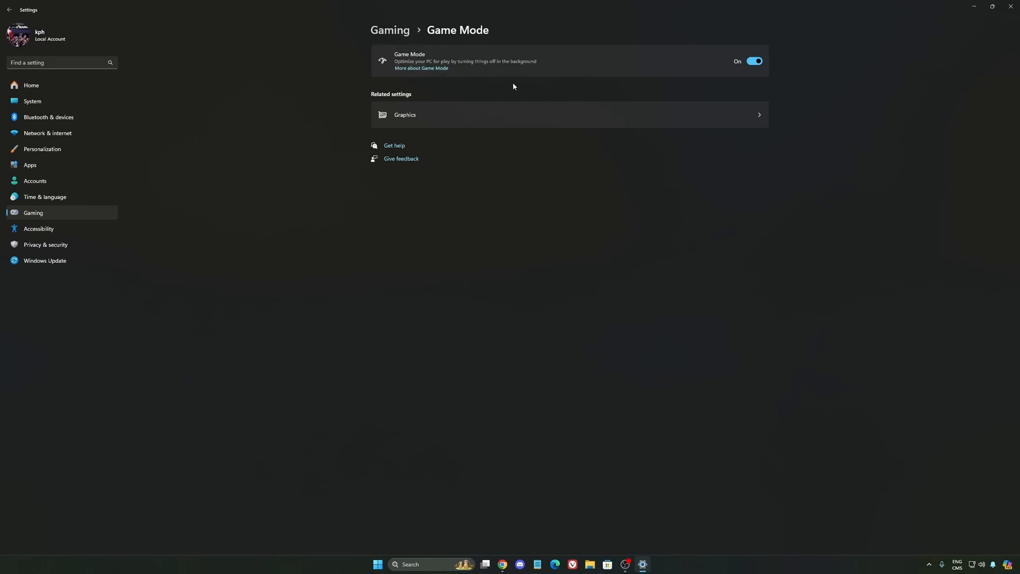
pyautogui.moveTo(551, 96)
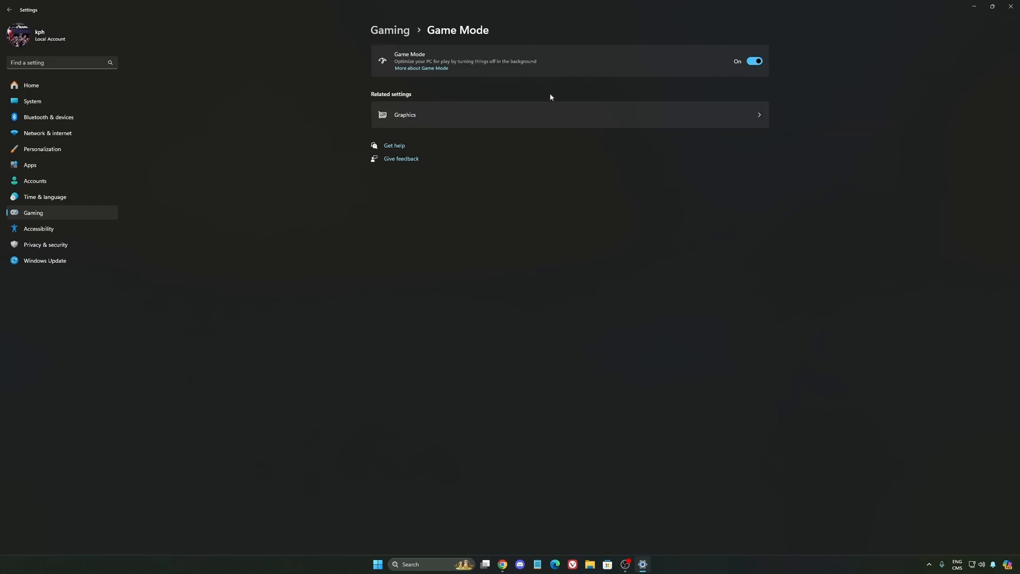
pyautogui.moveTo(517, 93)
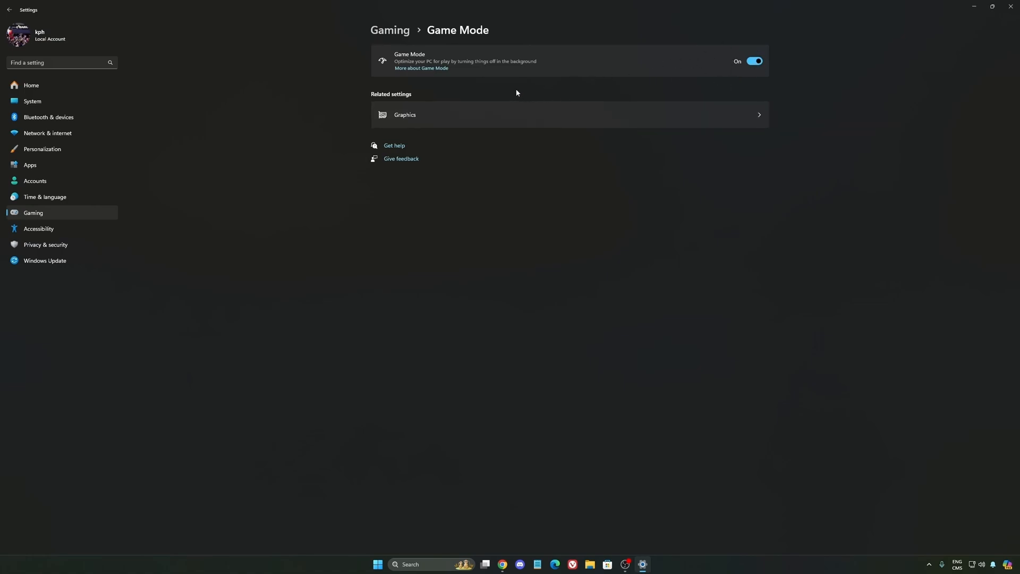
pyautogui.moveTo(113, 148)
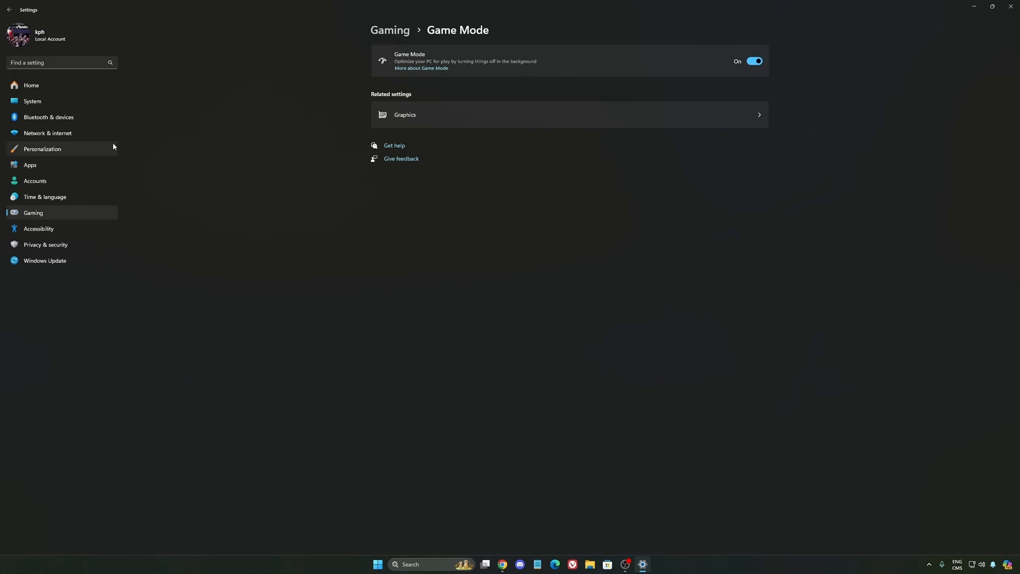
# Open System > Power and keep the power mode at Balanced
pyautogui.click(32, 101)
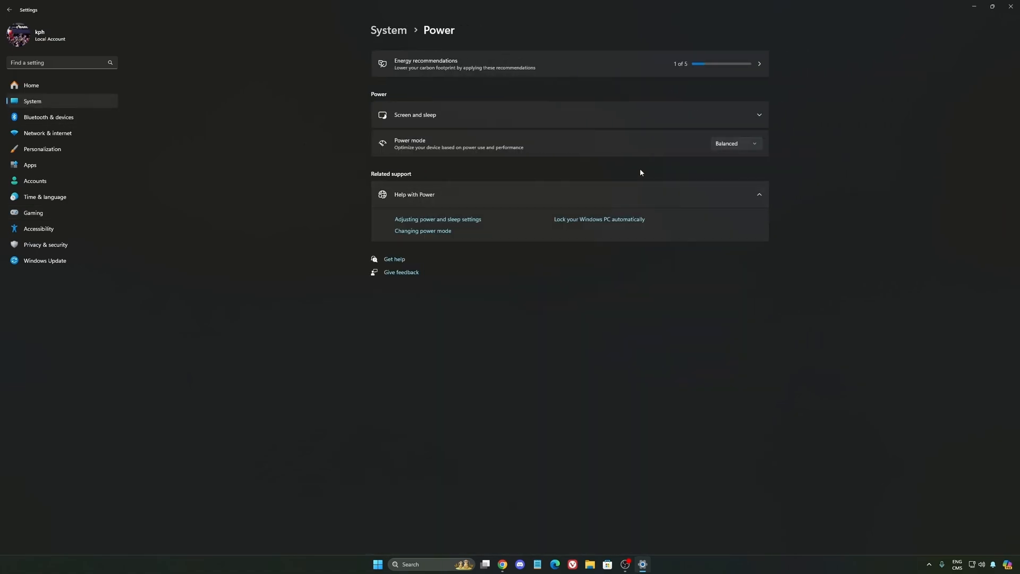
pyautogui.click(735, 143)
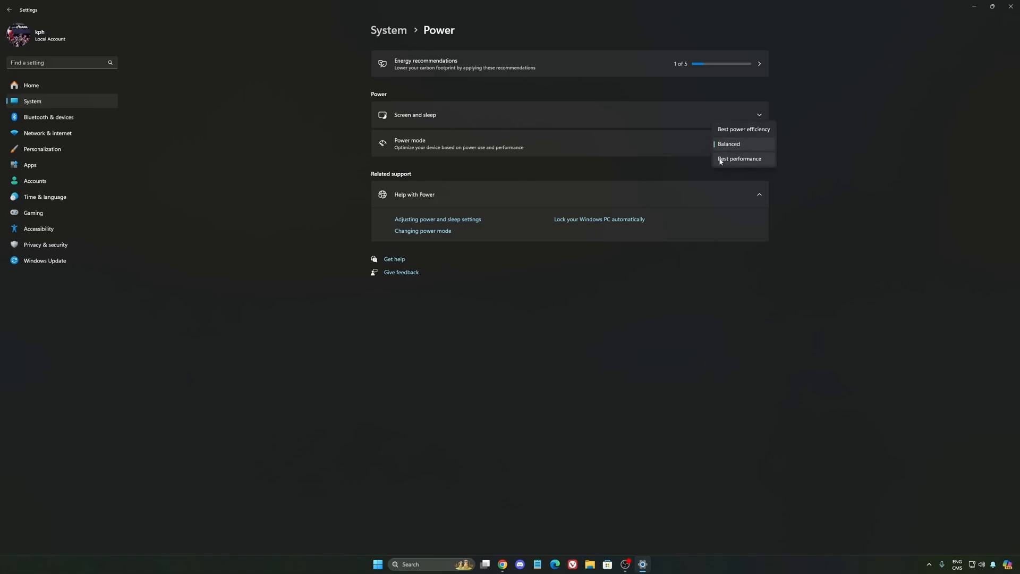
pyautogui.moveTo(745, 145)
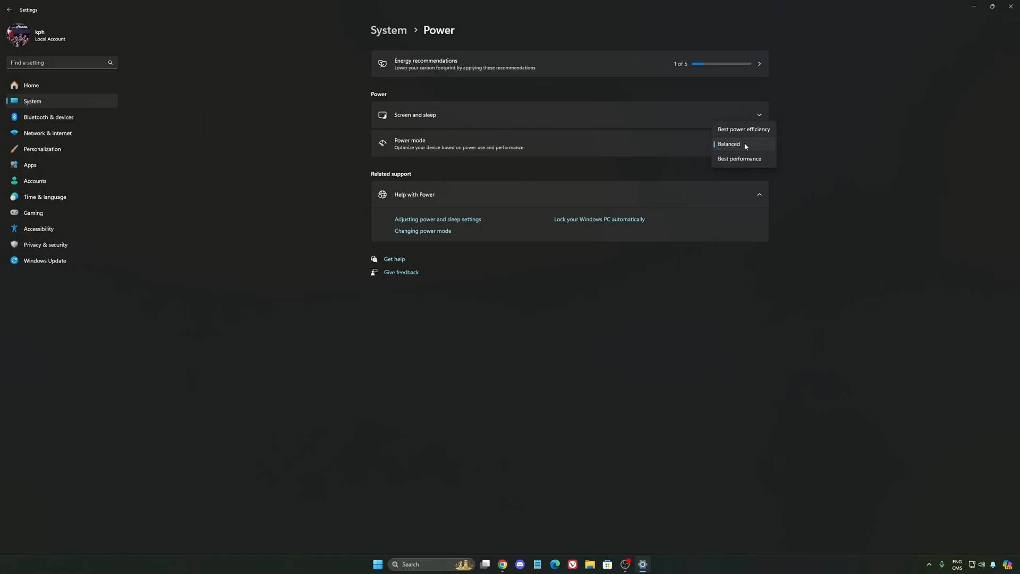
pyautogui.click(728, 144)
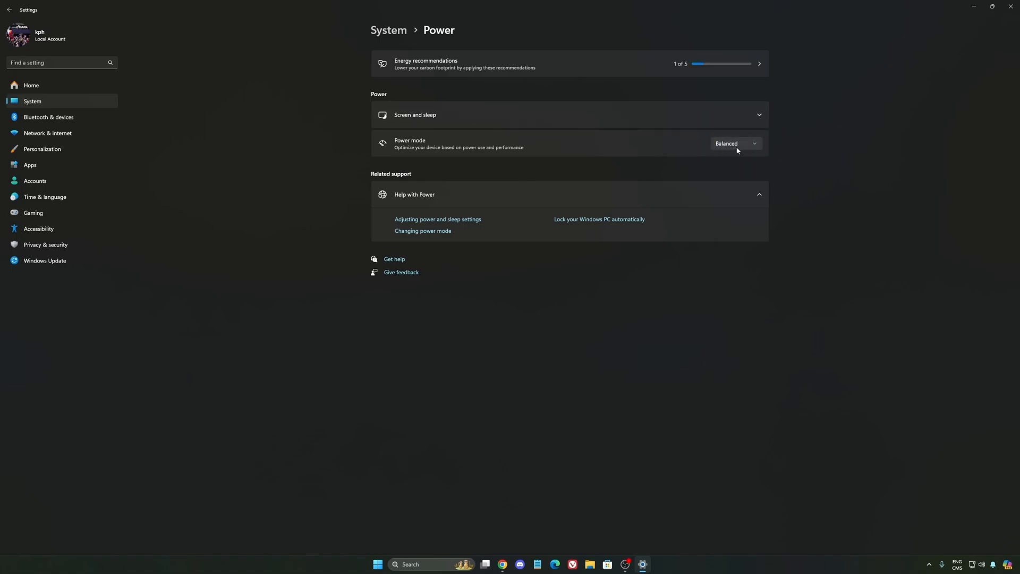
pyautogui.moveTo(725, 147)
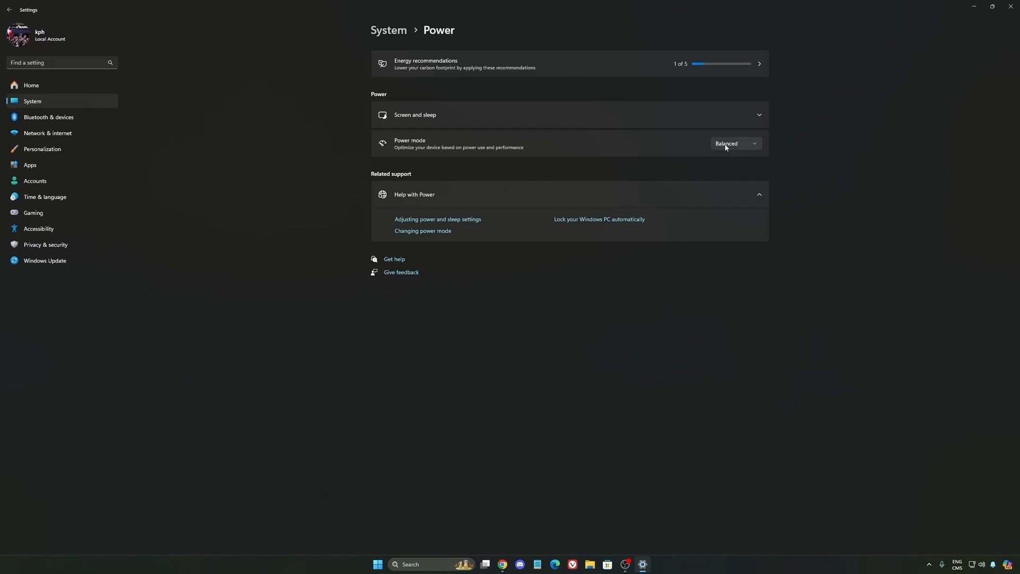
pyautogui.moveTo(547, 156)
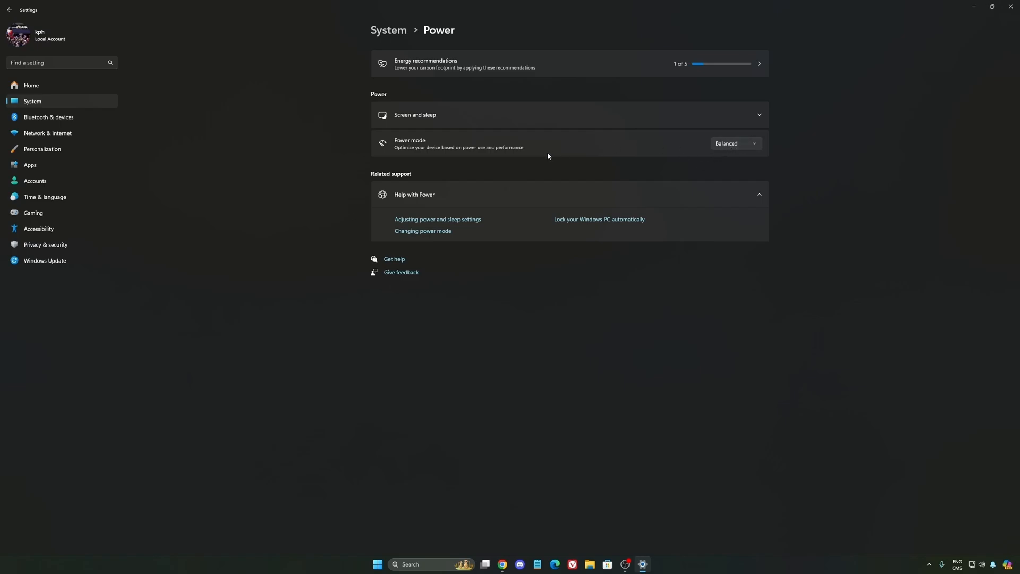
pyautogui.click(734, 143)
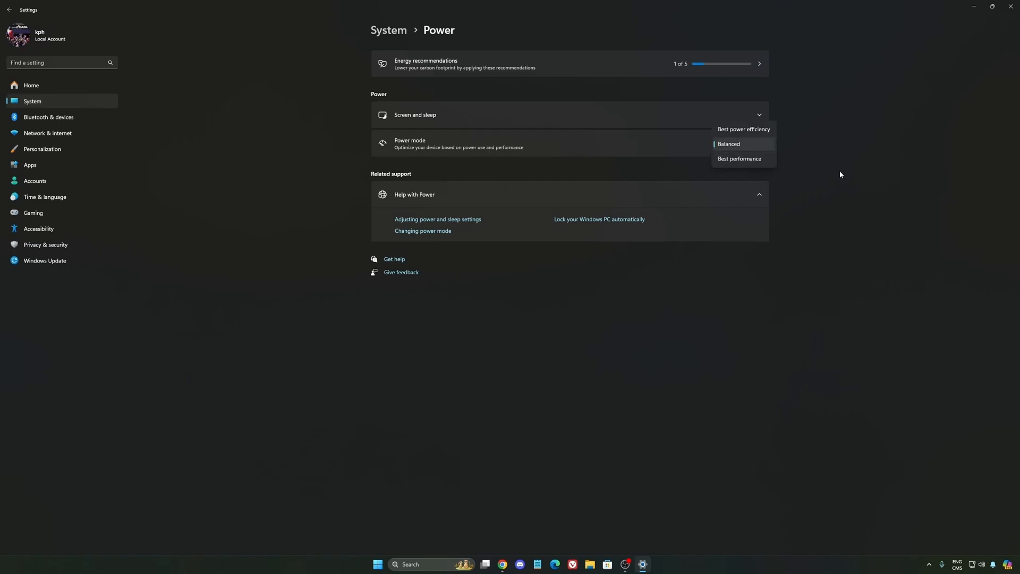
pyautogui.click(728, 144)
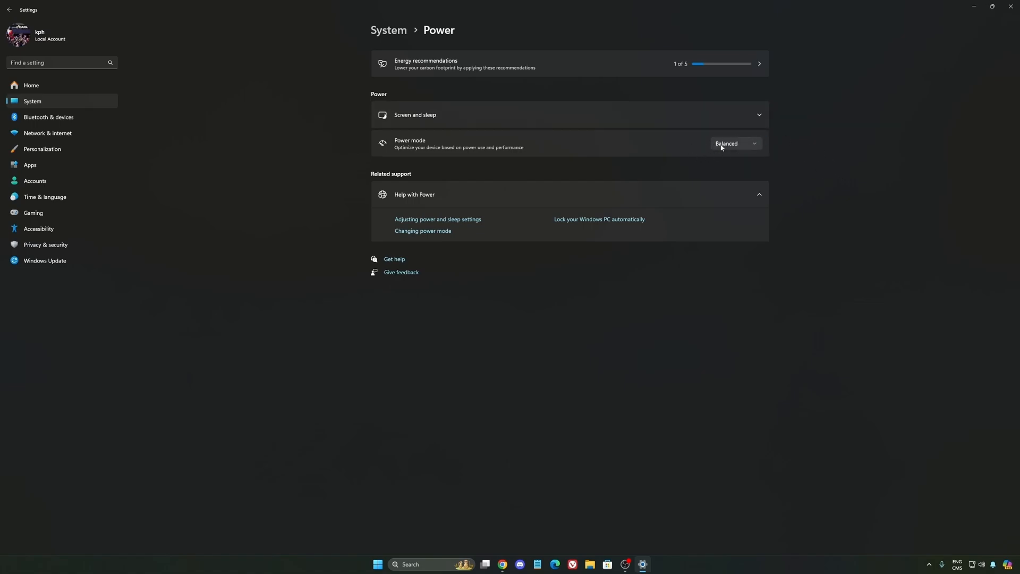
pyautogui.moveTo(830, 185)
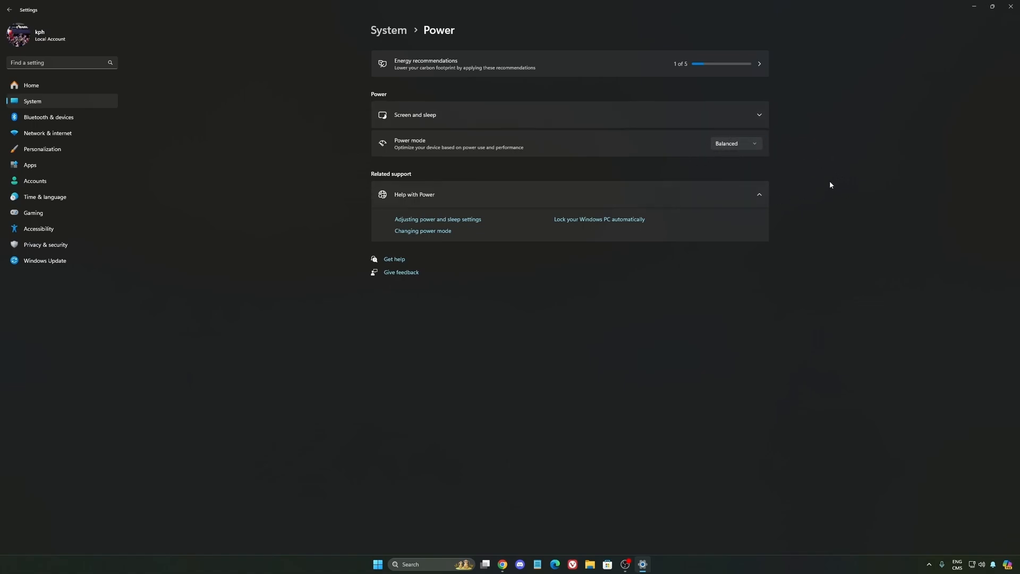
pyautogui.moveTo(56, 85)
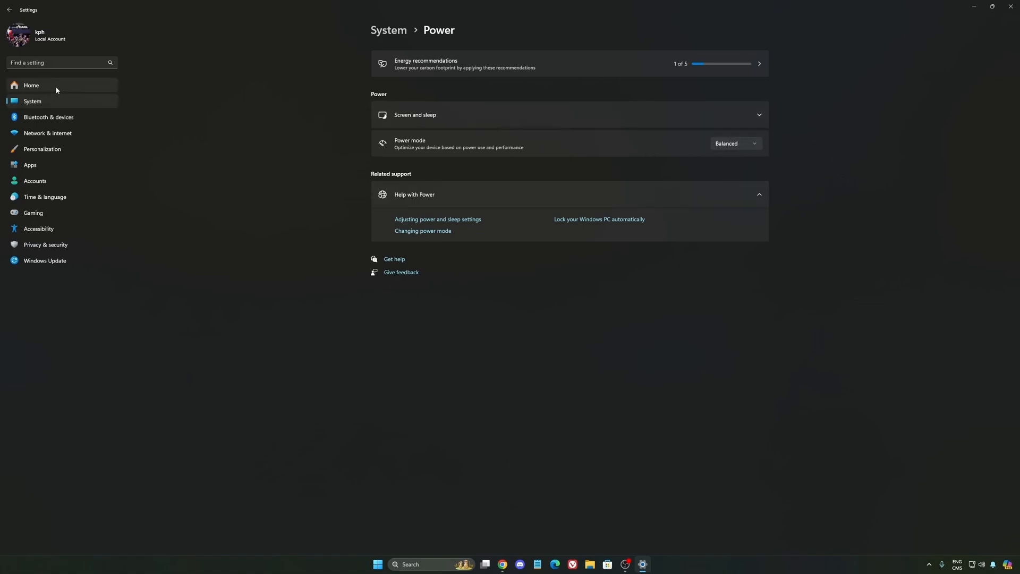
# Go from Settings Home to Windows Update, which reports the device is up to date
pyautogui.click(31, 85)
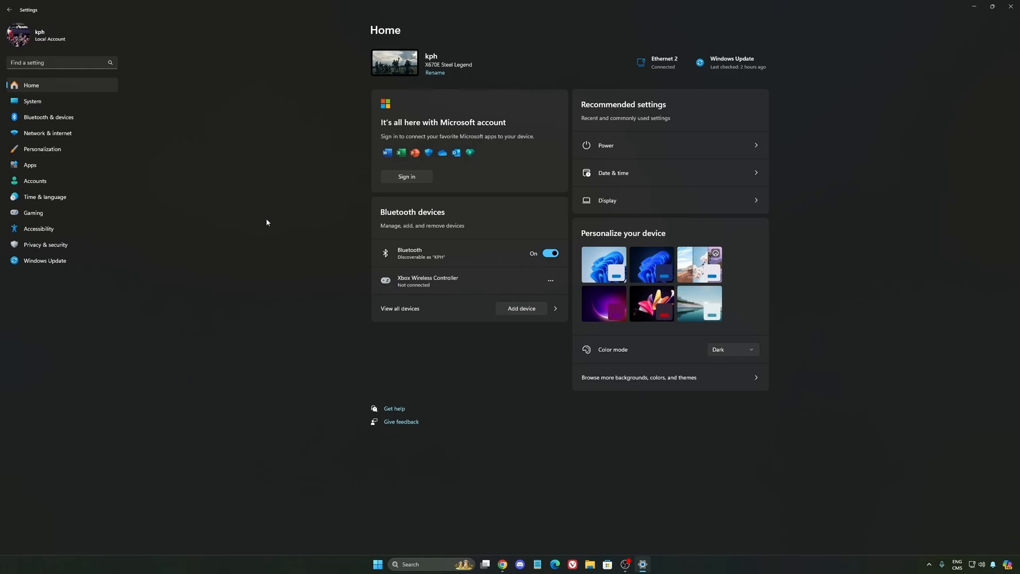
pyautogui.click(45, 262)
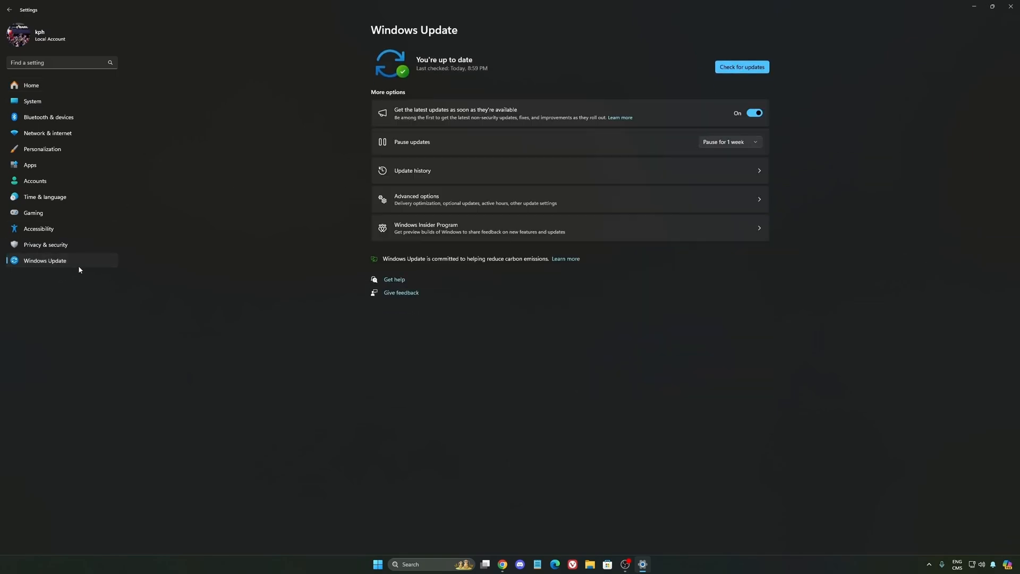
pyautogui.moveTo(545, 103)
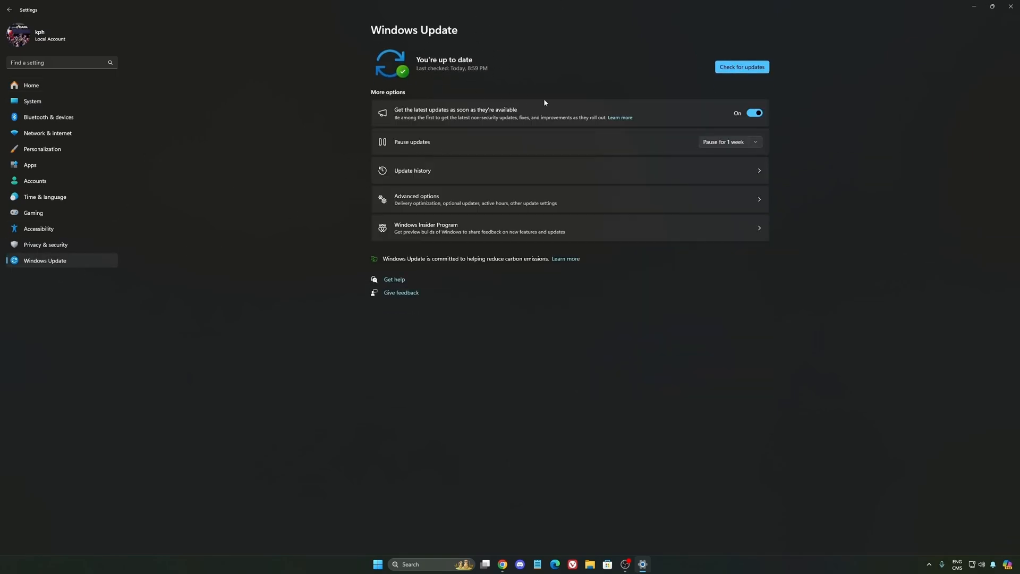
pyautogui.moveTo(558, 104)
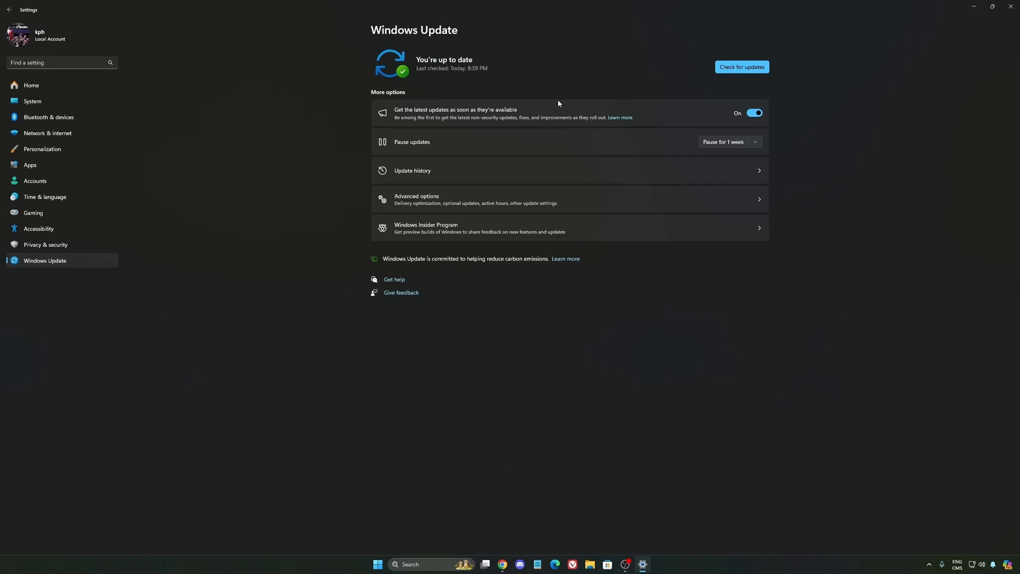
# Close Windows Settings, launch NVIDIA App and switch off the NVIDIA overlay
pyautogui.click(1008, 6)
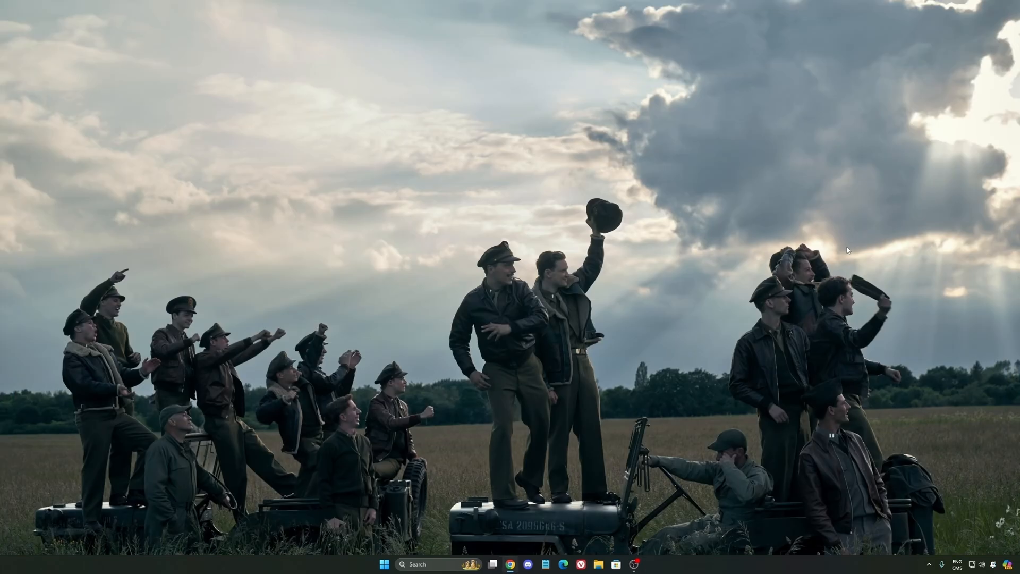
pyautogui.click(929, 564)
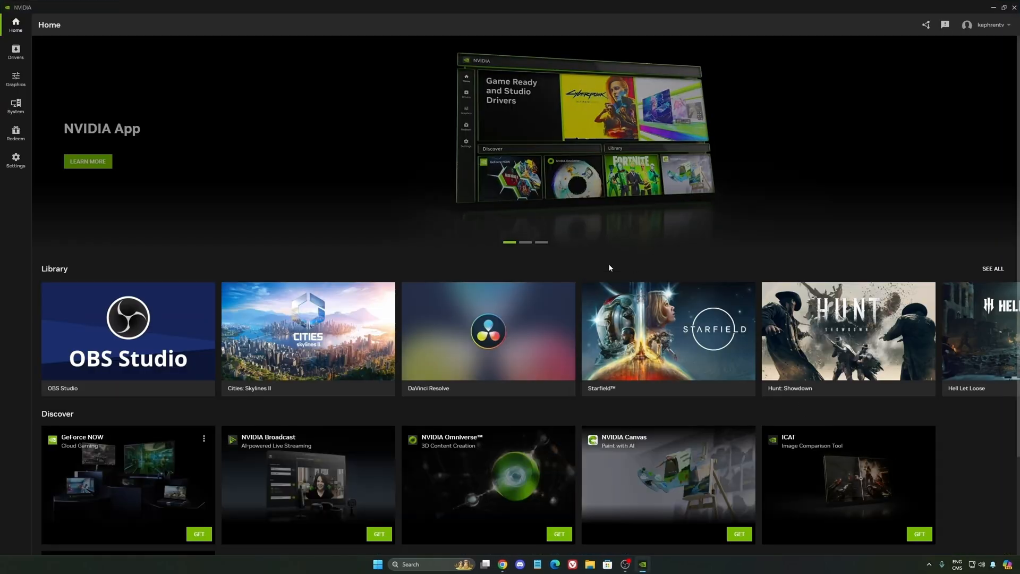
pyautogui.click(15, 80)
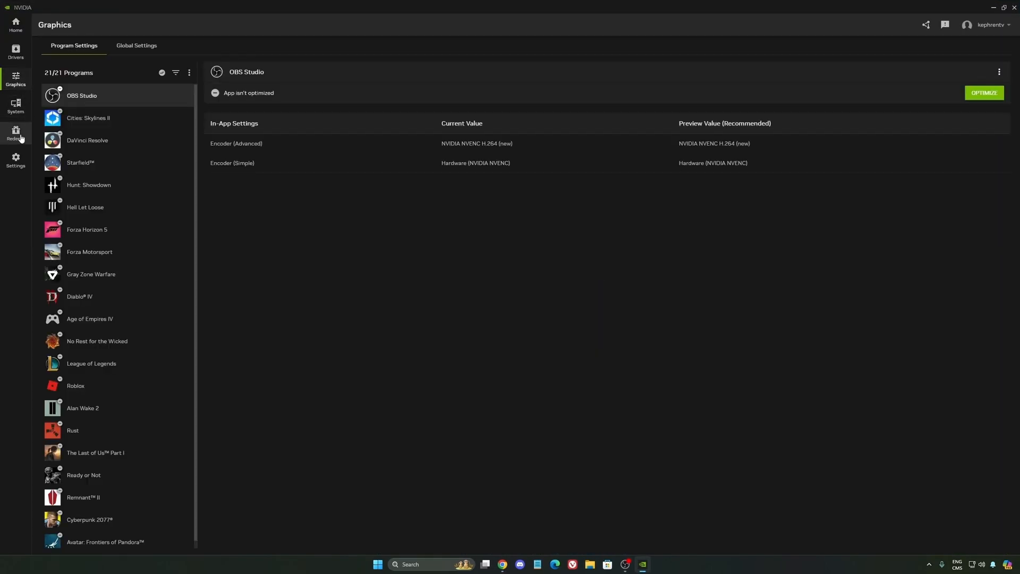
pyautogui.click(15, 161)
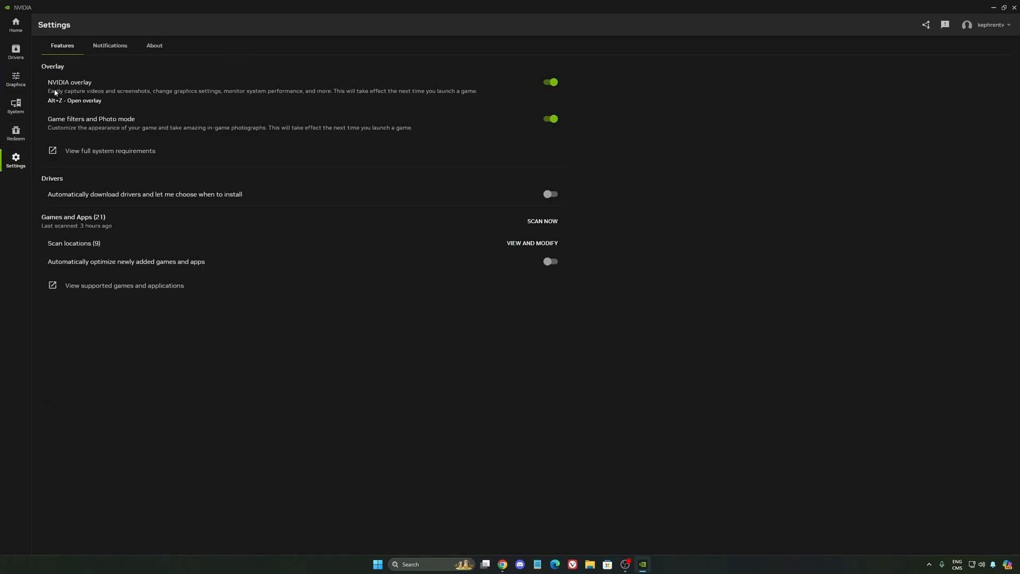
pyautogui.click(550, 82)
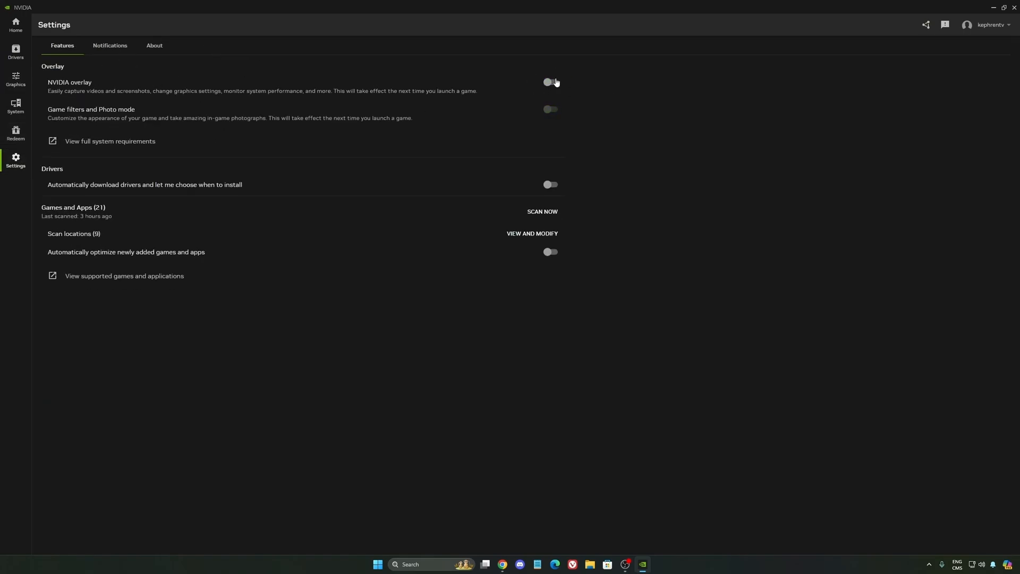
pyautogui.moveTo(586, 83)
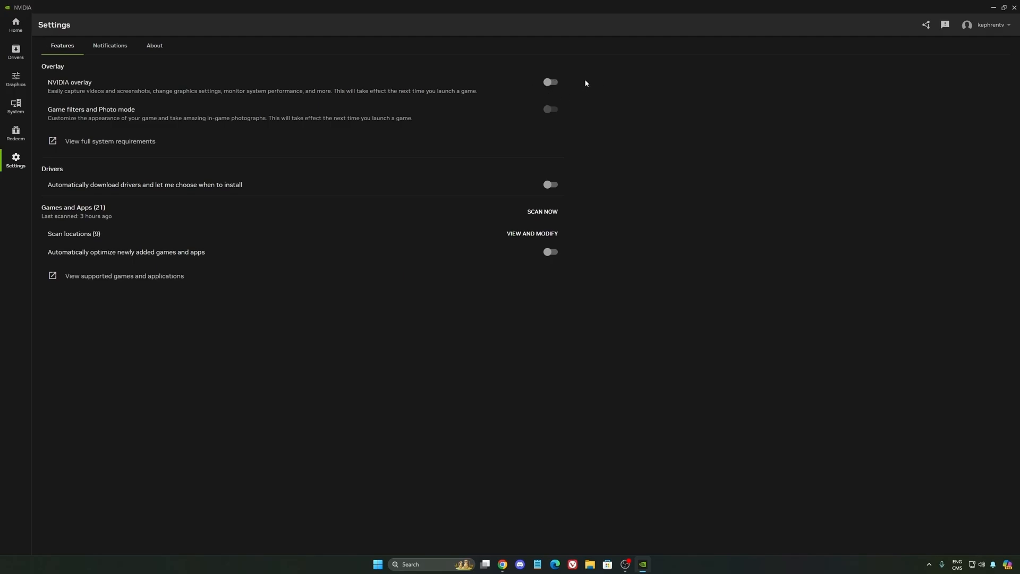
pyautogui.moveTo(705, 86)
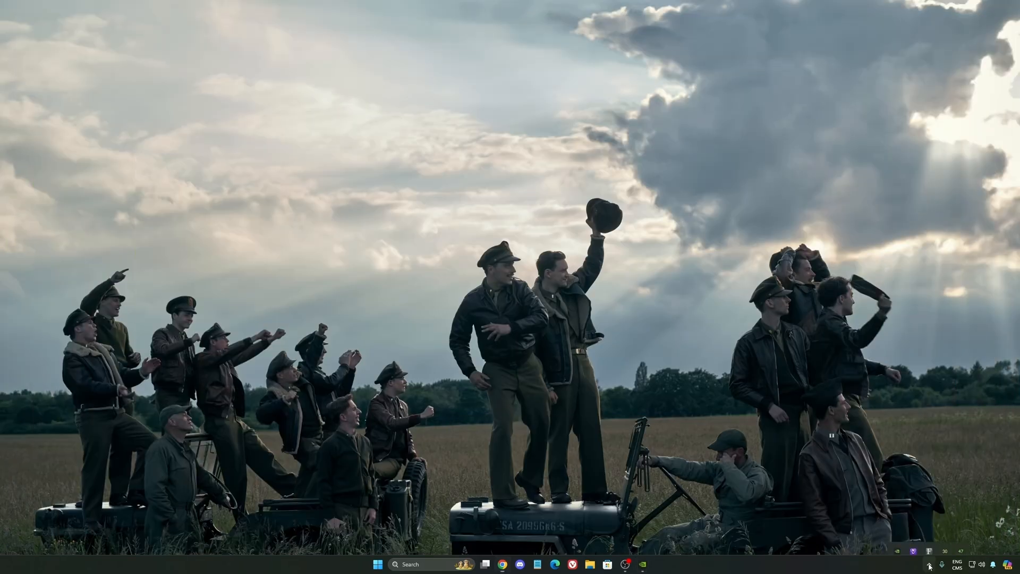
# In Manage 3D Settings, review Power management mode (Normal) and Shader Cache Size (100 GB)
pyautogui.click(929, 566)
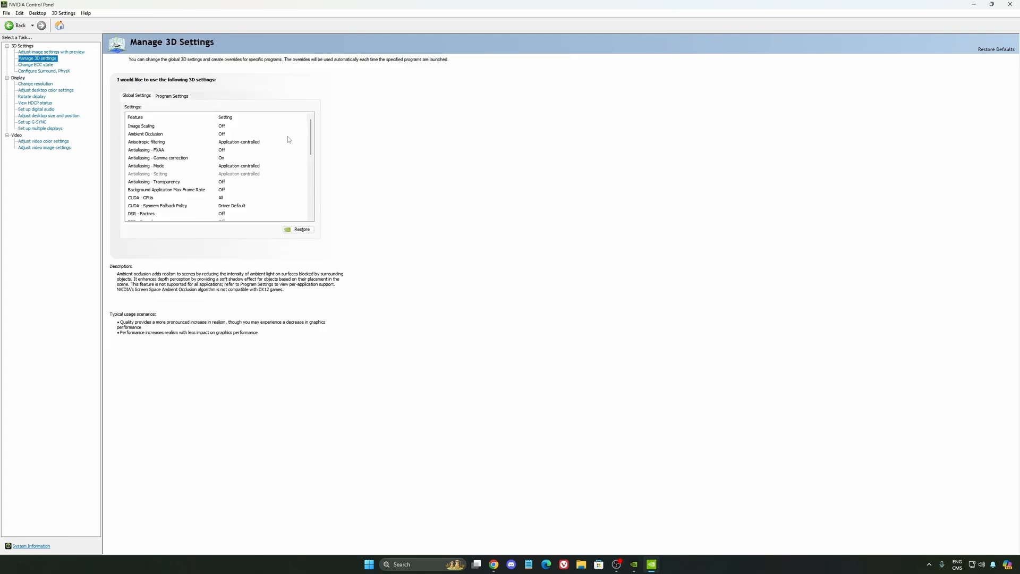
pyautogui.scroll(-3)
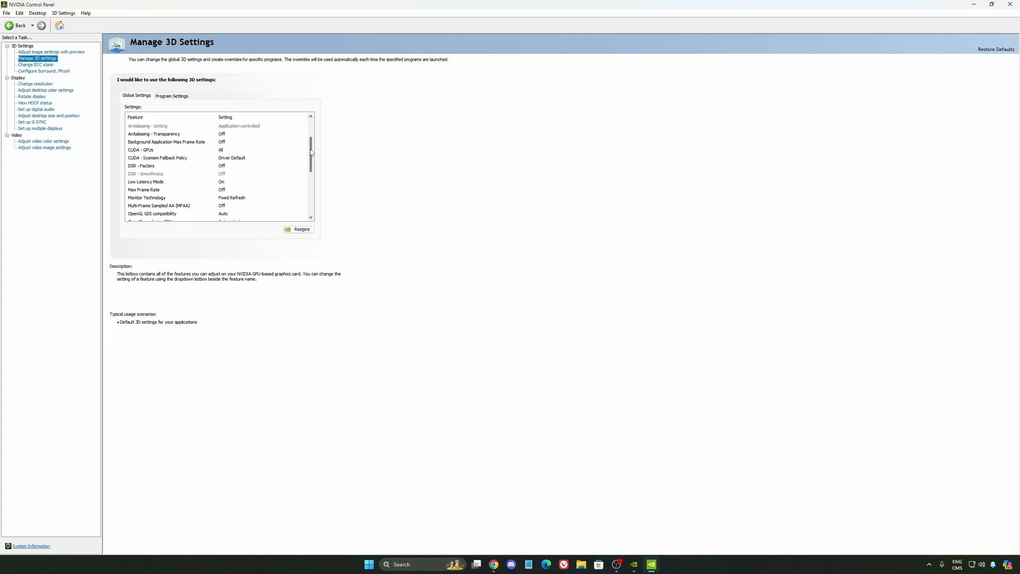
pyautogui.click(146, 181)
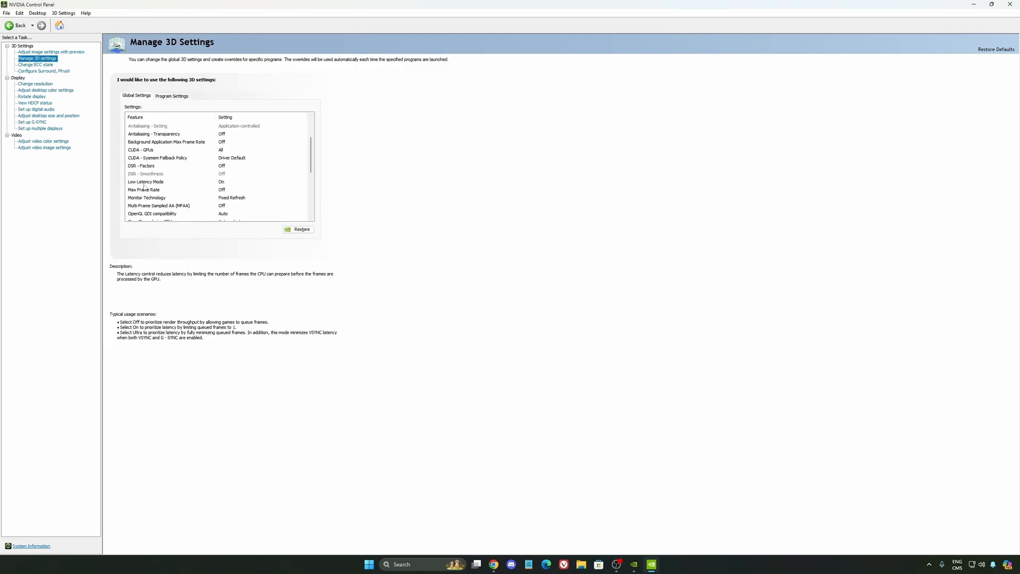
pyautogui.moveTo(264, 186)
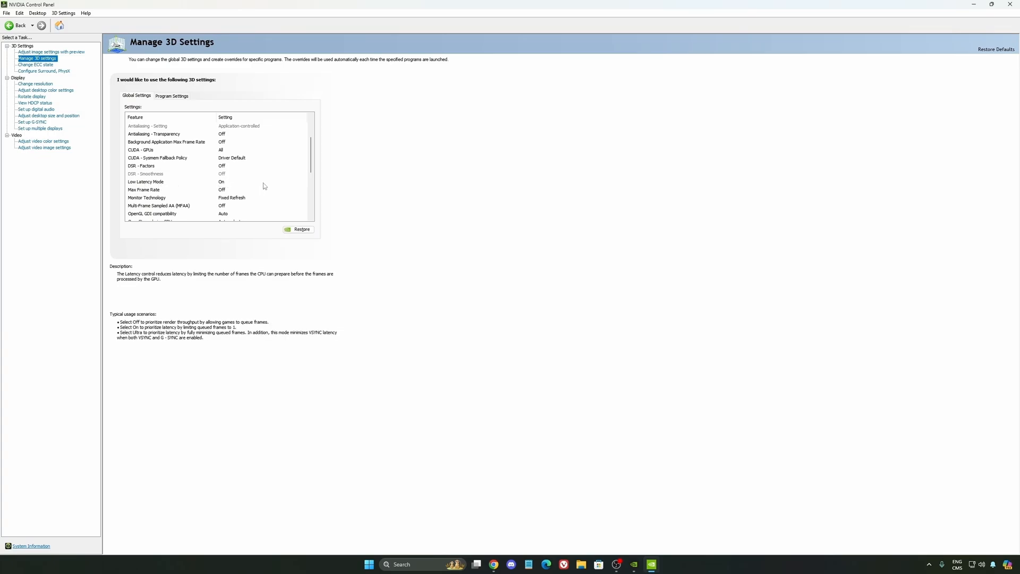
pyautogui.scroll(-3)
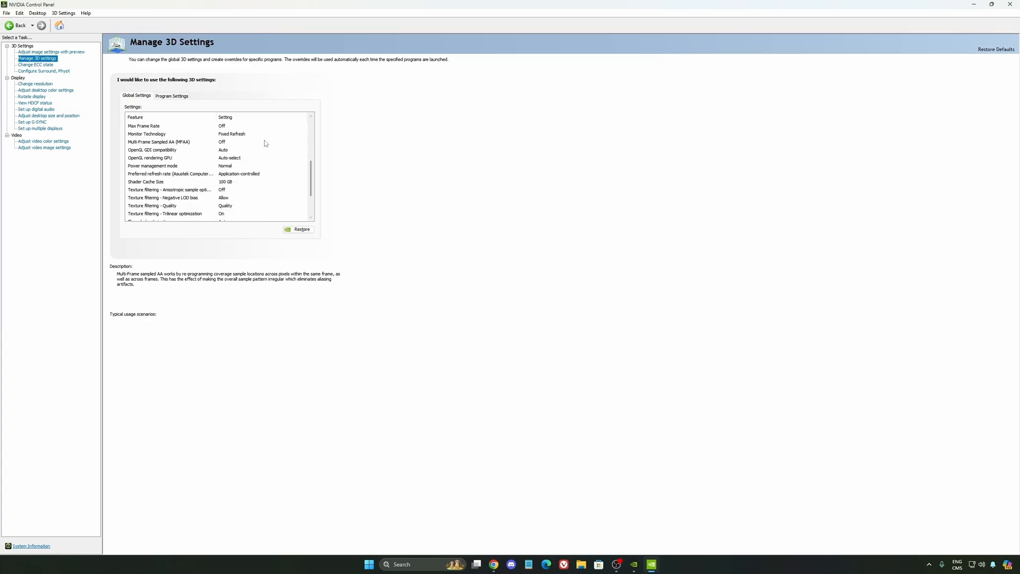
pyautogui.click(153, 165)
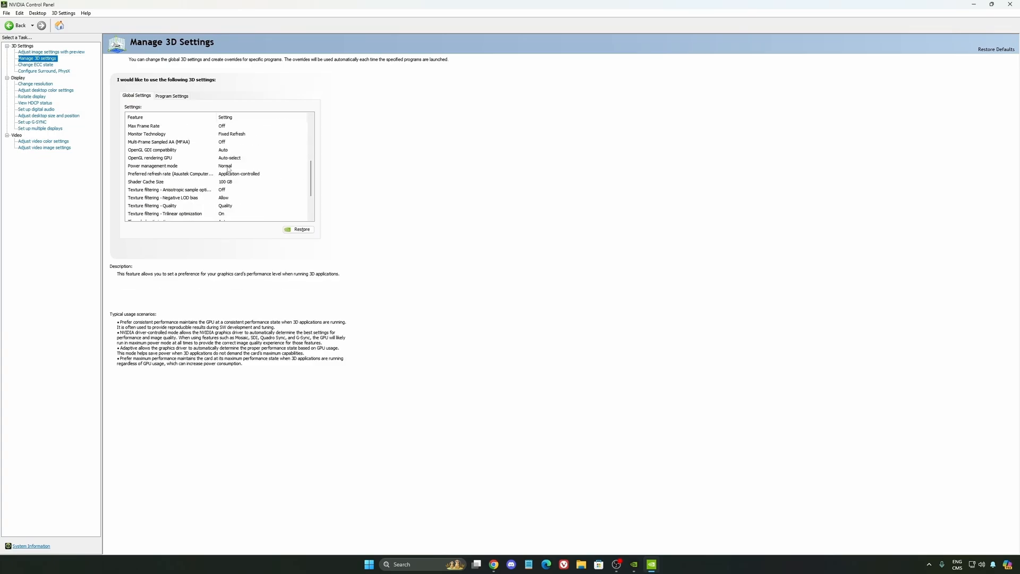
pyautogui.click(260, 165)
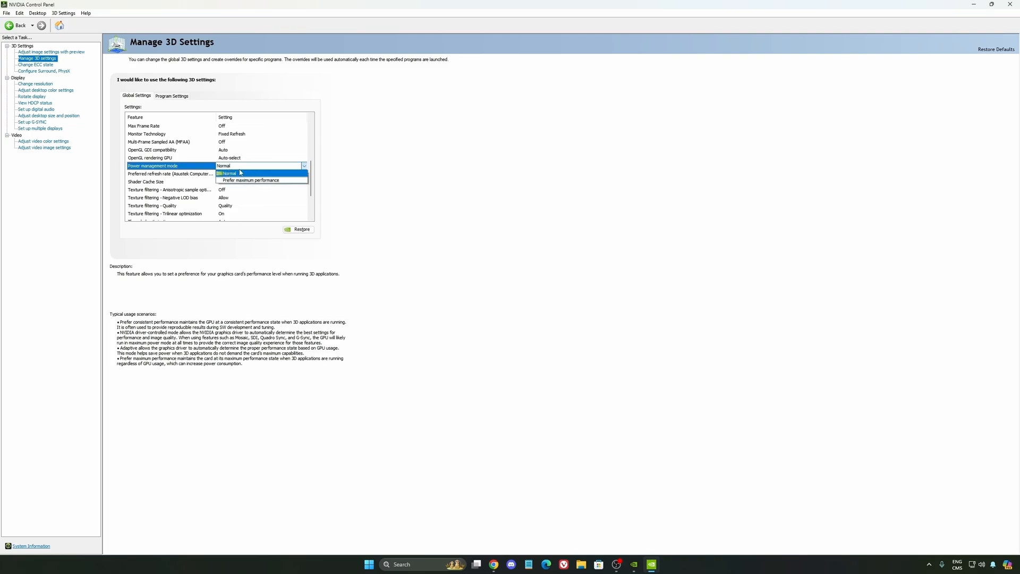
pyautogui.moveTo(264, 180)
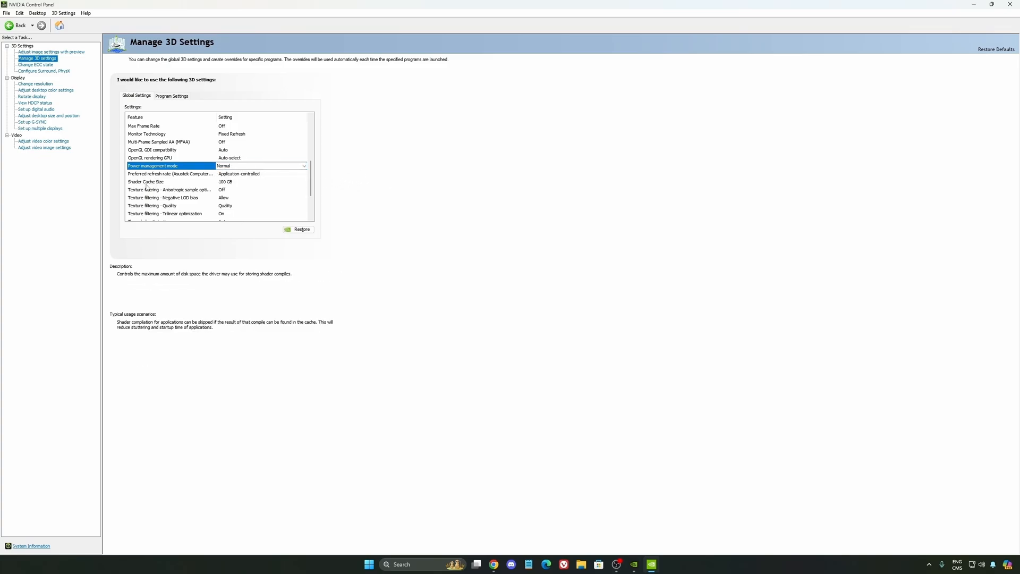
pyautogui.click(169, 182)
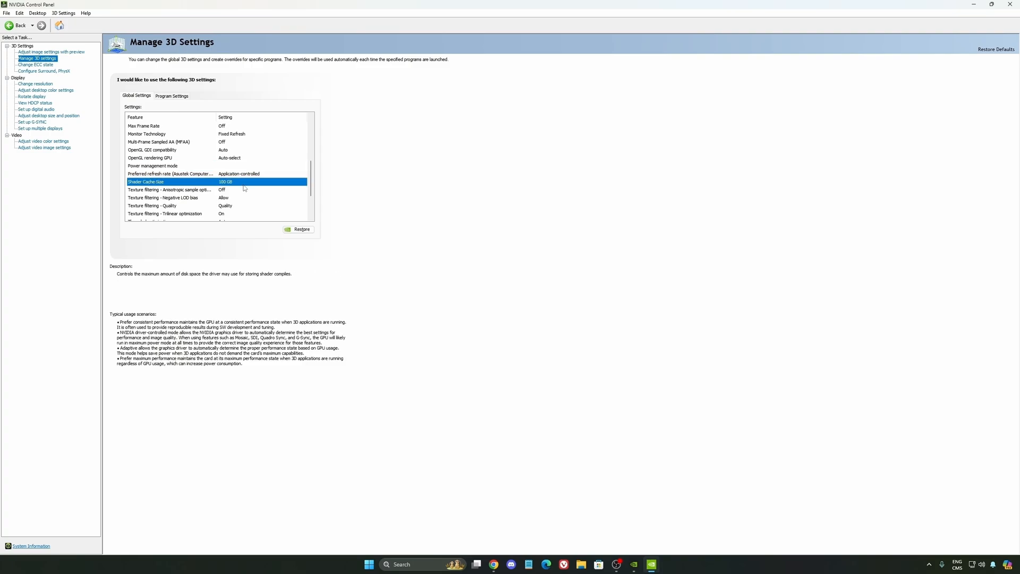
pyautogui.click(302, 182)
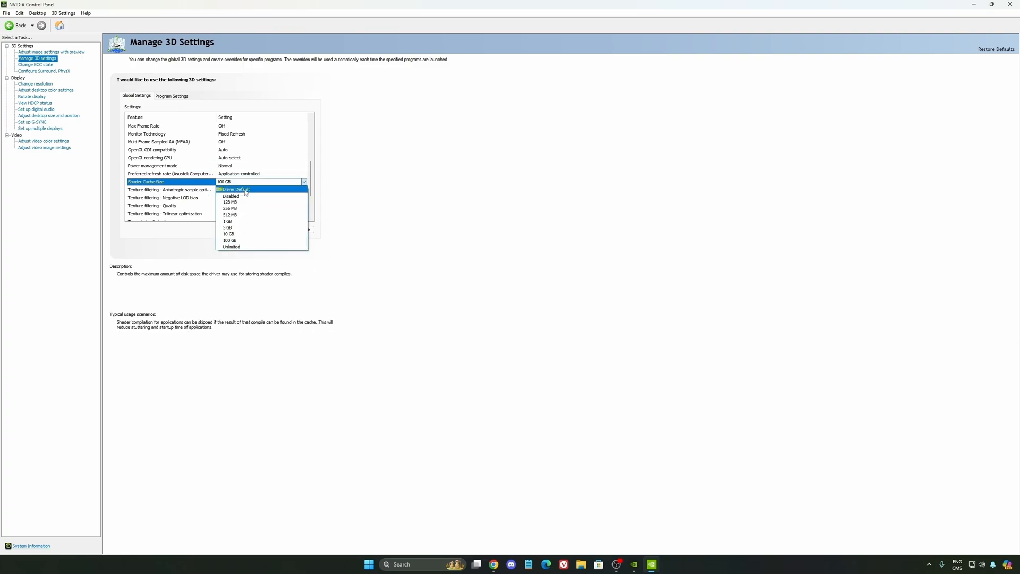
pyautogui.moveTo(242, 234)
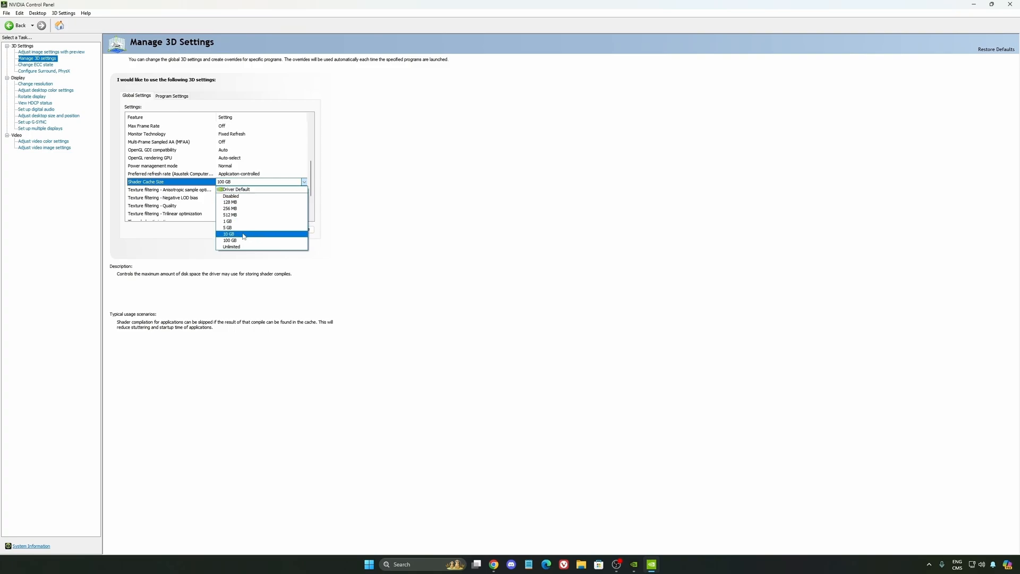
pyautogui.moveTo(230, 240)
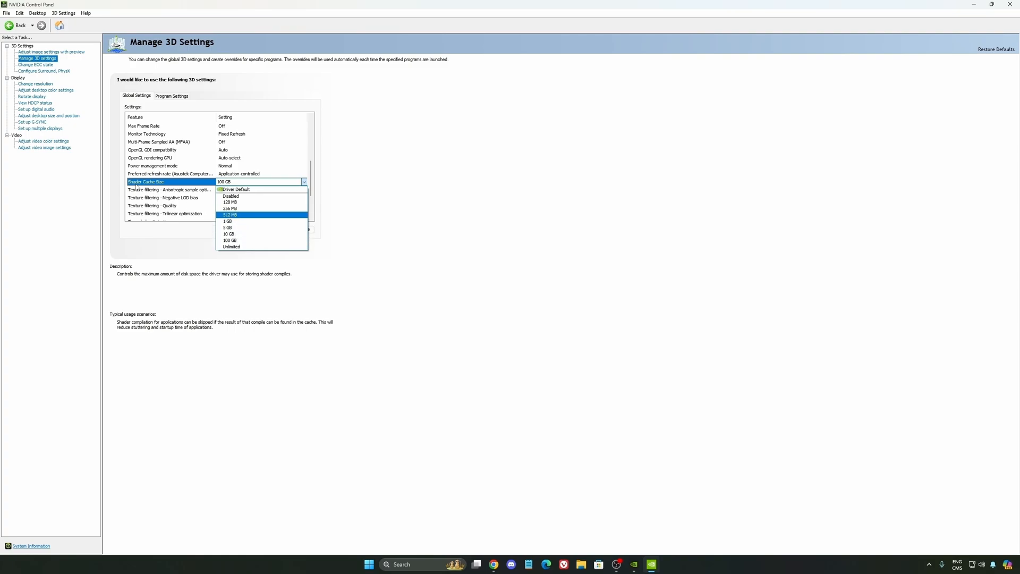
pyautogui.moveTo(271, 234)
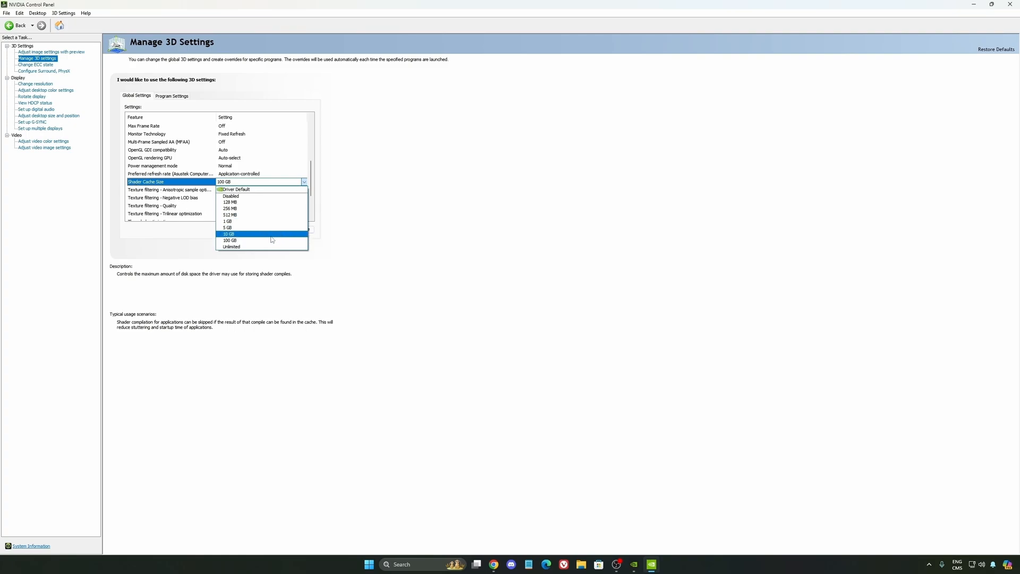
pyautogui.moveTo(261, 241)
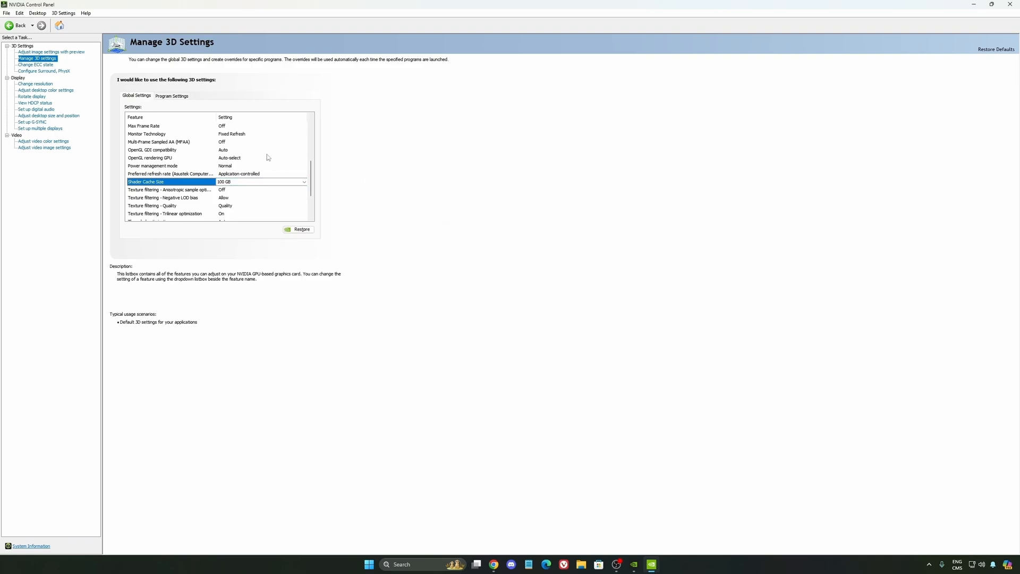
# Open Change resolution and keep the 2560×1440 display at 240Hz
pyautogui.click(35, 83)
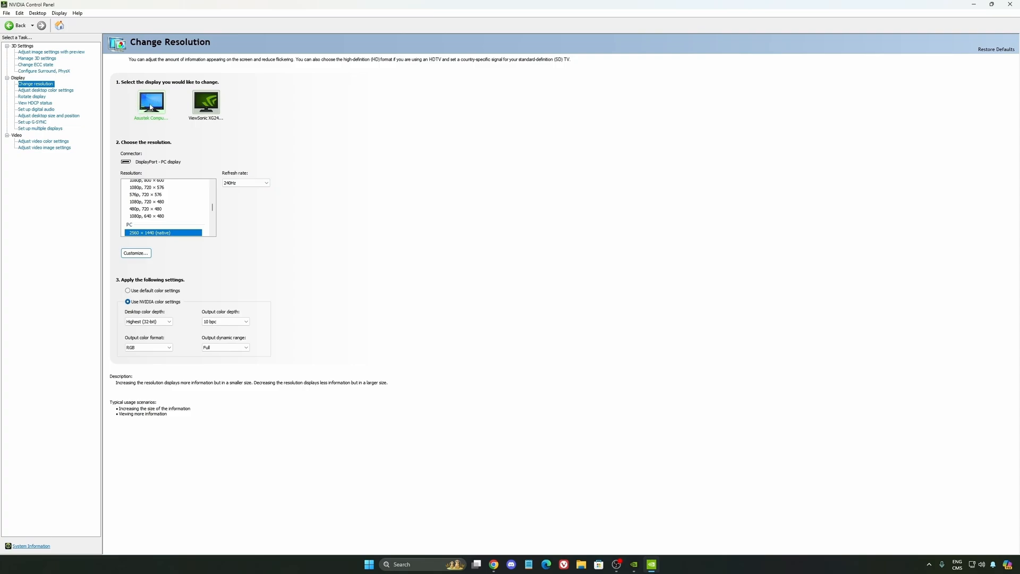
pyautogui.moveTo(296, 178)
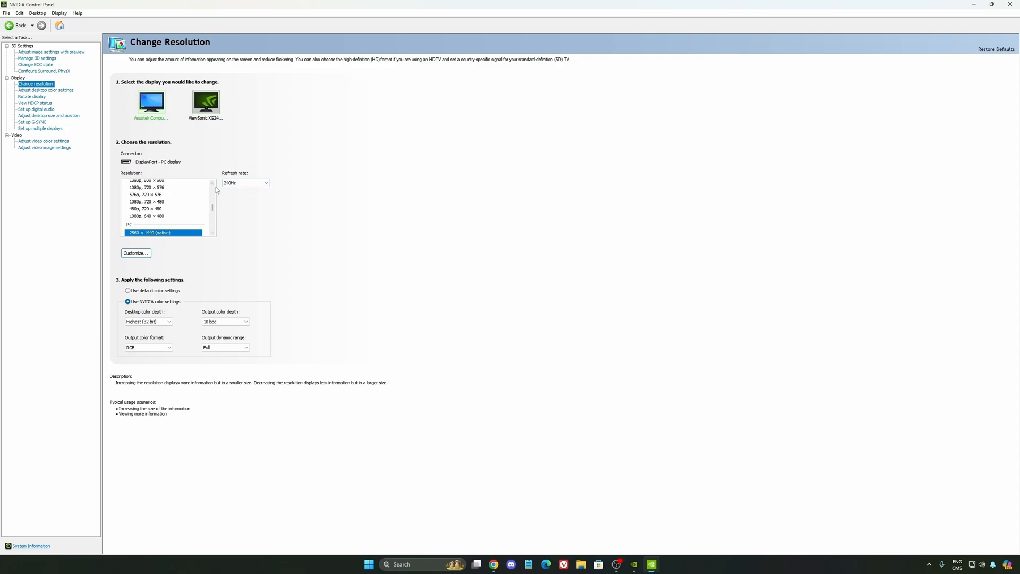
pyautogui.click(246, 183)
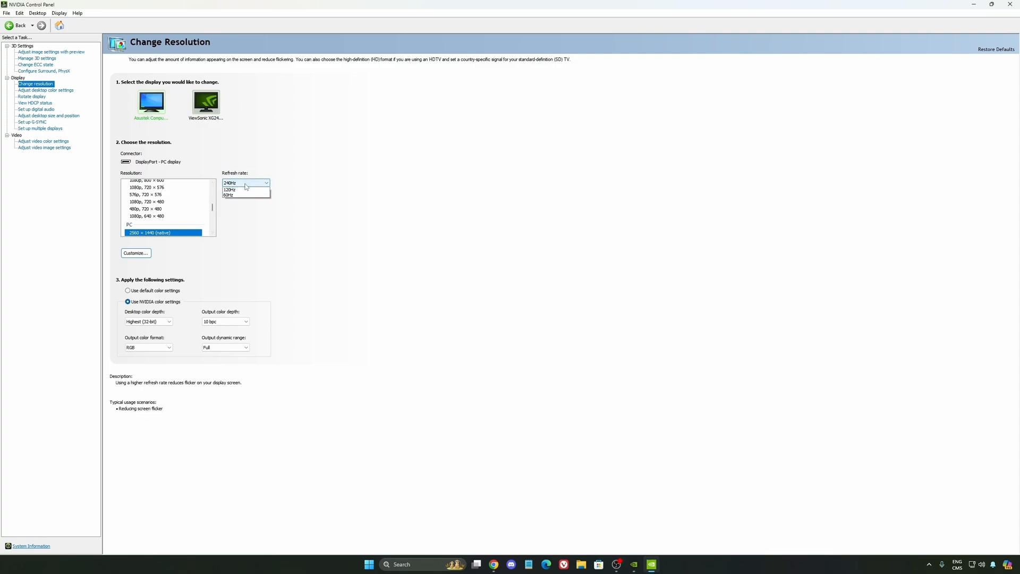
pyautogui.click(245, 182)
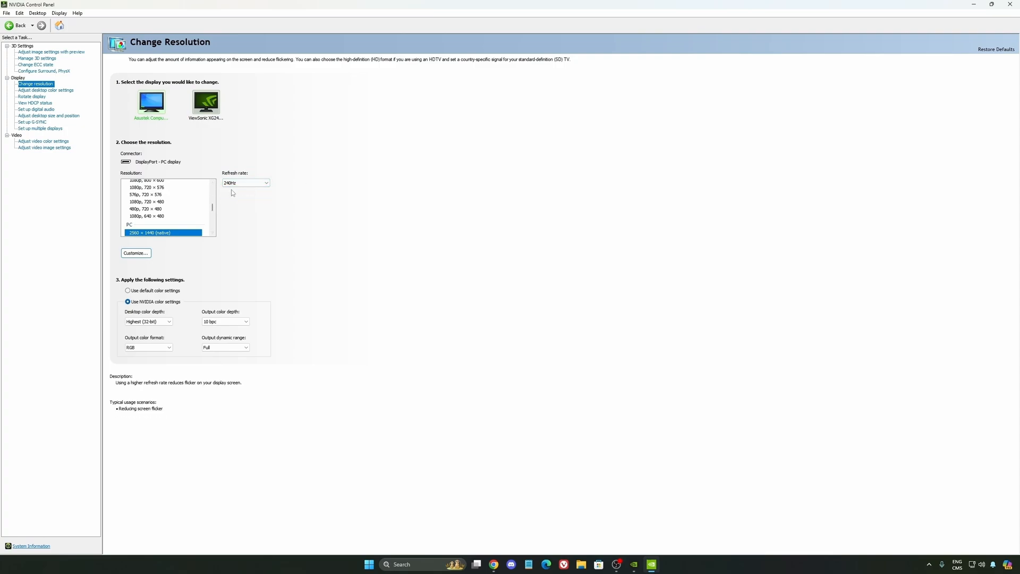
pyautogui.click(246, 183)
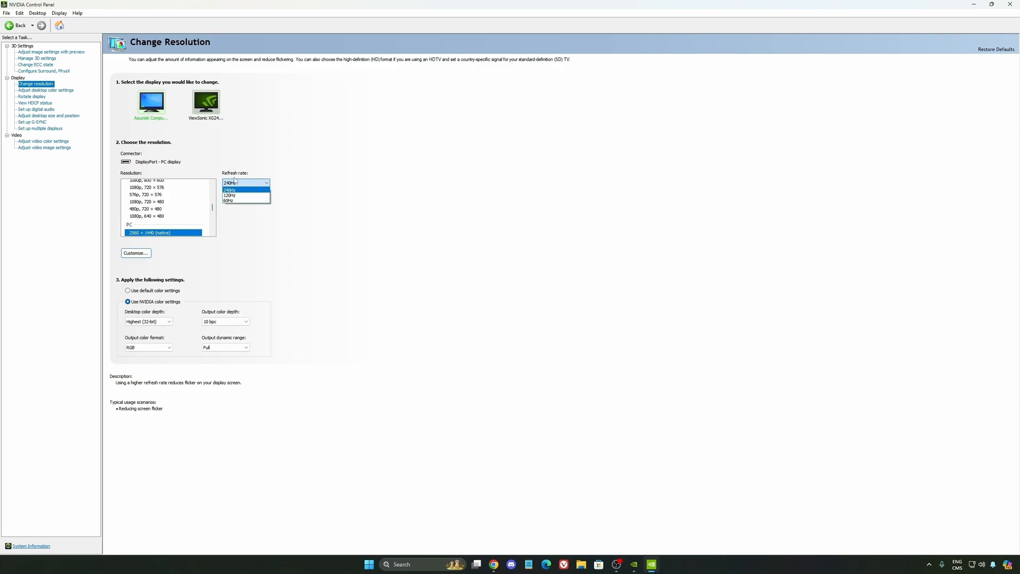
pyautogui.click(230, 189)
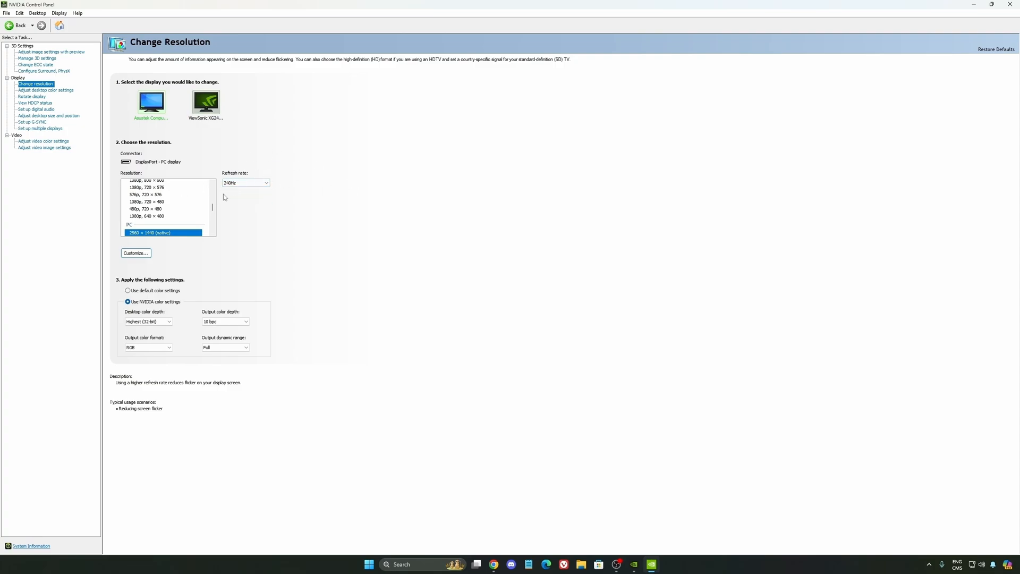
pyautogui.moveTo(290, 183)
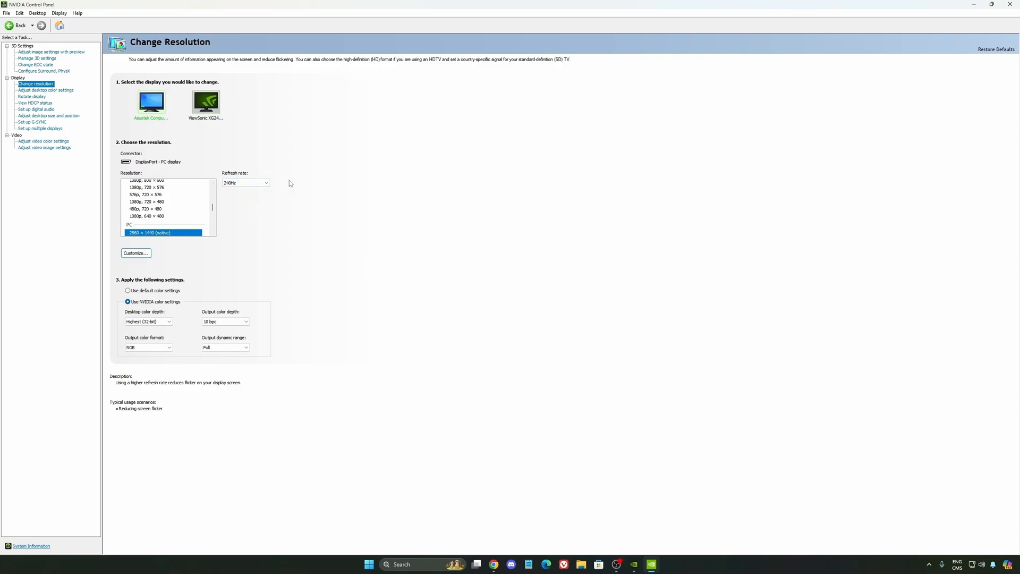
pyautogui.moveTo(271, 189)
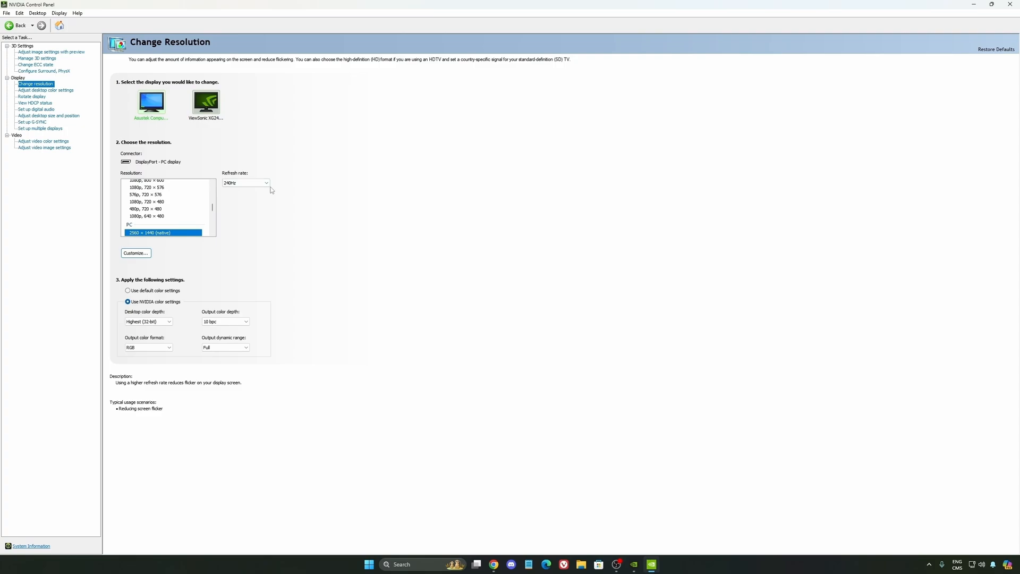
pyautogui.moveTo(111, 150)
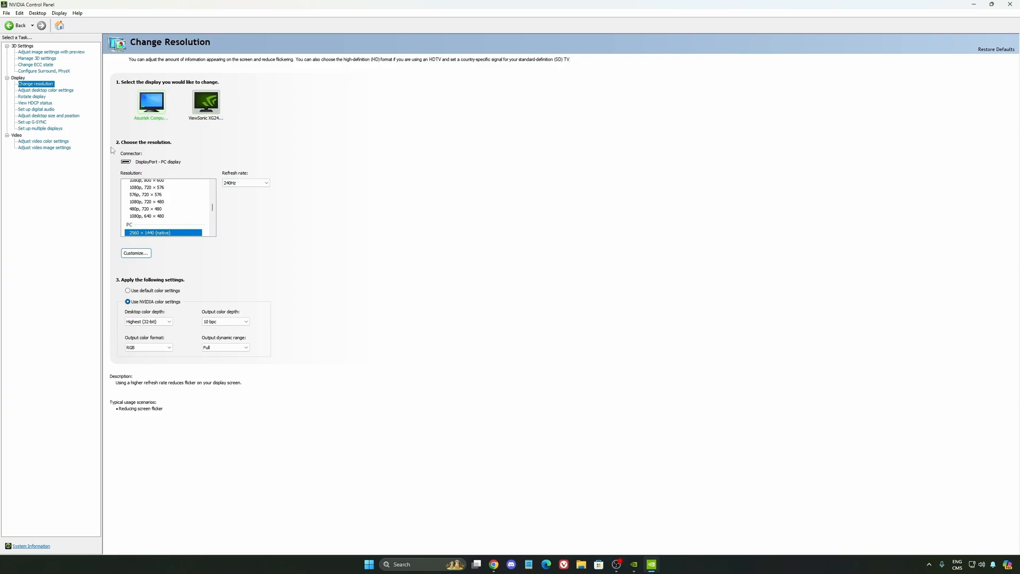
# Open the Set up G-SYNC page, leaving G-SYNC Compatible disabled
pyautogui.click(32, 123)
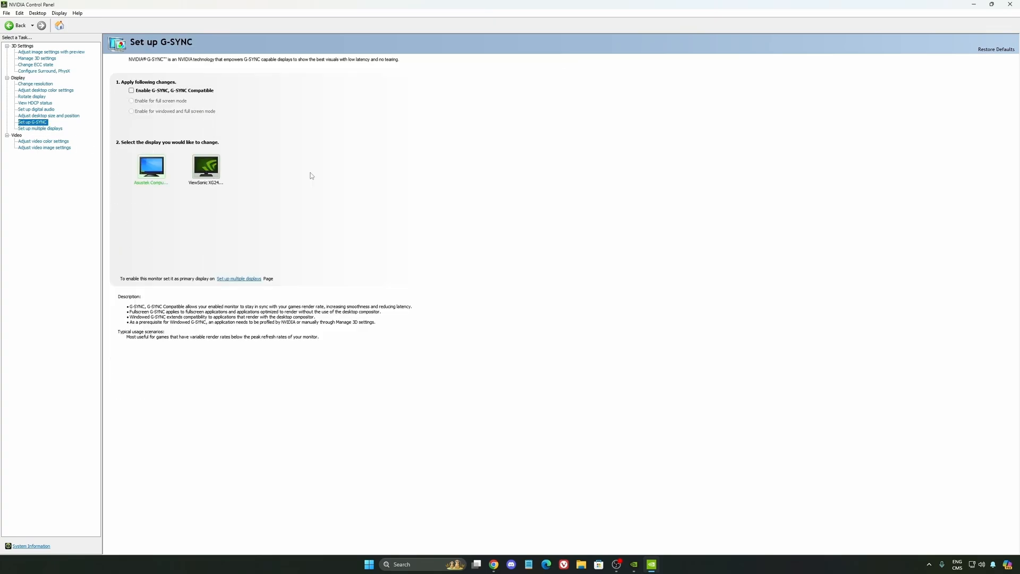
pyautogui.moveTo(228, 191)
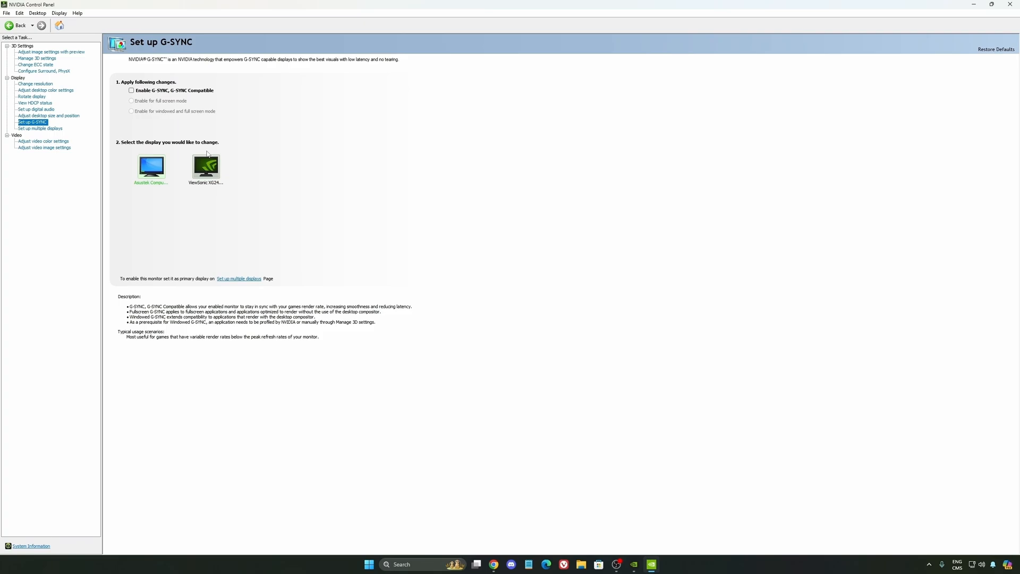
pyautogui.moveTo(328, 264)
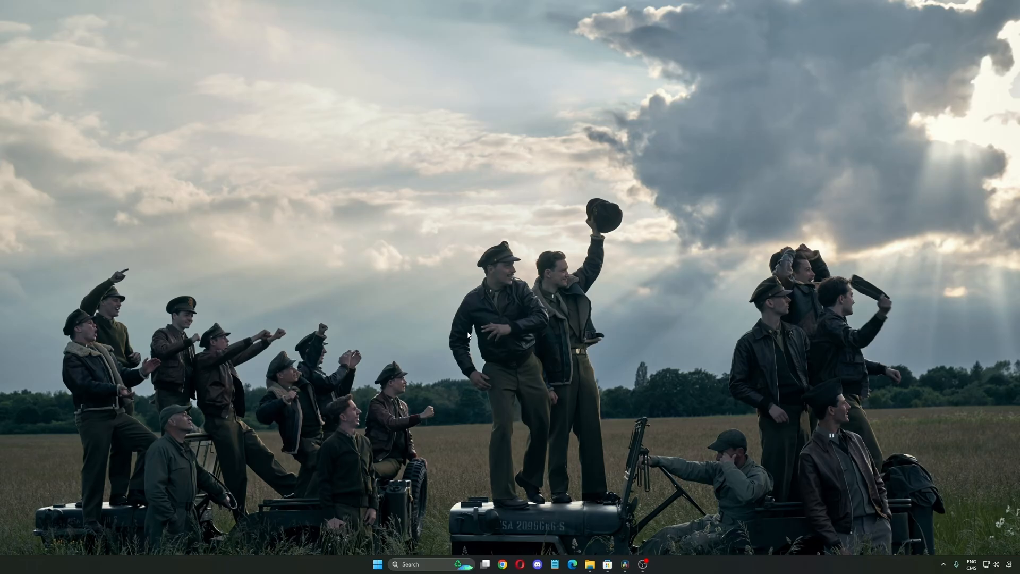
# Open the AMD Software Display settings showing FreeSync Premium enabled
pyautogui.click(607, 564)
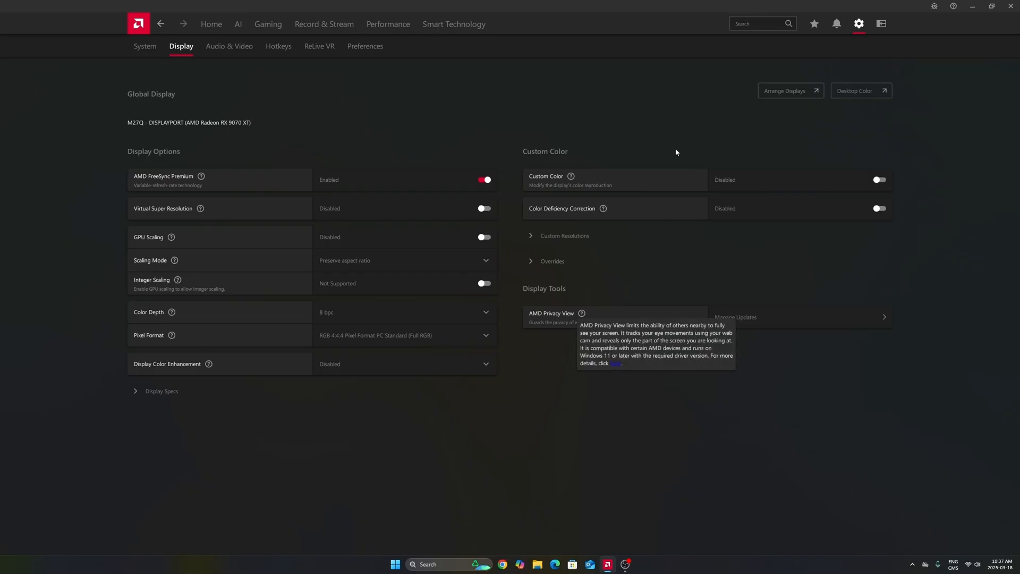
pyautogui.moveTo(837, 24)
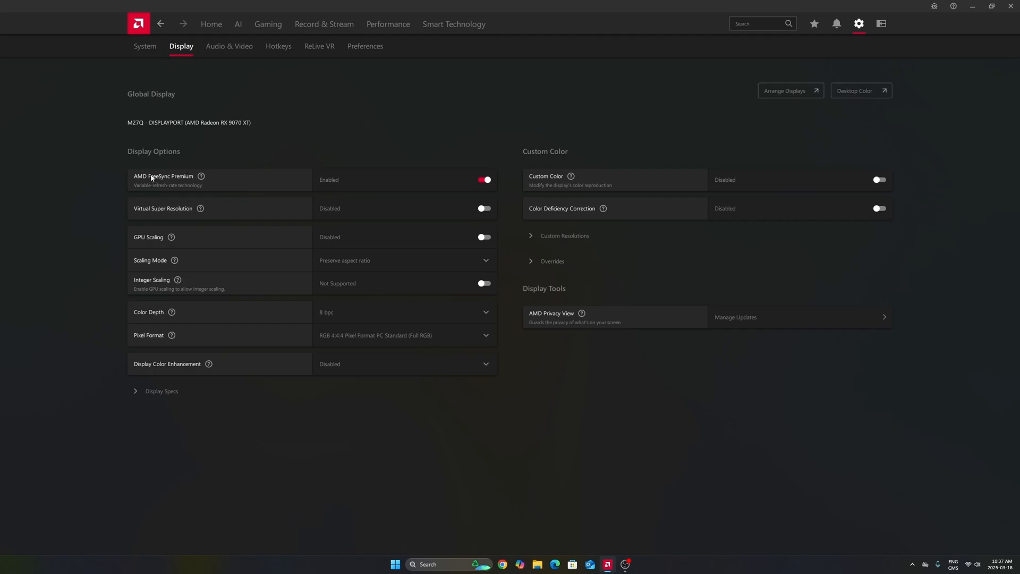
pyautogui.moveTo(331, 159)
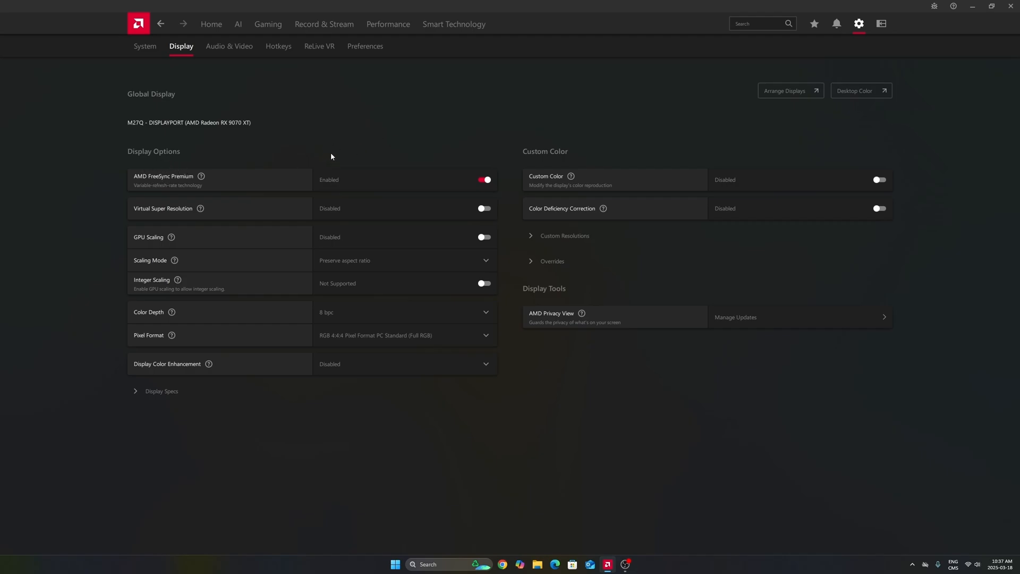
pyautogui.moveTo(460, 145)
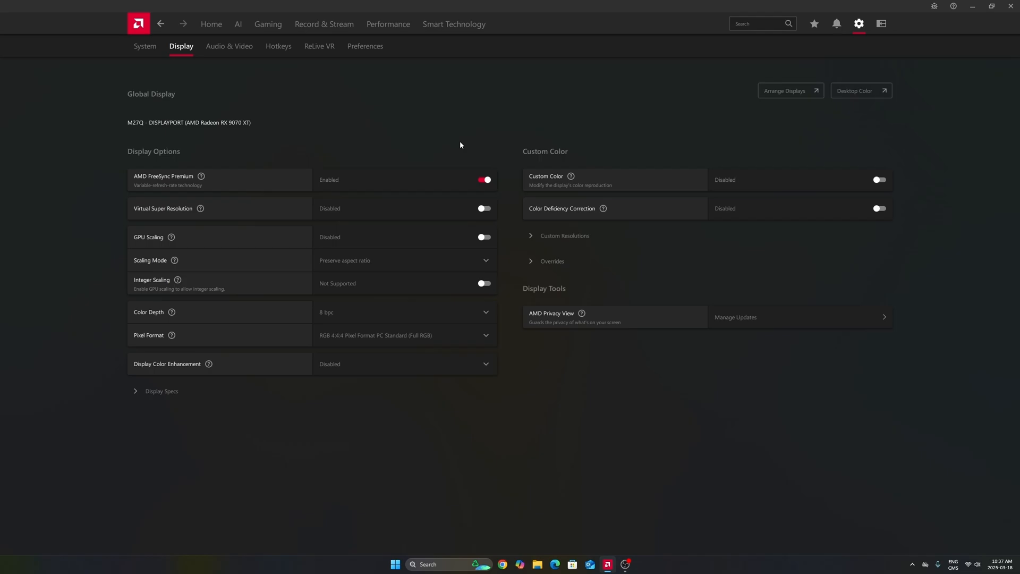
pyautogui.moveTo(325, 132)
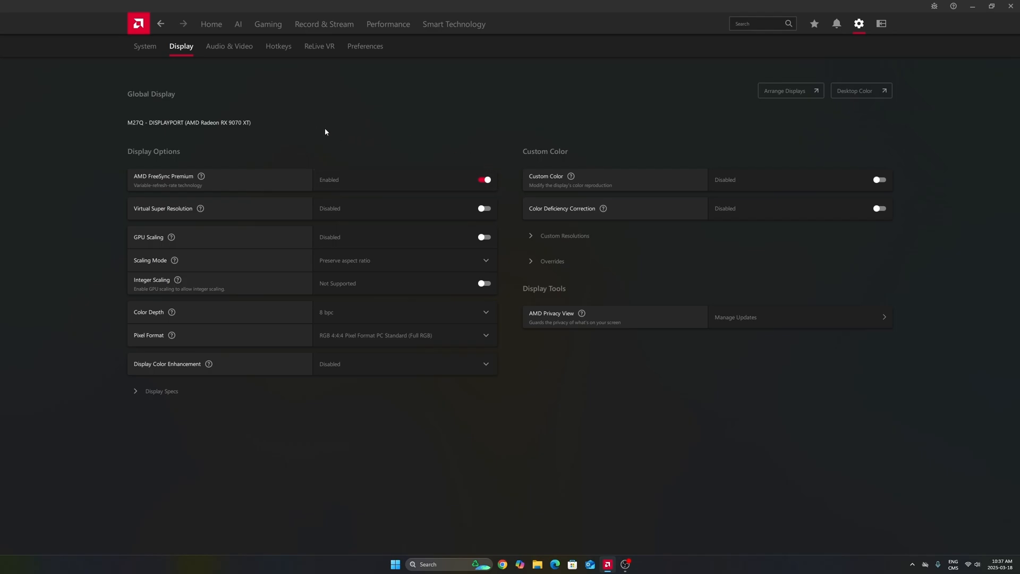
# Open Gaming > Graphics, compare integrated Radeon and RX 9070 XT, ending on RX 9070 XT
pyautogui.click(267, 24)
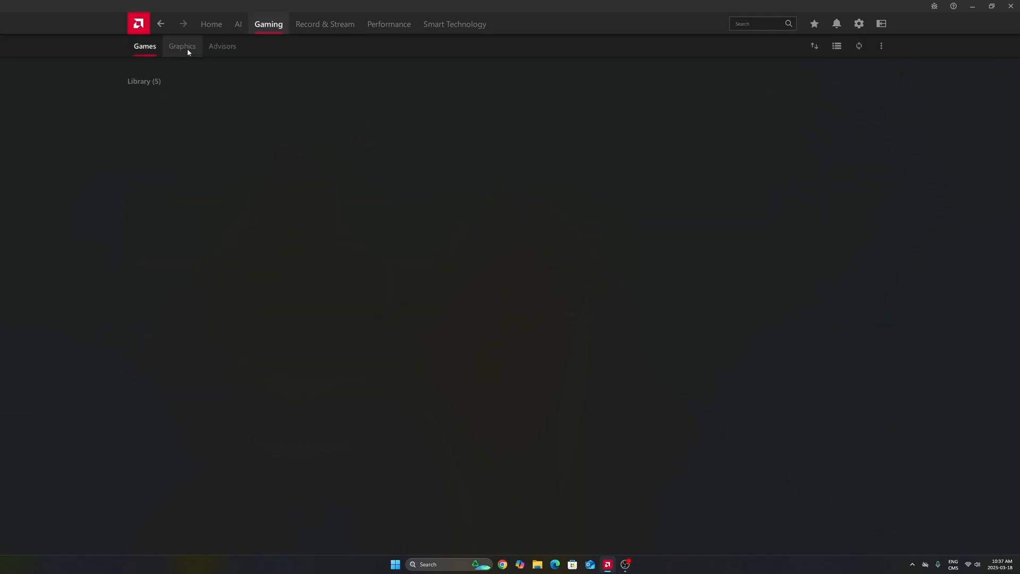
pyautogui.click(181, 46)
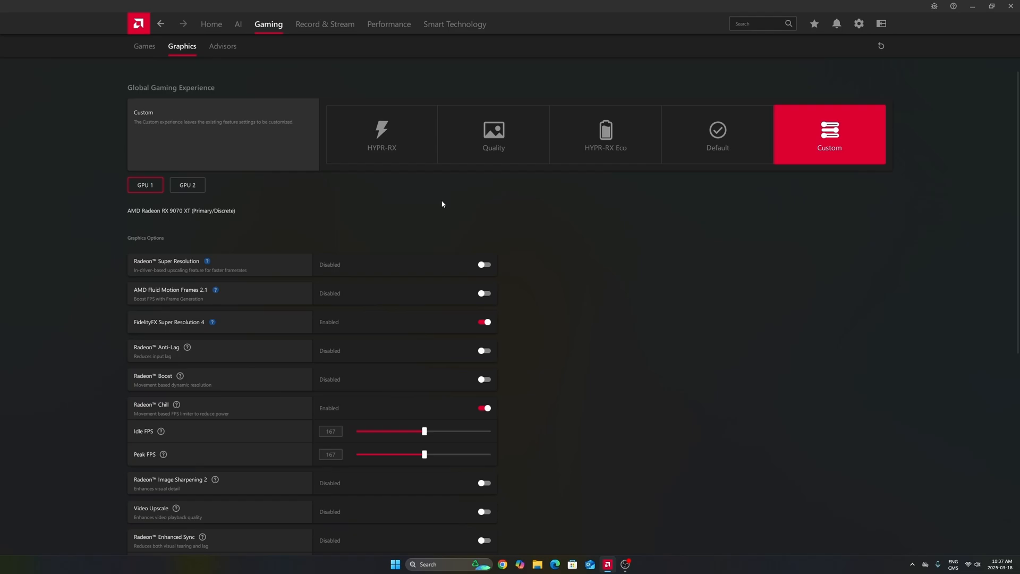
pyautogui.moveTo(839, 131)
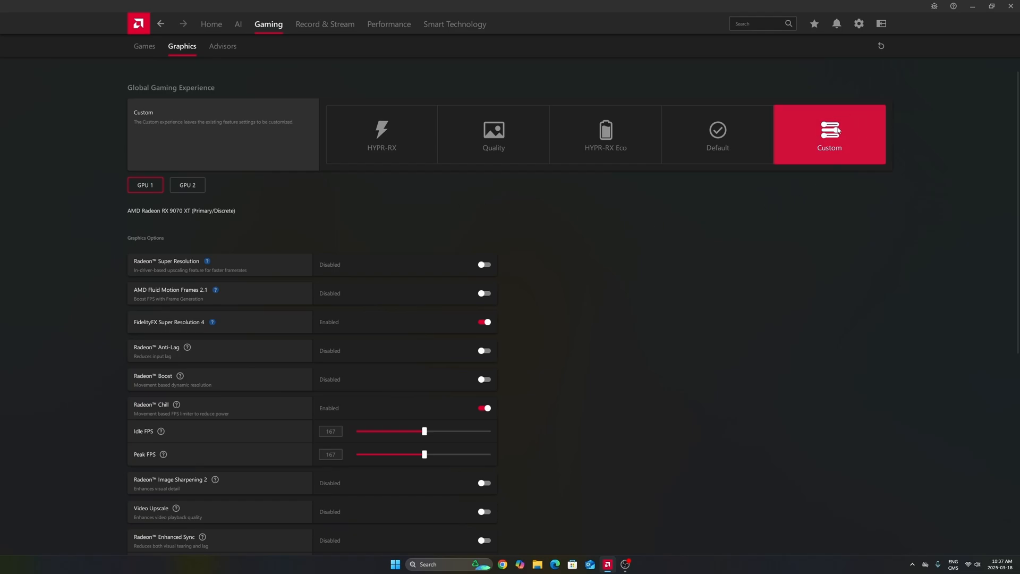
pyautogui.moveTo(216, 195)
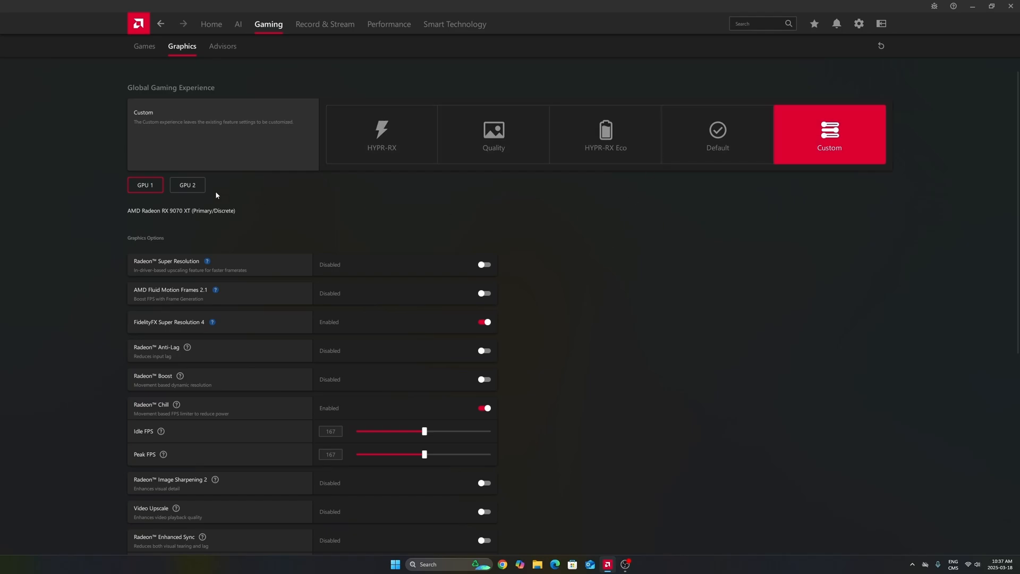
pyautogui.moveTo(169, 215)
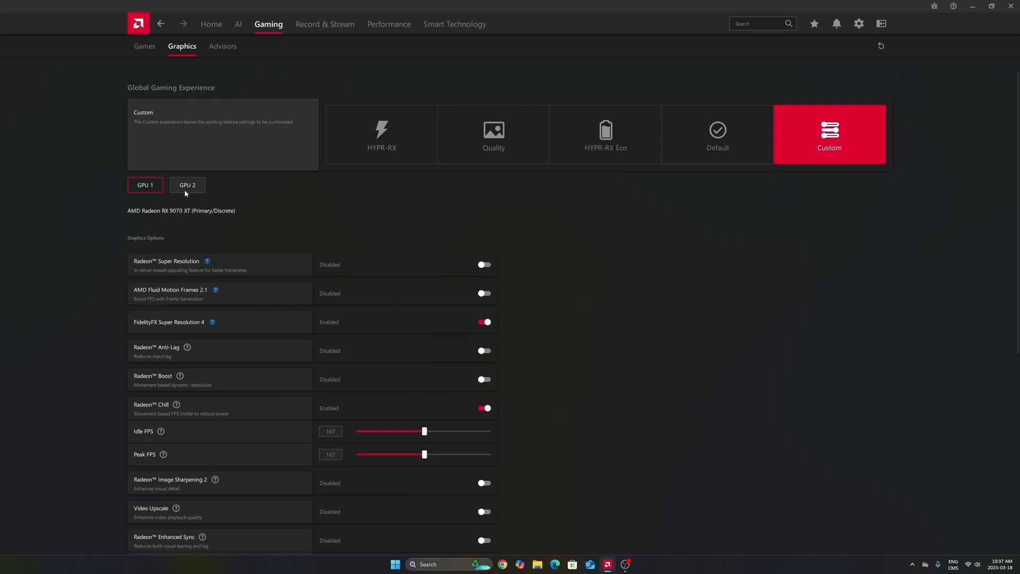
pyautogui.click(187, 185)
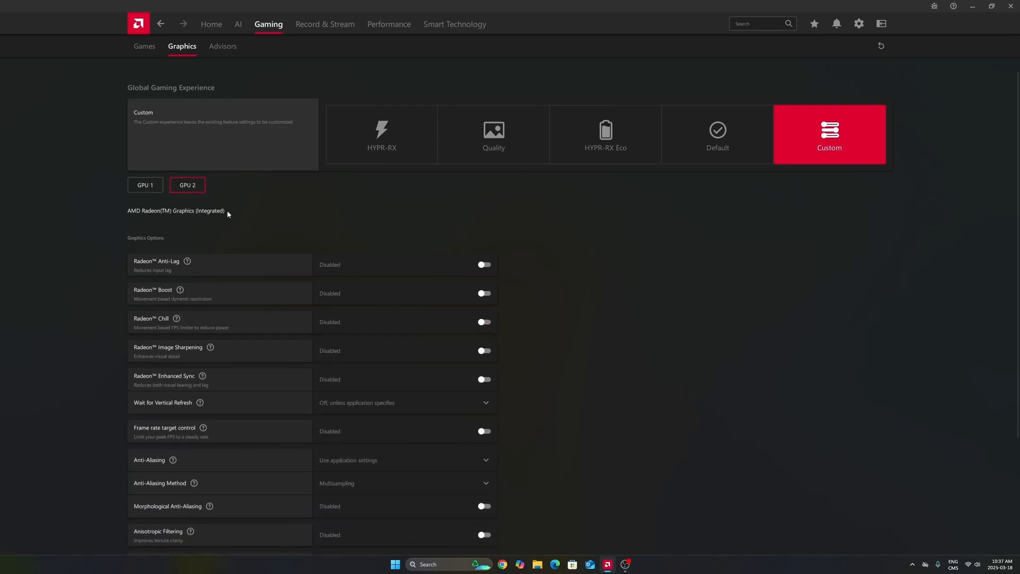
pyautogui.click(144, 185)
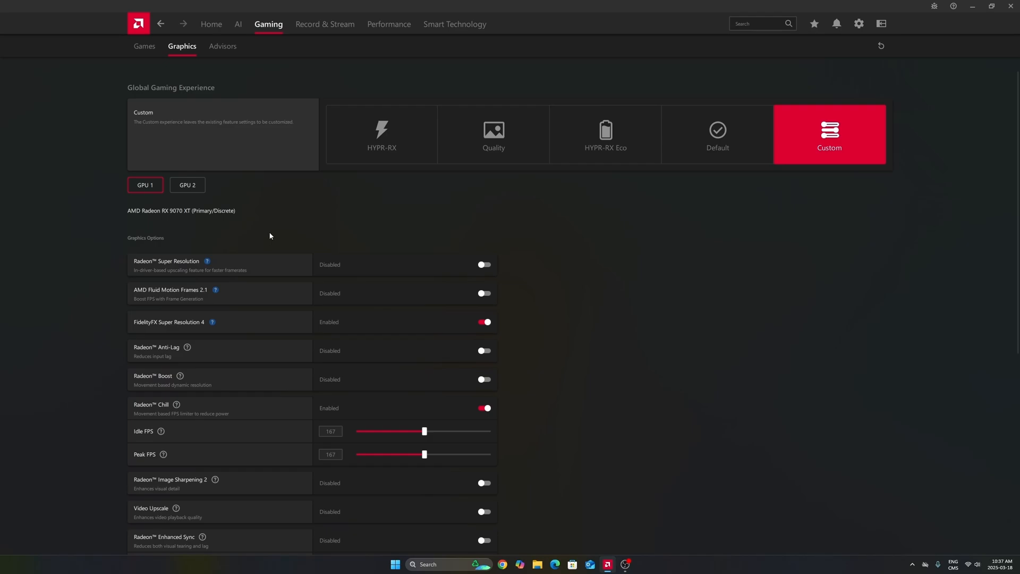
pyautogui.click(188, 185)
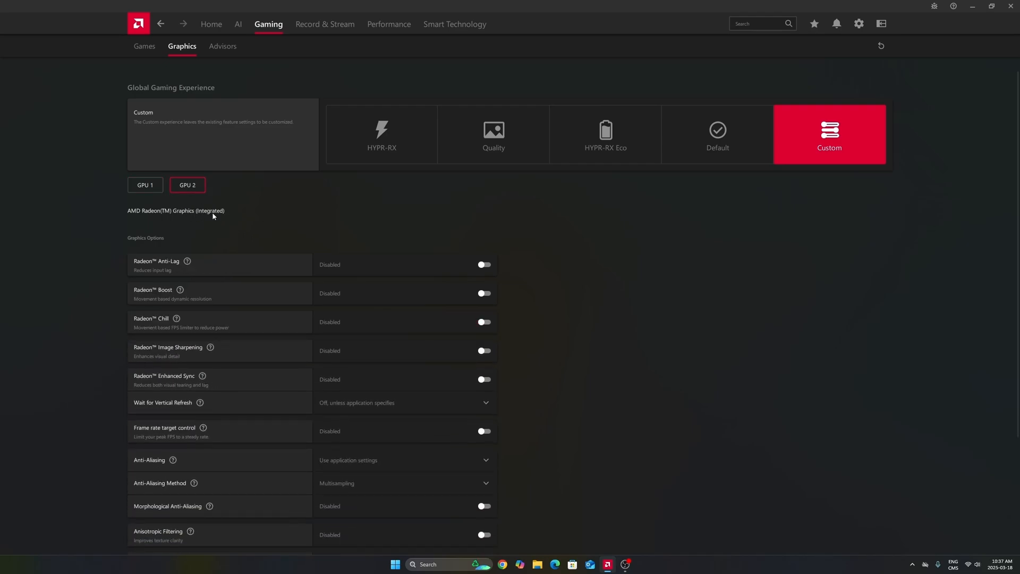
pyautogui.click(145, 185)
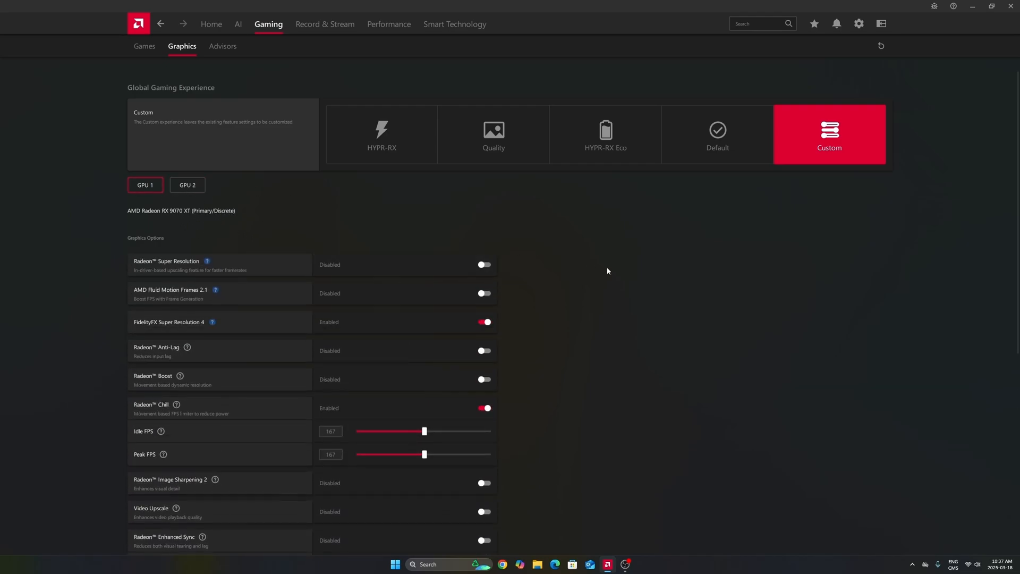
# Scroll the RX 9070 XT options to show Image Sharpening 2 and Enhanced Sync disabled
pyautogui.scroll(-3)
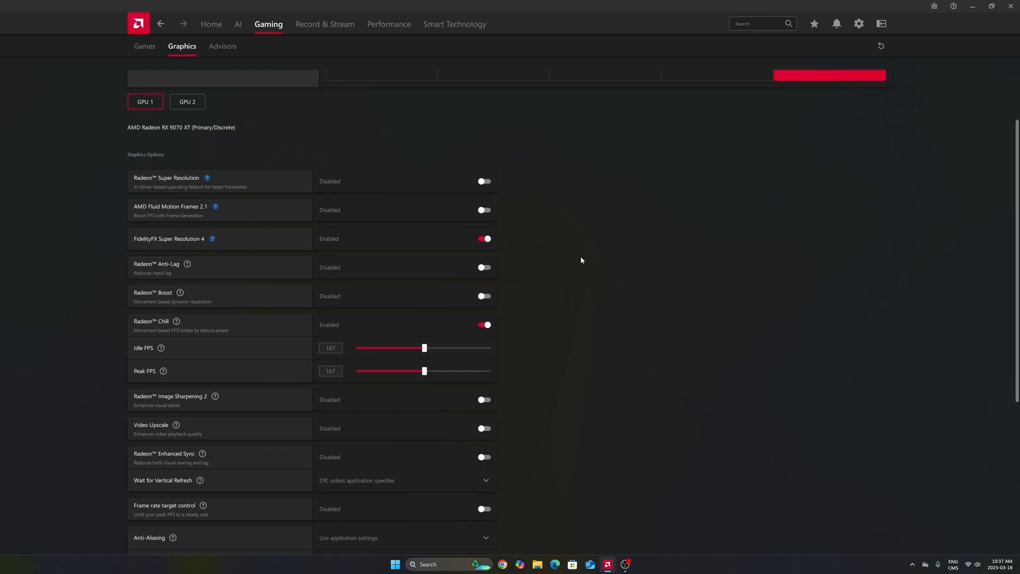
pyautogui.moveTo(172, 244)
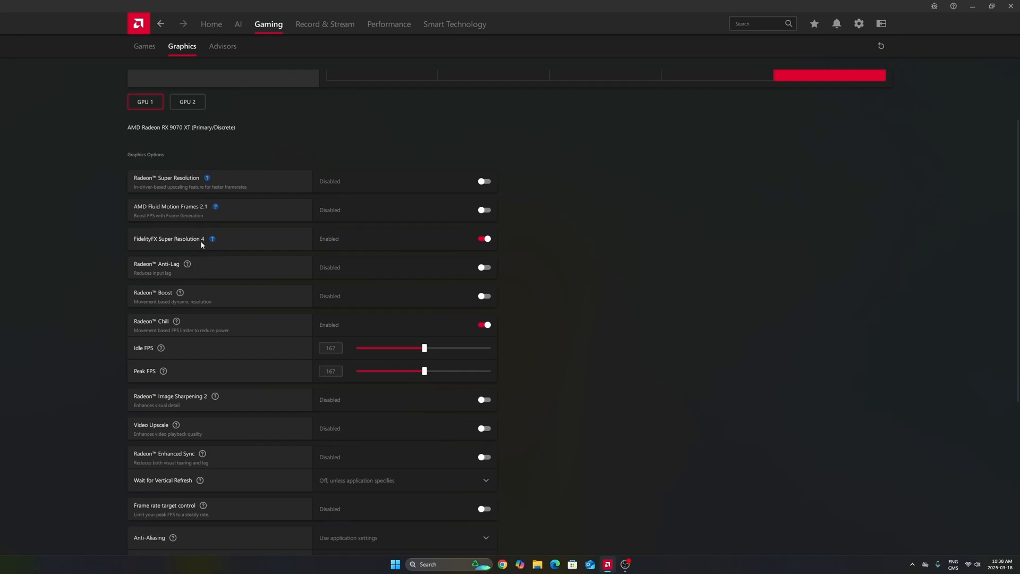
pyautogui.moveTo(202, 245)
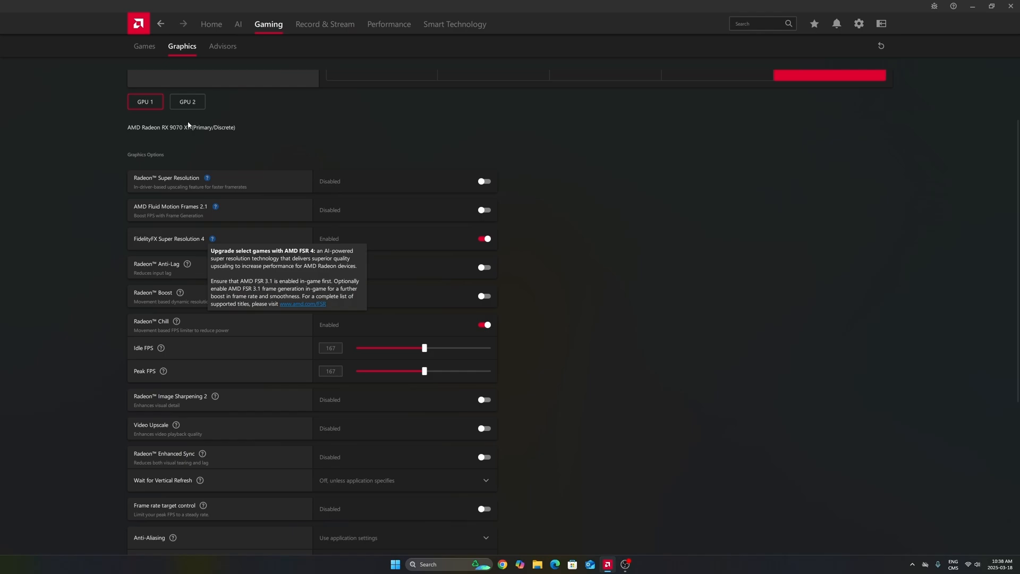
pyautogui.moveTo(173, 268)
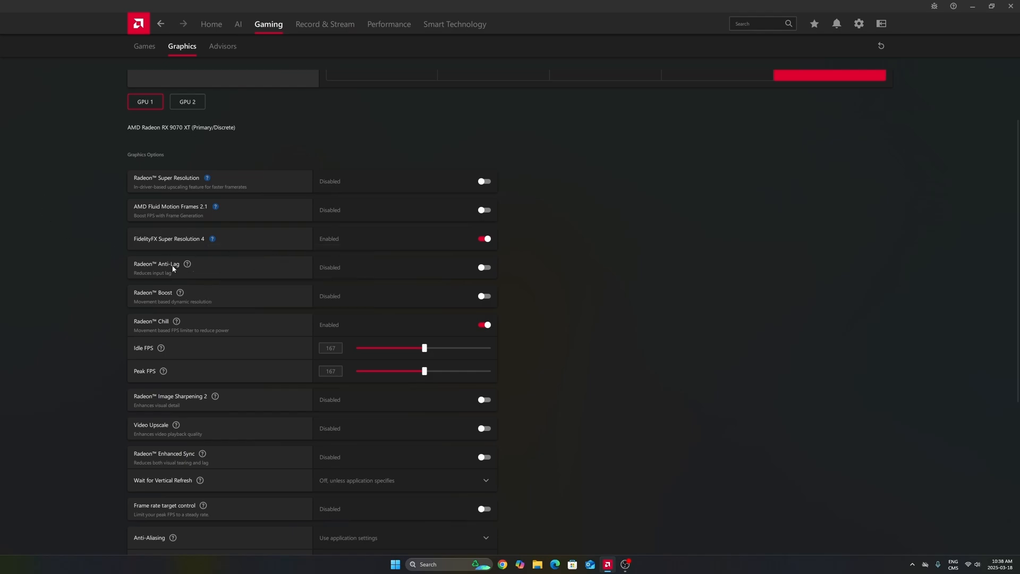
pyautogui.moveTo(591, 226)
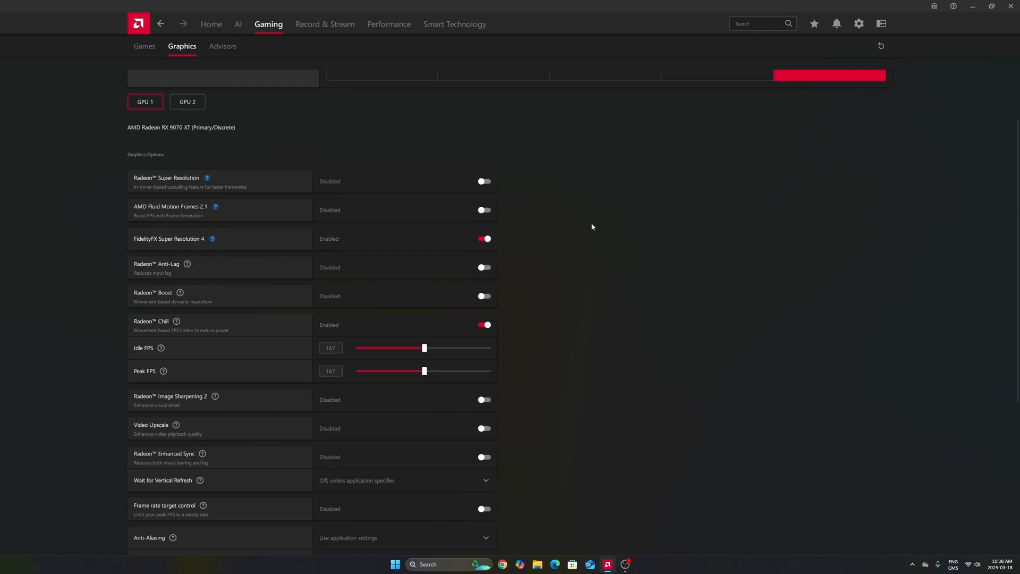
pyautogui.moveTo(232, 224)
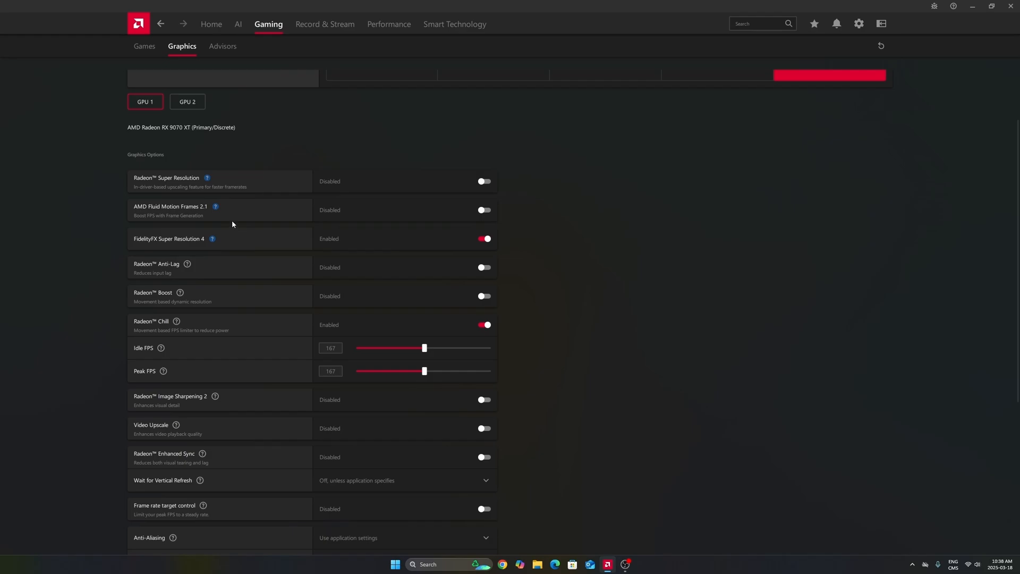
pyautogui.moveTo(189, 211)
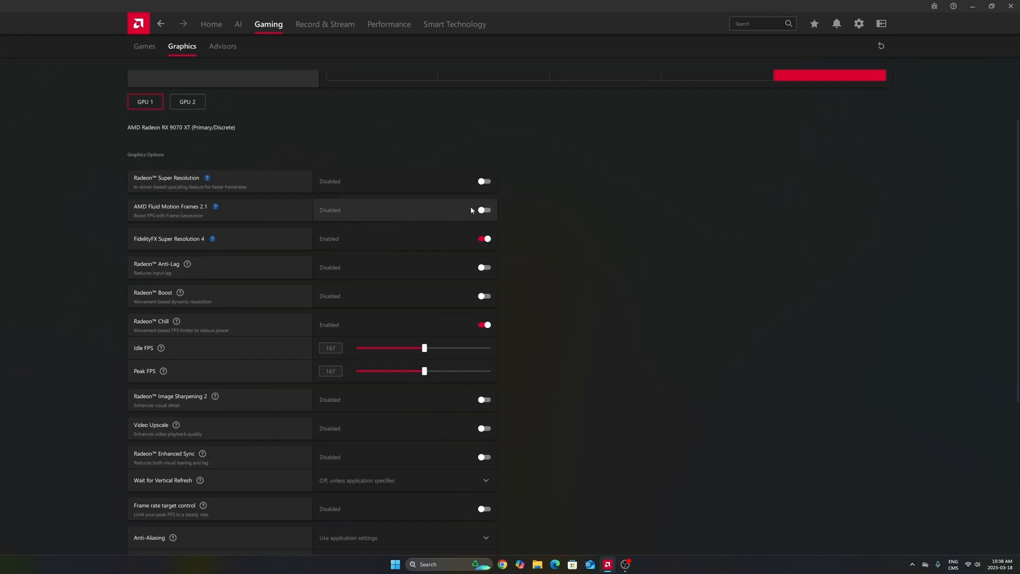
pyautogui.moveTo(350, 218)
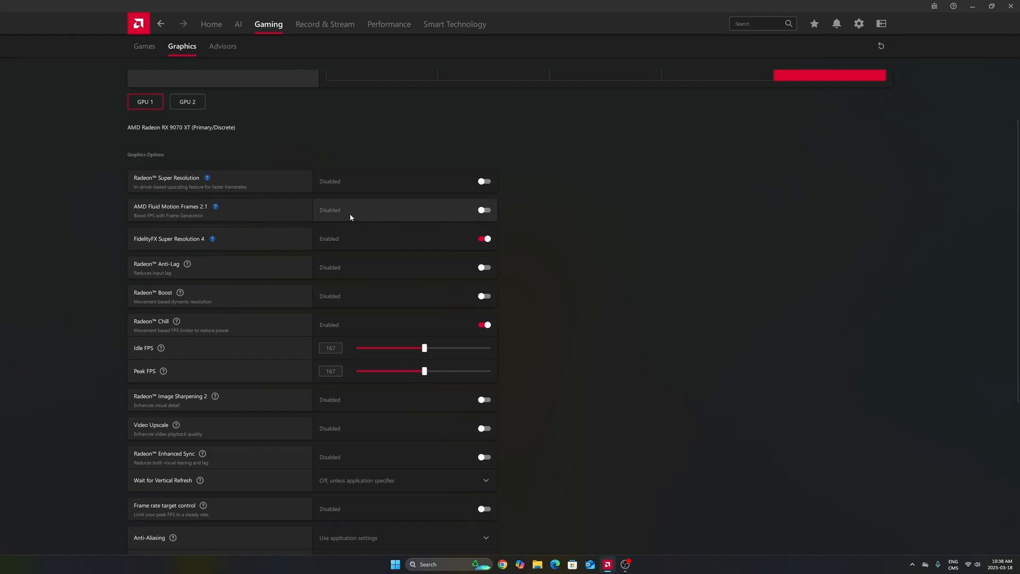
pyautogui.moveTo(373, 220)
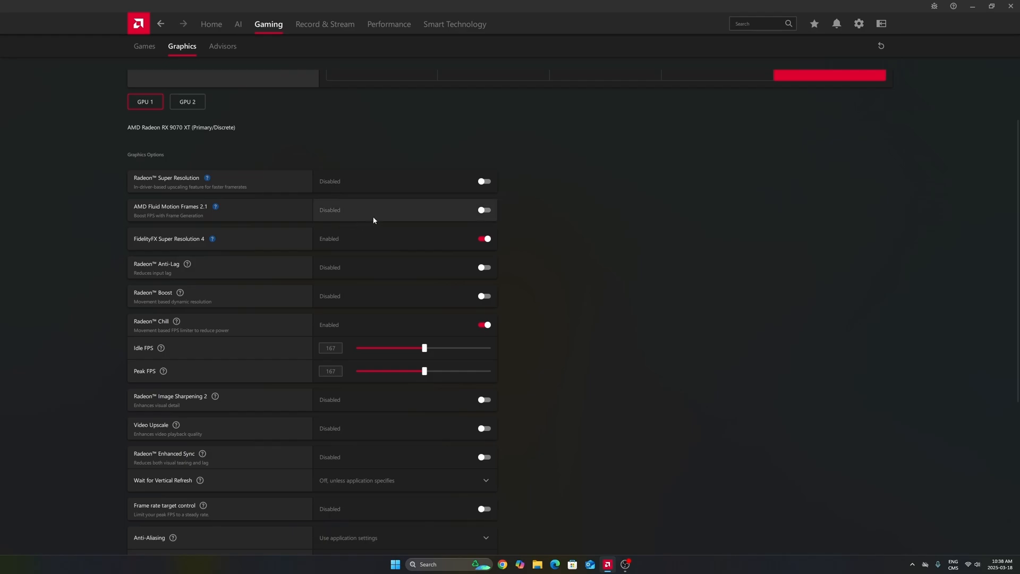
pyautogui.moveTo(397, 211)
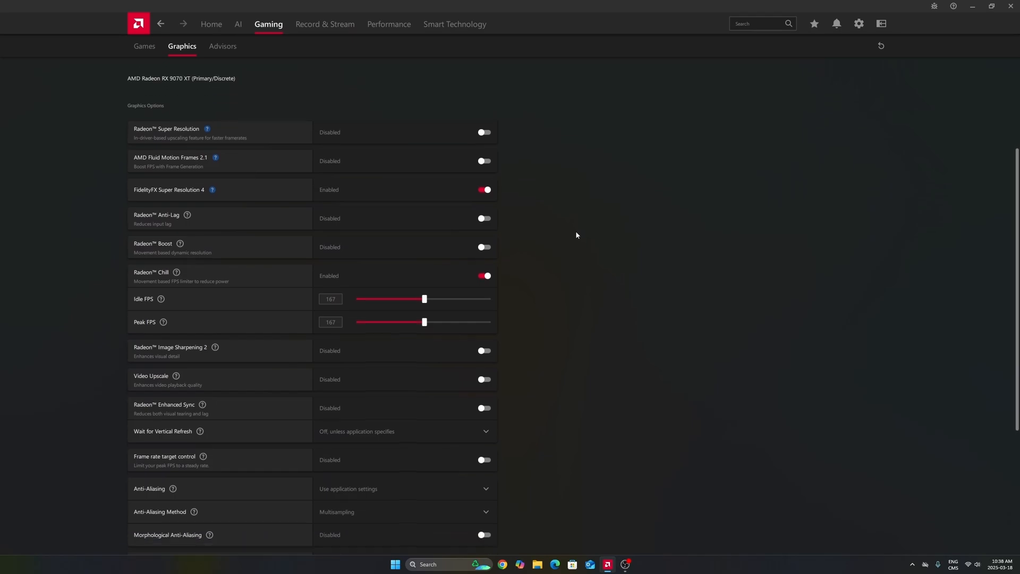
pyautogui.scroll(-3)
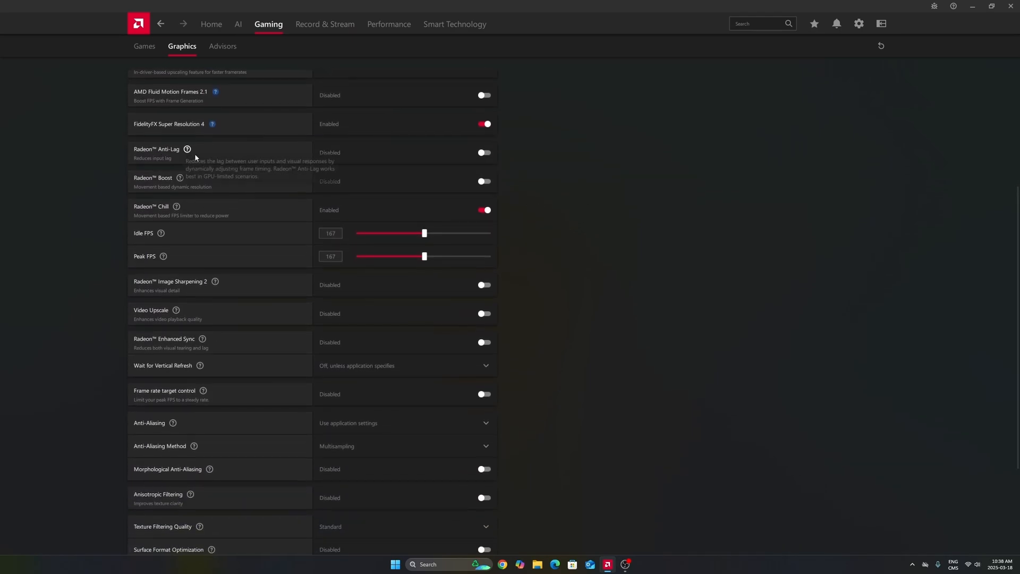
pyautogui.moveTo(128, 184)
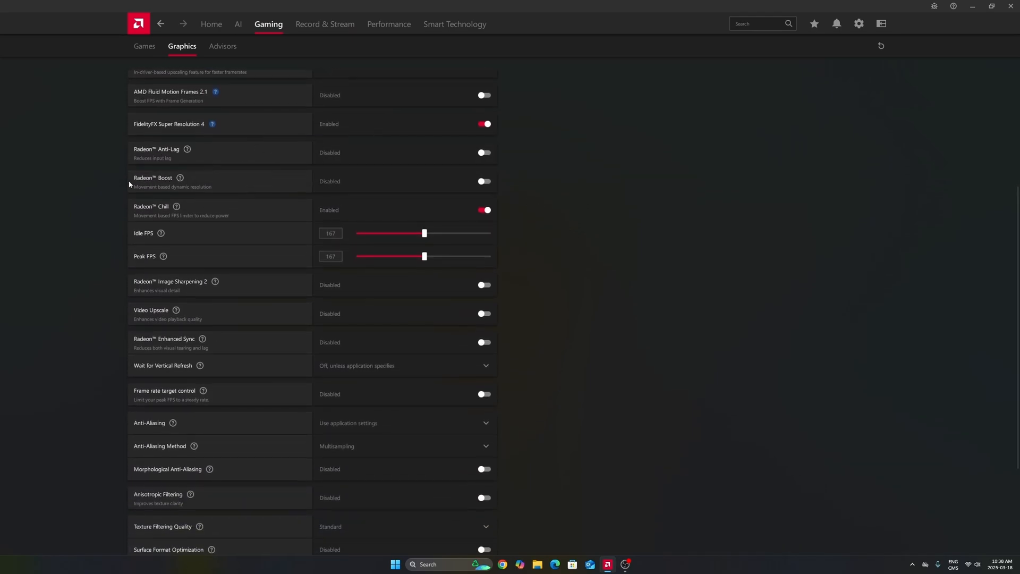
pyautogui.scroll(-3)
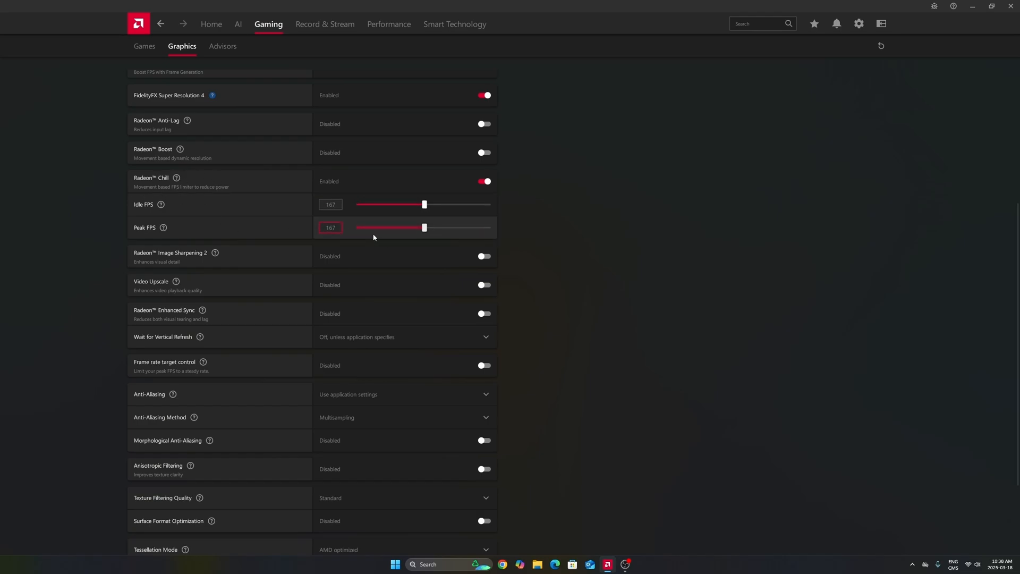
pyautogui.moveTo(445, 229)
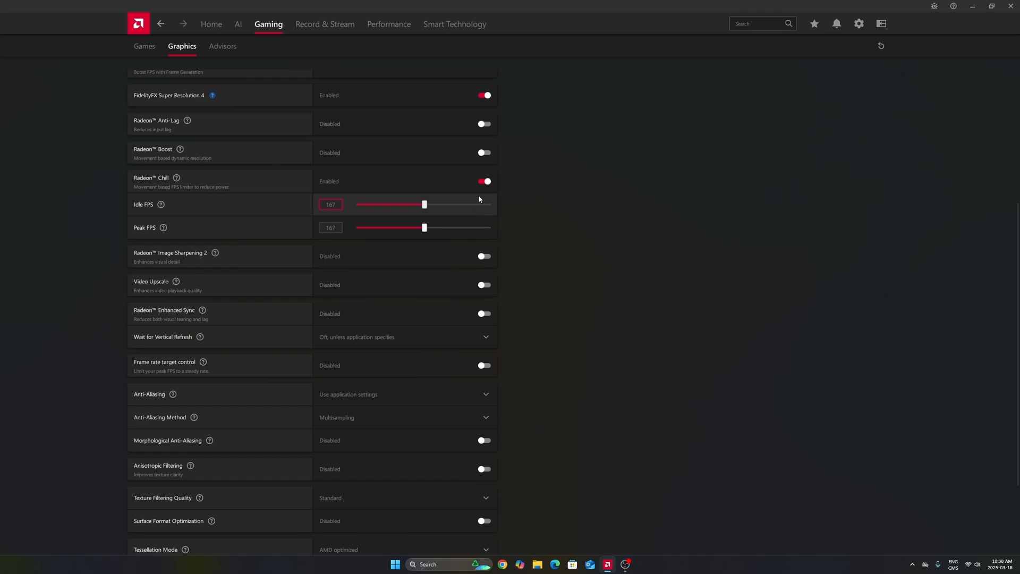
pyautogui.moveTo(430, 211)
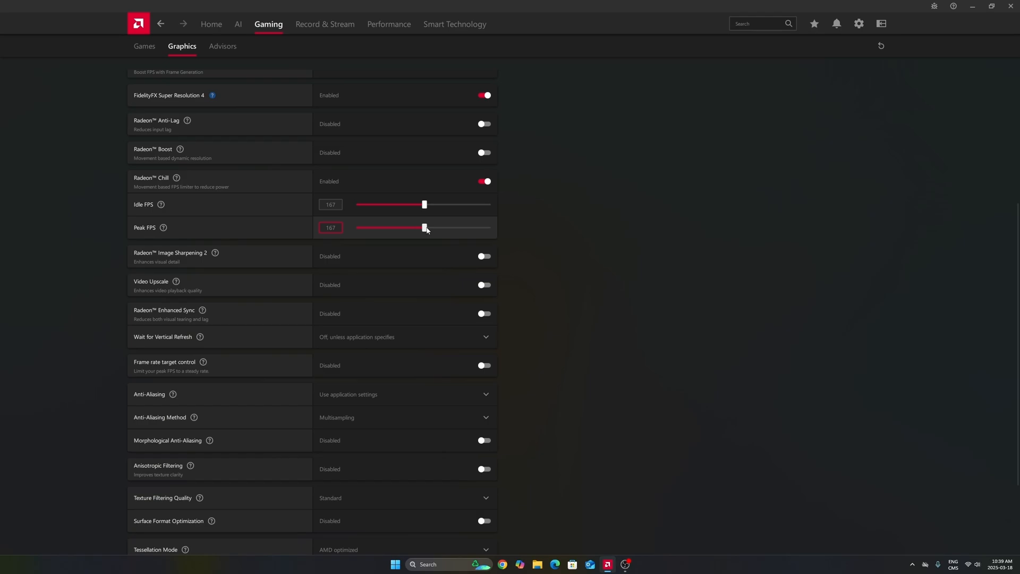
pyautogui.moveTo(432, 221)
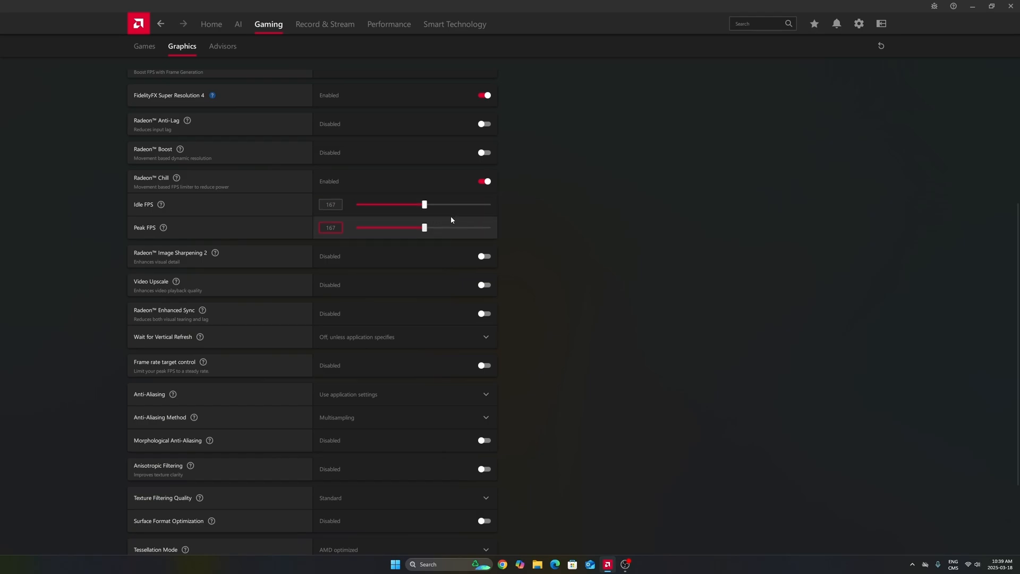
pyautogui.moveTo(434, 228)
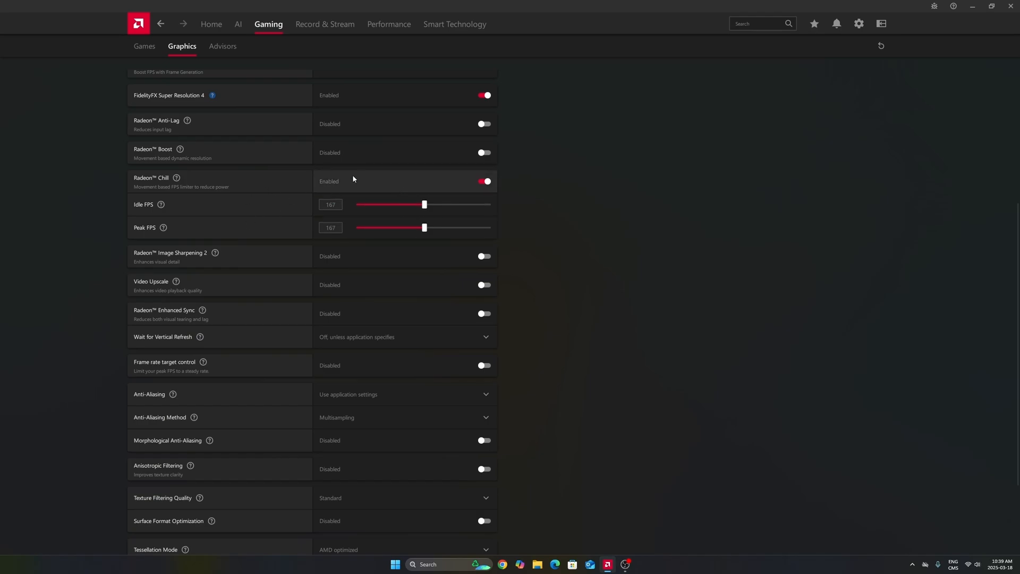
pyautogui.click(331, 204)
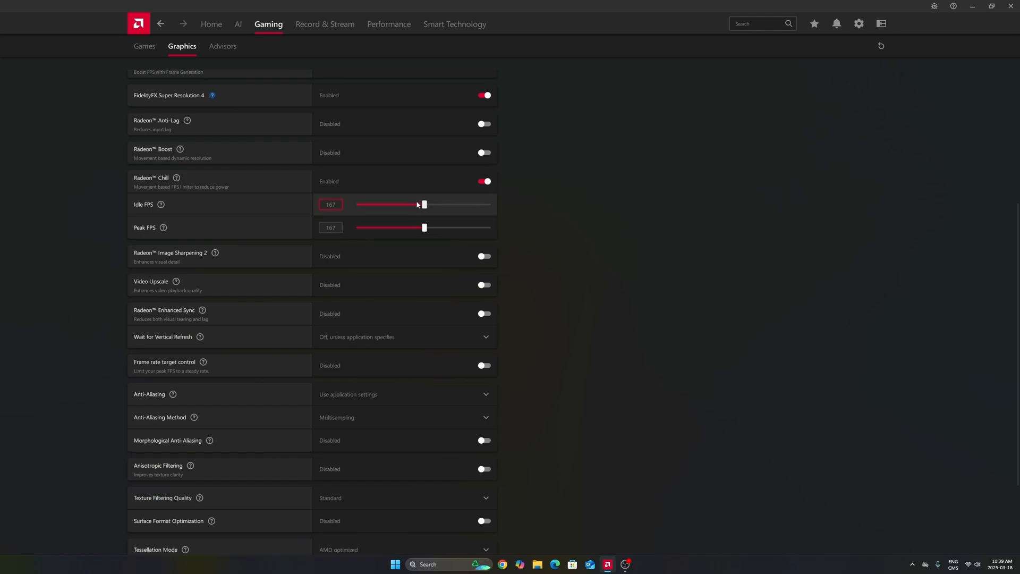
pyautogui.moveTo(405, 200)
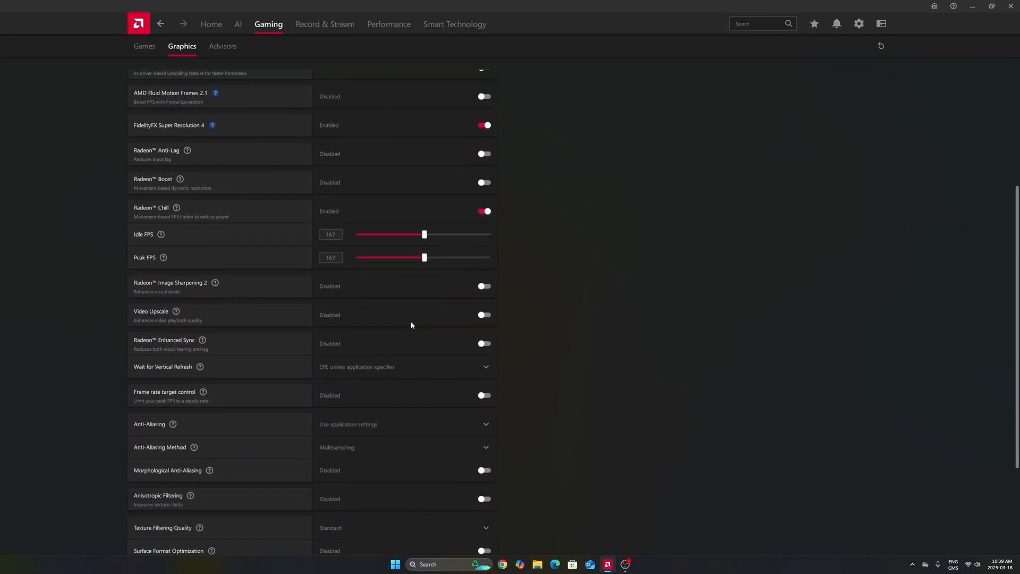
pyautogui.click(144, 46)
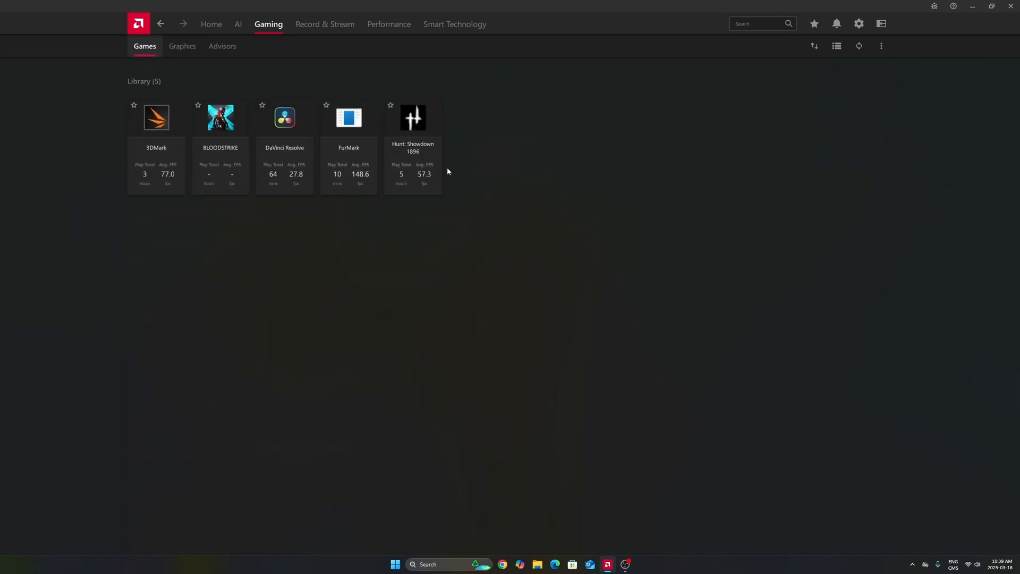
pyautogui.moveTo(489, 174)
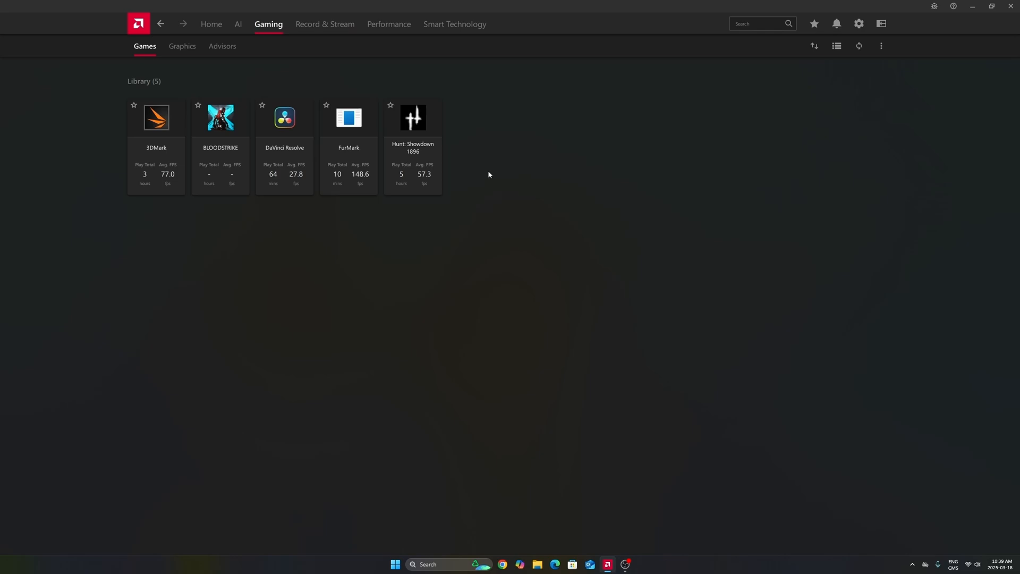
pyautogui.click(182, 45)
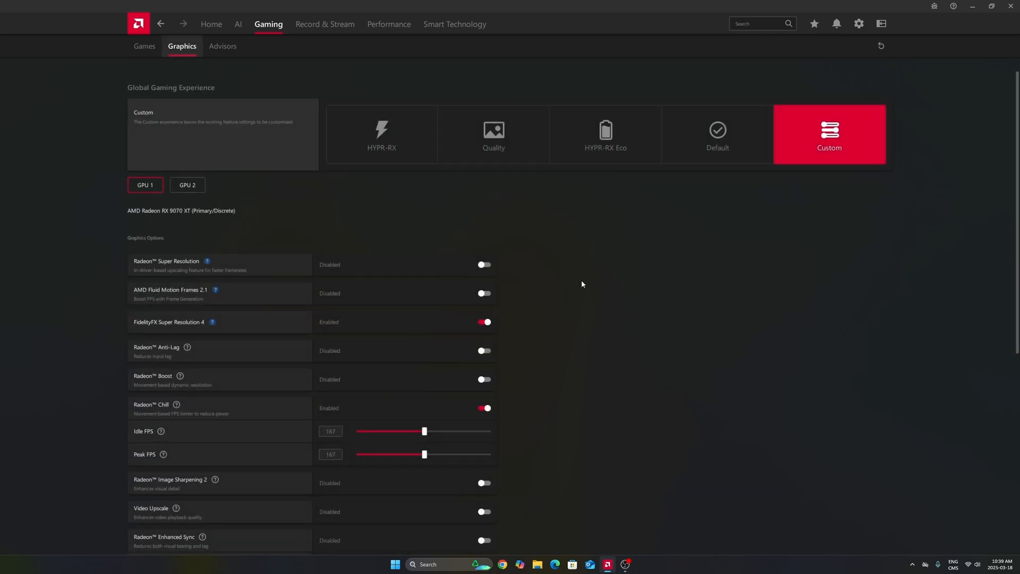
pyautogui.scroll(-3)
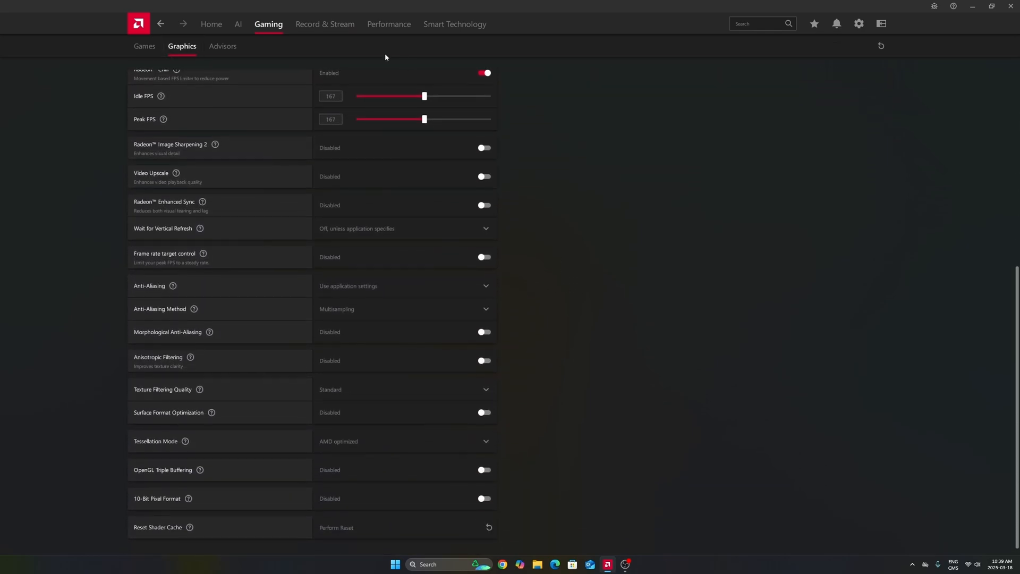
pyautogui.click(330, 95)
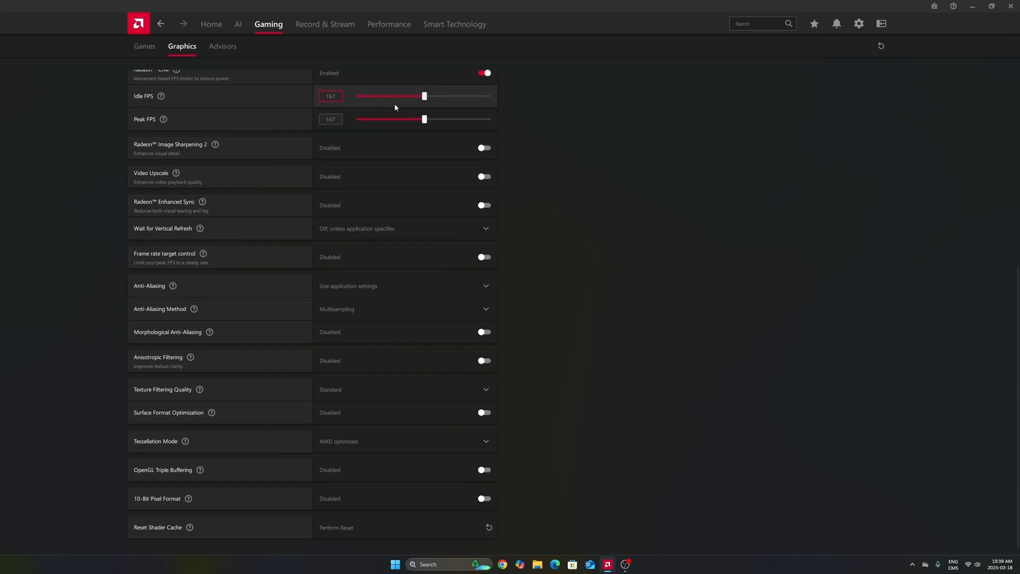
pyautogui.moveTo(394, 102)
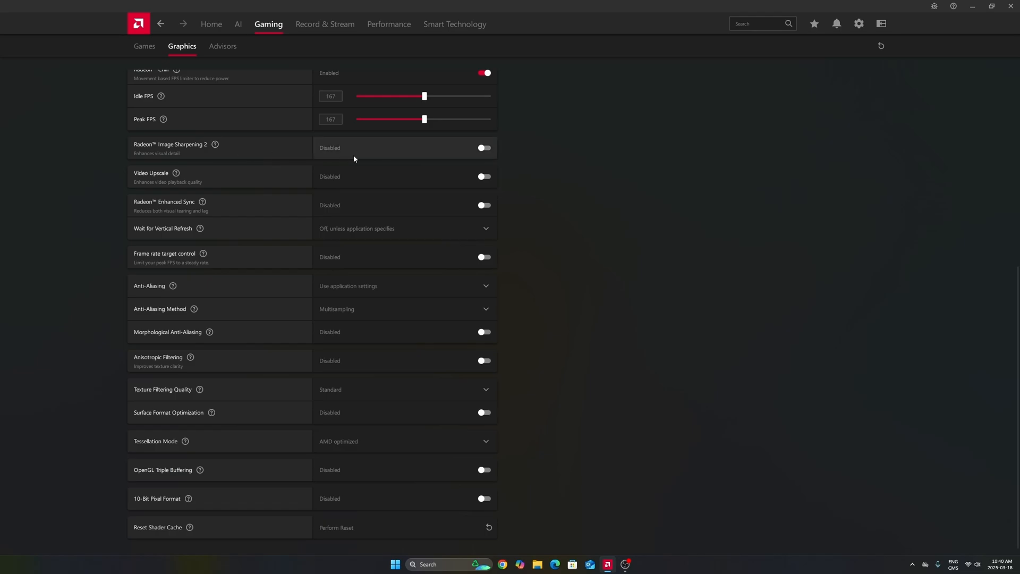
pyautogui.moveTo(353, 159)
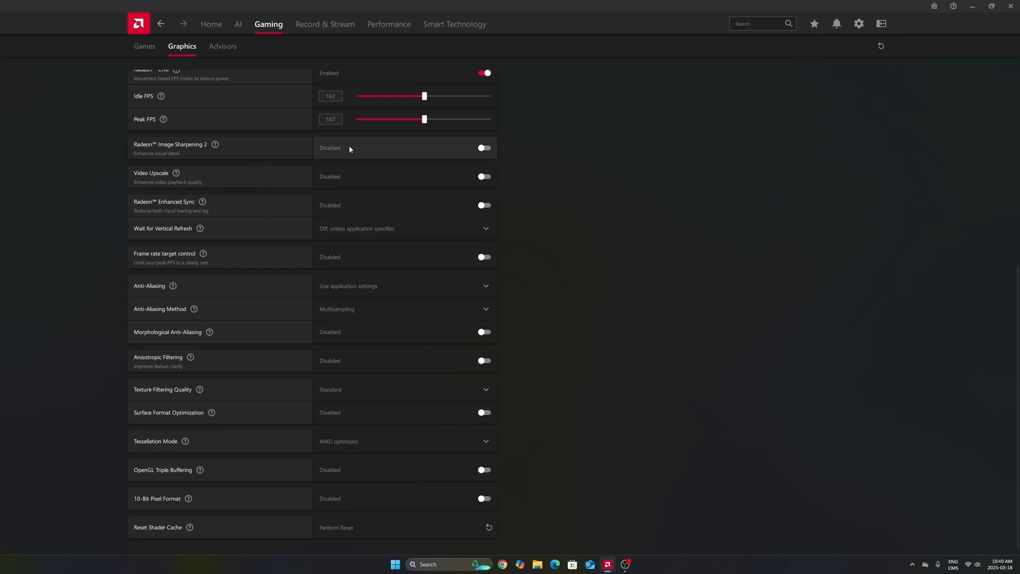
pyautogui.moveTo(365, 151)
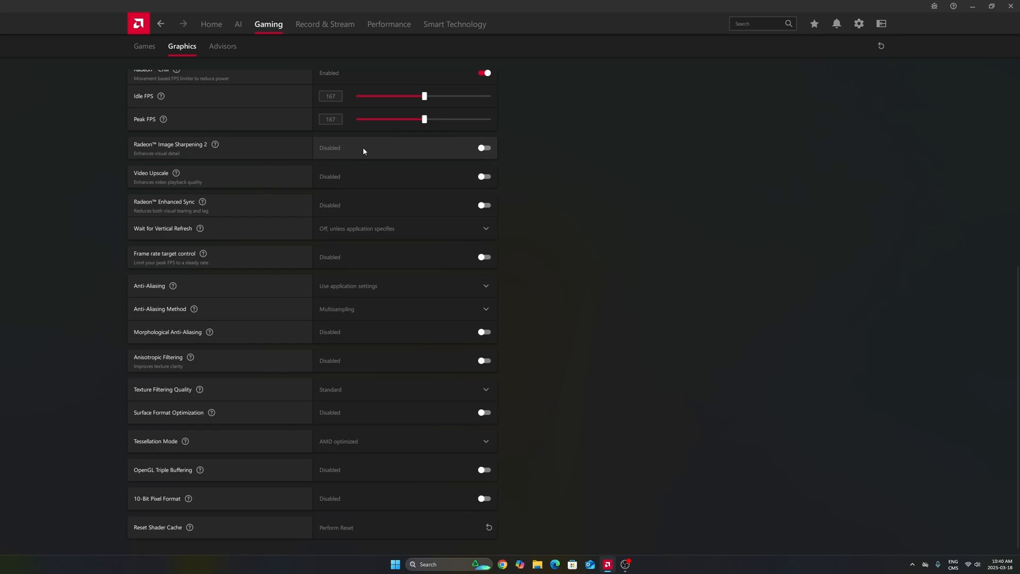
pyautogui.moveTo(480, 153)
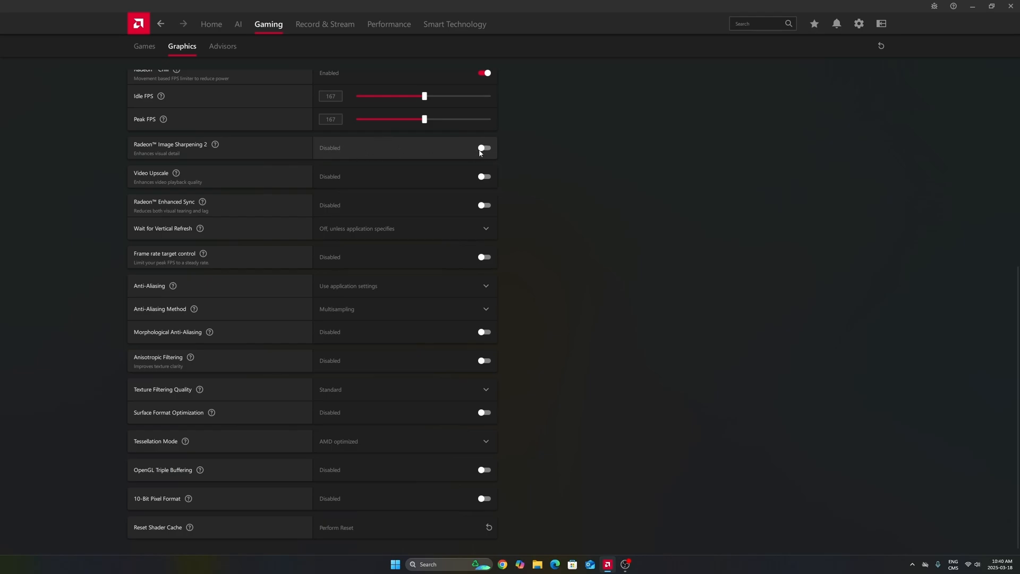
pyautogui.click(484, 147)
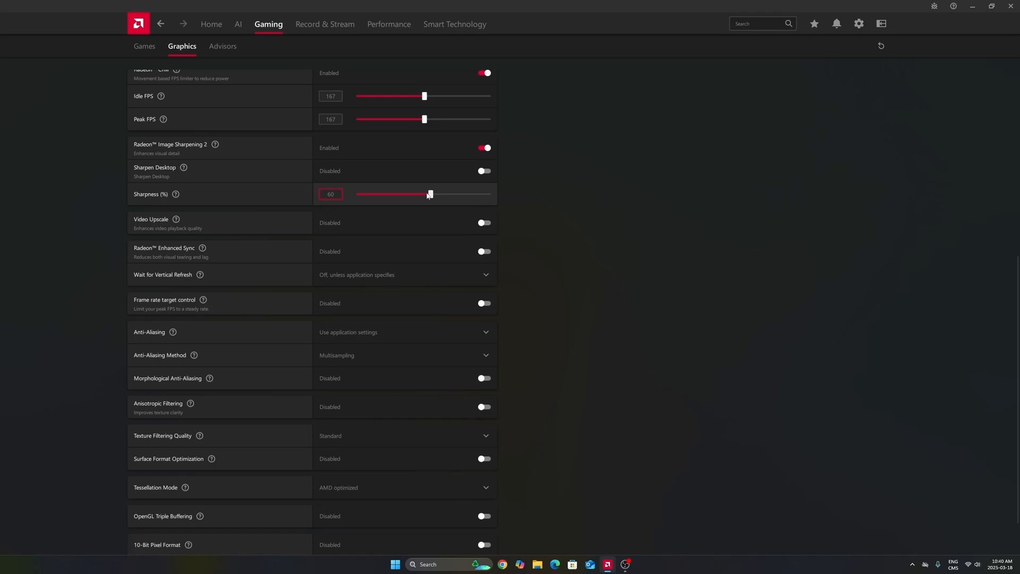
pyautogui.moveTo(411, 205)
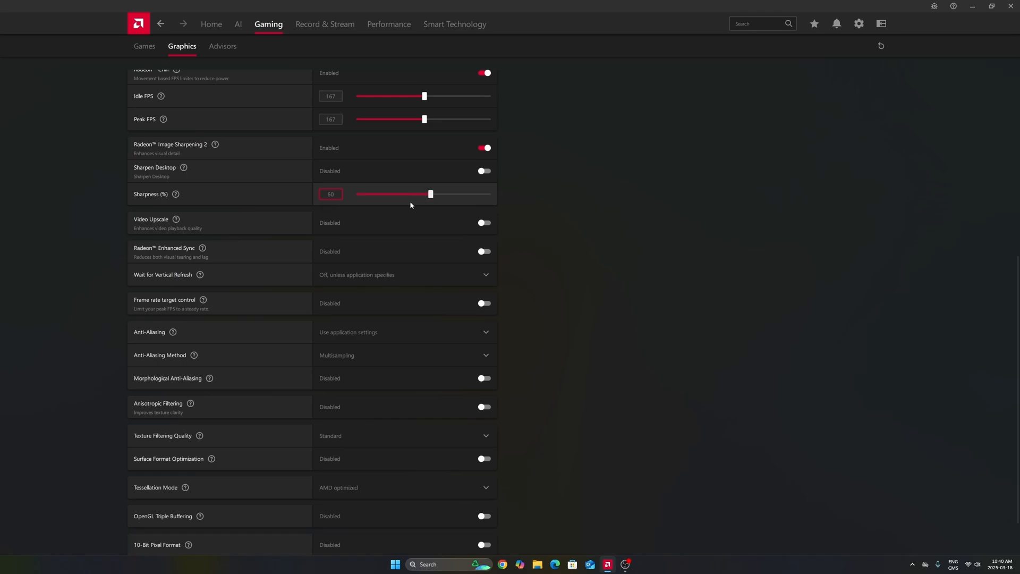
pyautogui.moveTo(397, 194)
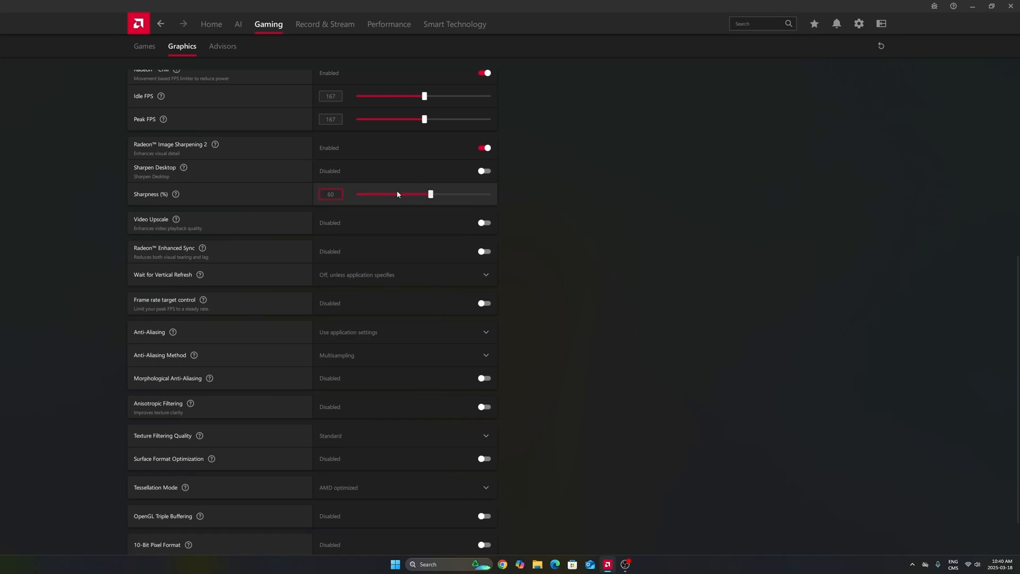
pyautogui.click(483, 148)
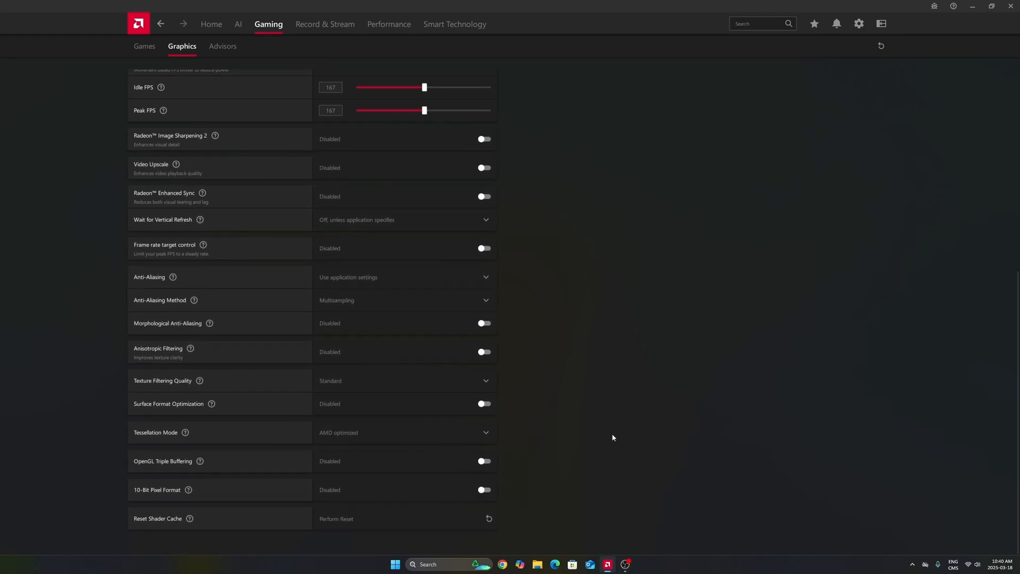
pyautogui.moveTo(603, 444)
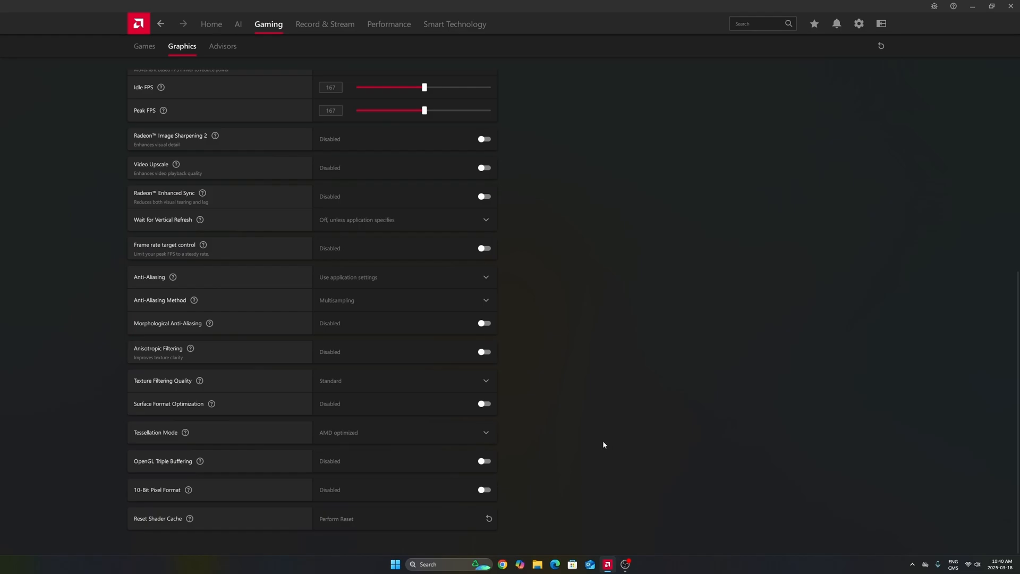
pyautogui.moveTo(336, 524)
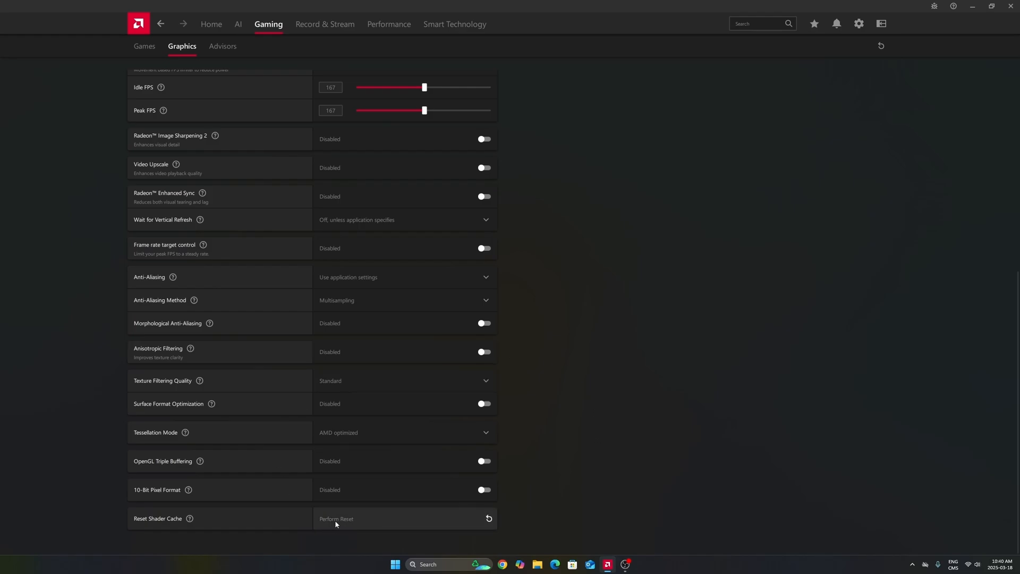
pyautogui.moveTo(354, 521)
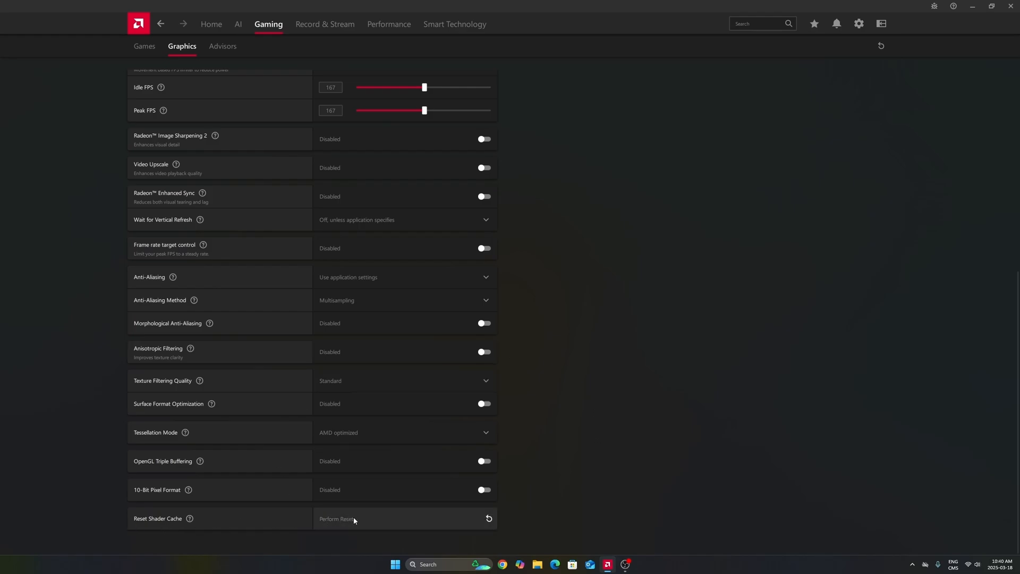
pyautogui.moveTo(344, 523)
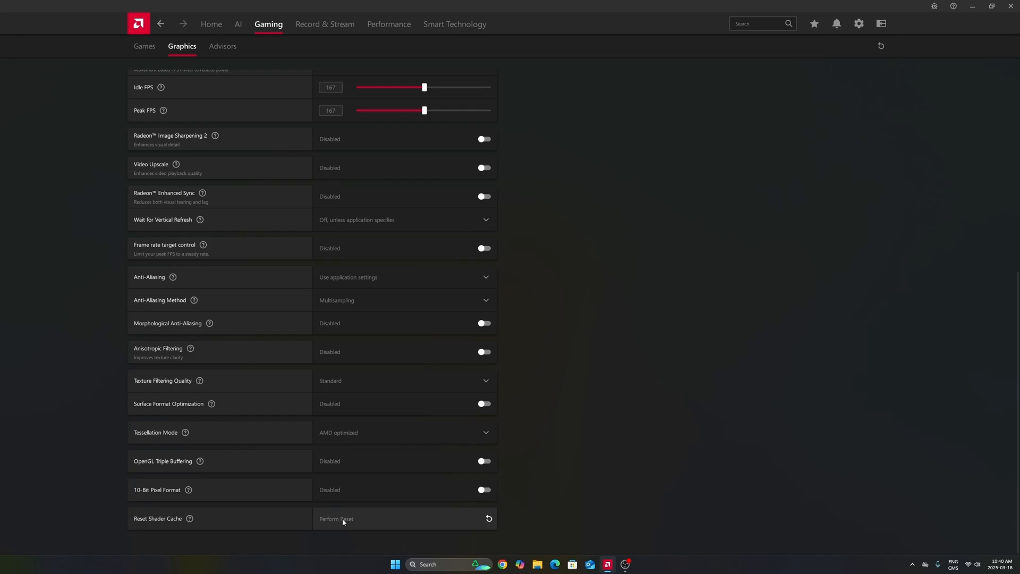
pyautogui.moveTo(358, 513)
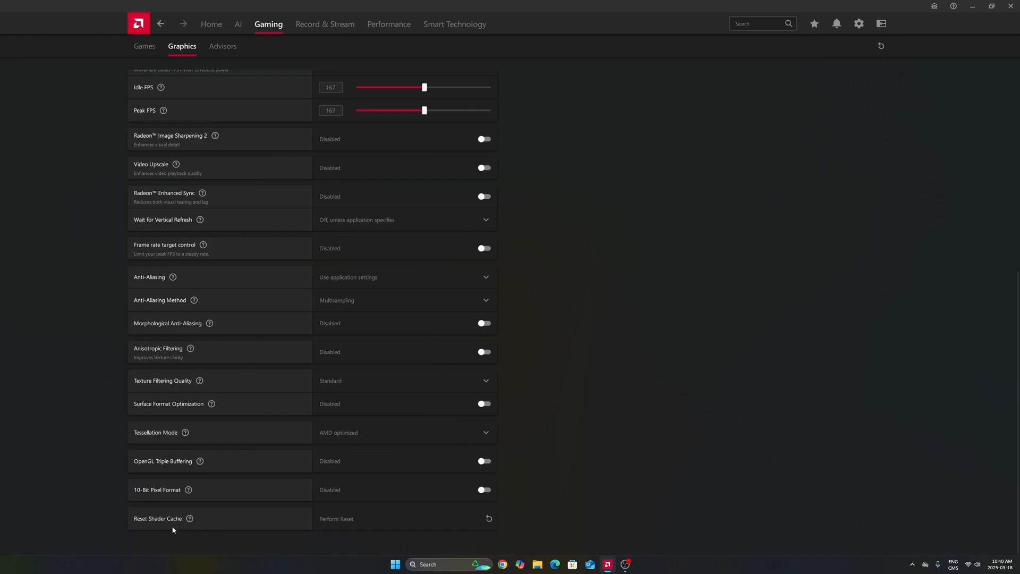
pyautogui.moveTo(589, 403)
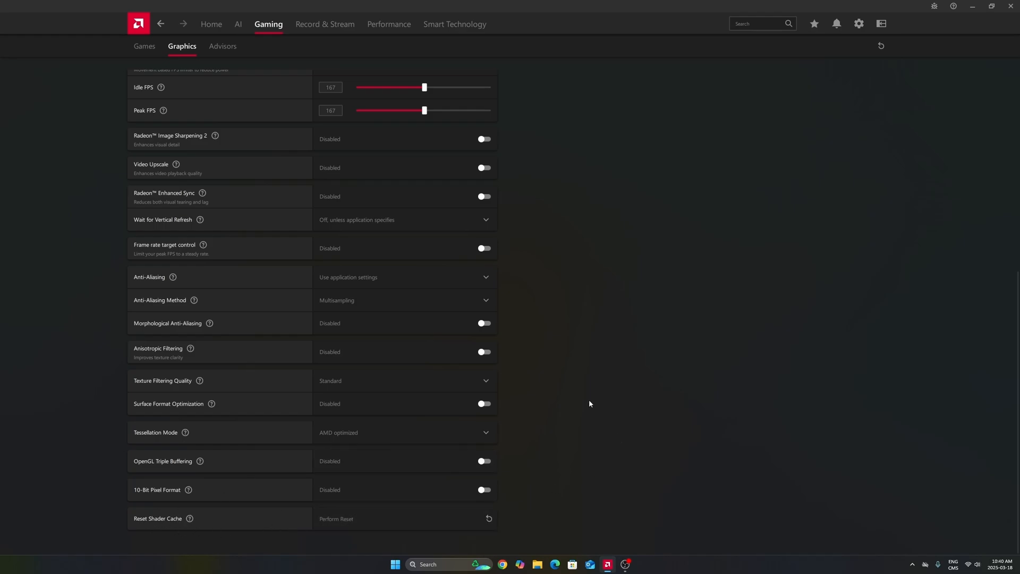
pyautogui.scroll(3)
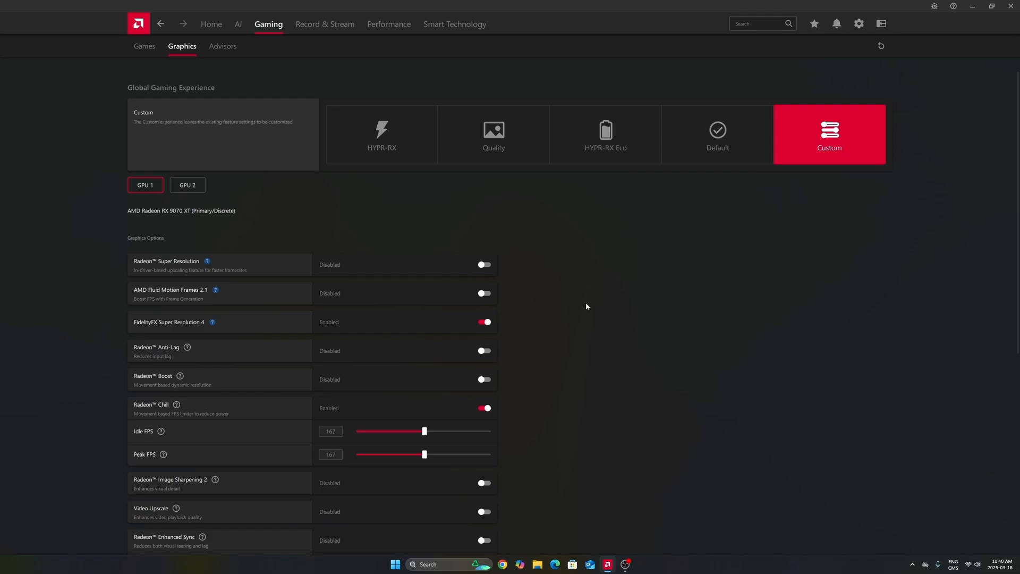
pyautogui.moveTo(698, 12)
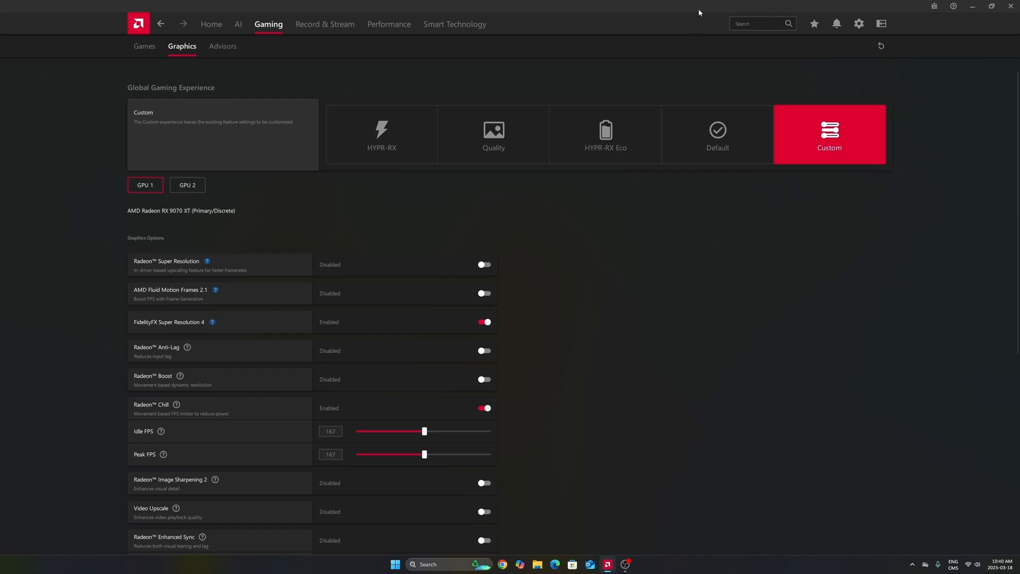
pyautogui.moveTo(627, 298)
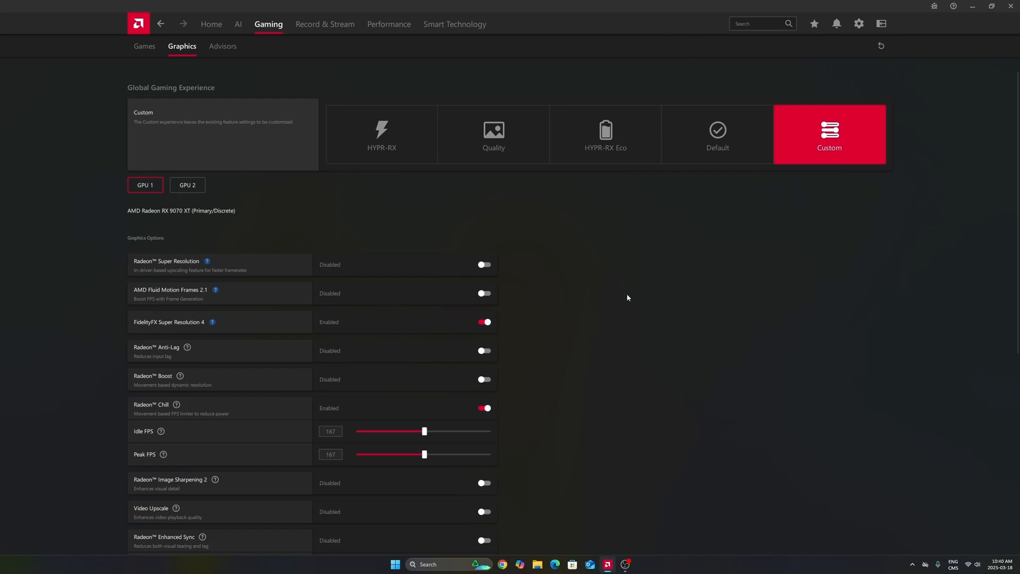
pyautogui.moveTo(389, 24)
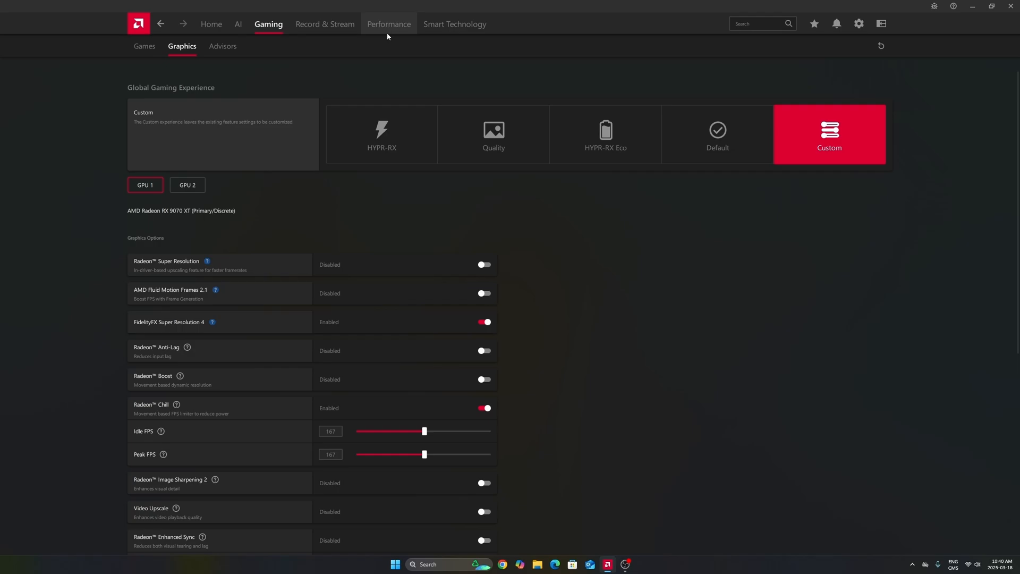
pyautogui.moveTo(571, 350)
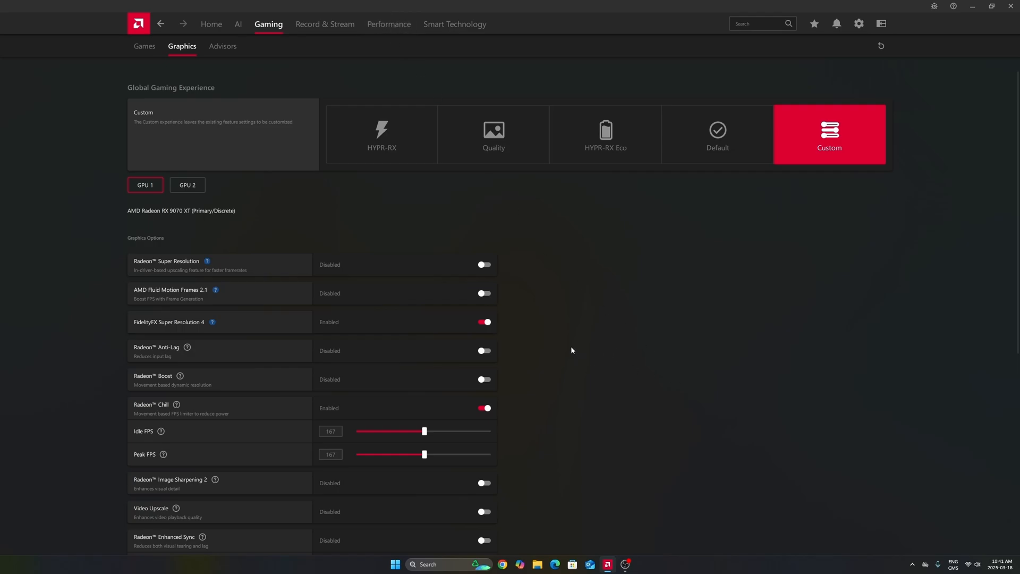
pyautogui.moveTo(568, 336)
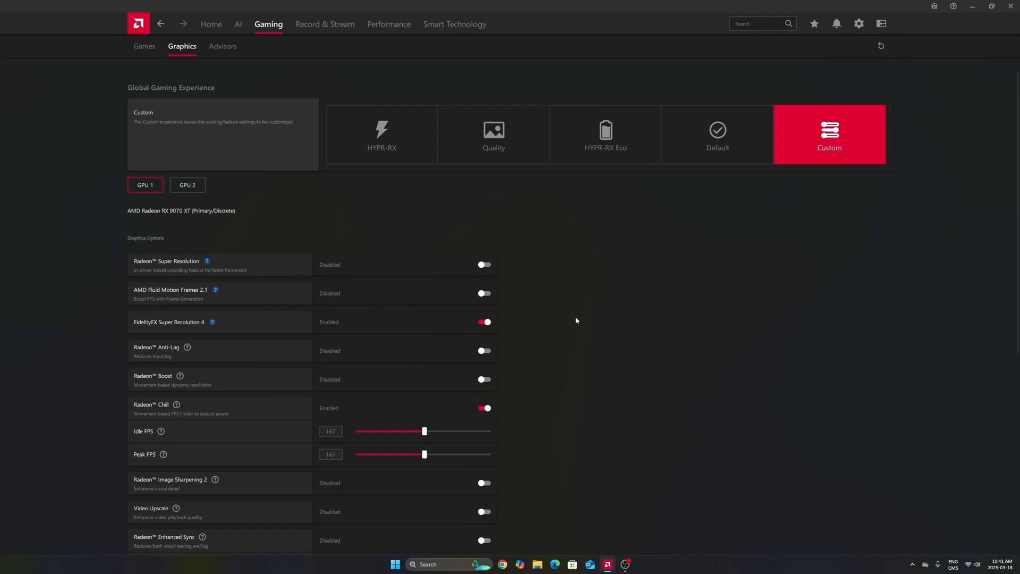
pyautogui.moveTo(631, 371)
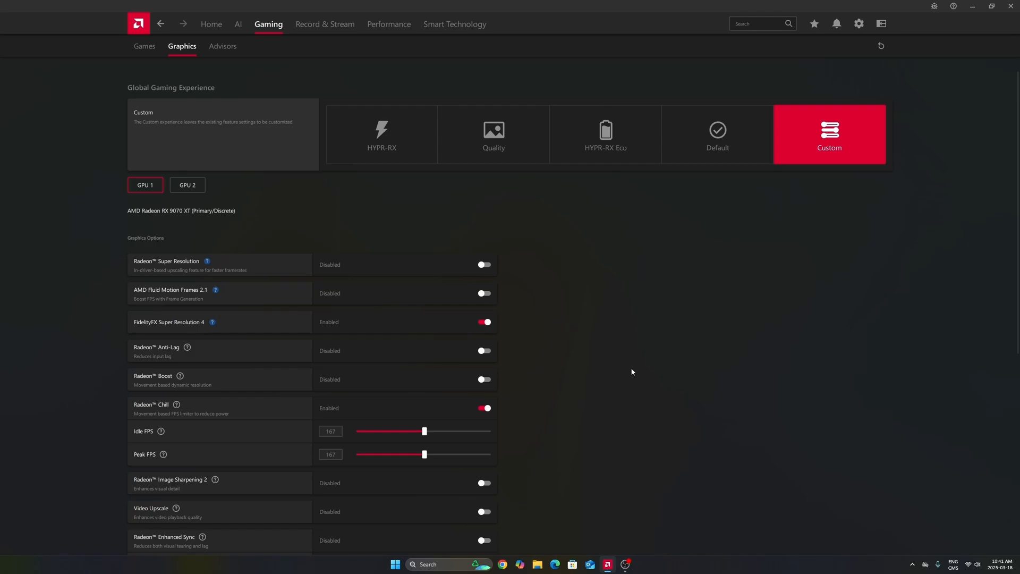
pyautogui.moveTo(615, 428)
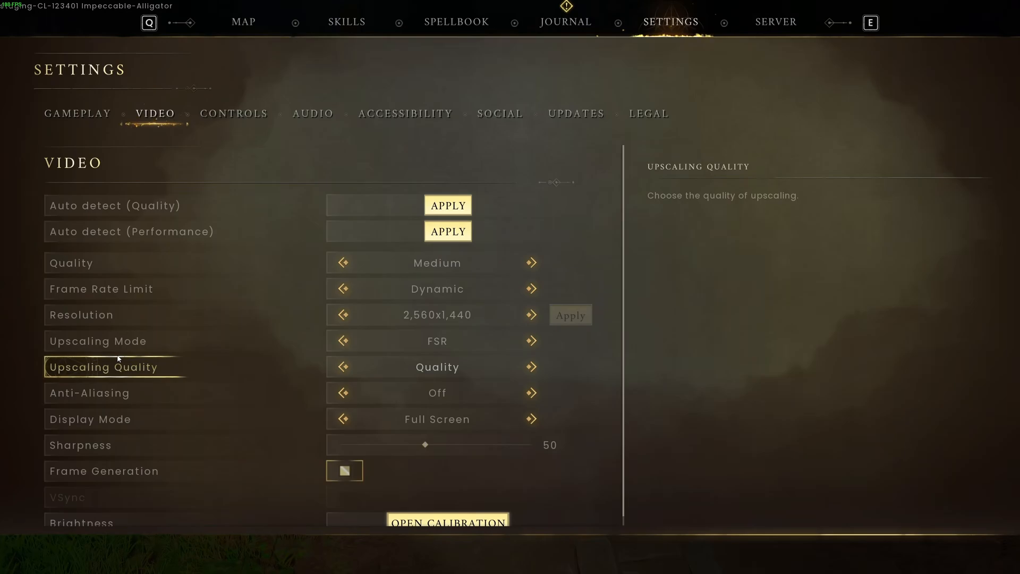
pyautogui.moveTo(267, 175)
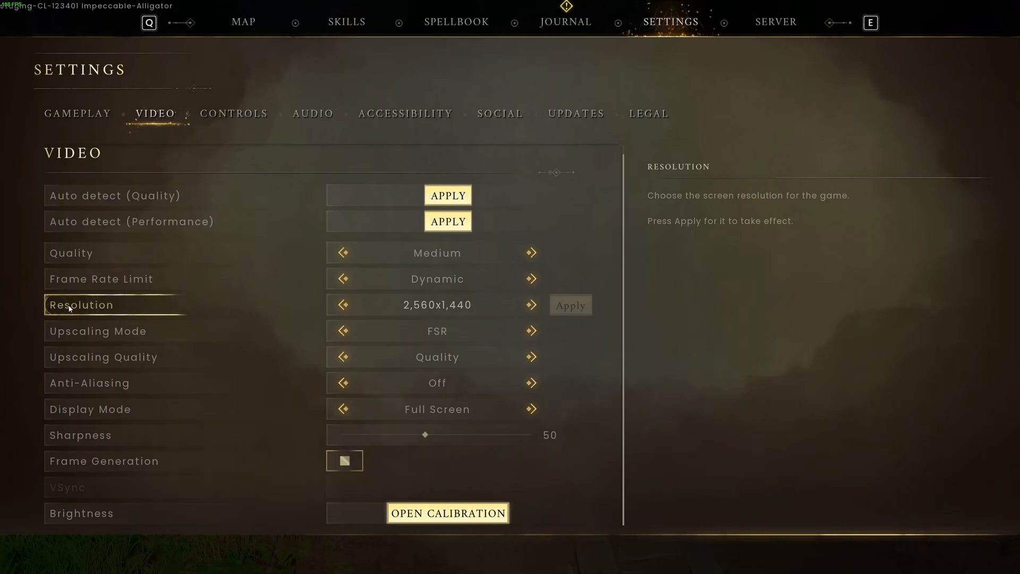
pyautogui.moveTo(455, 310)
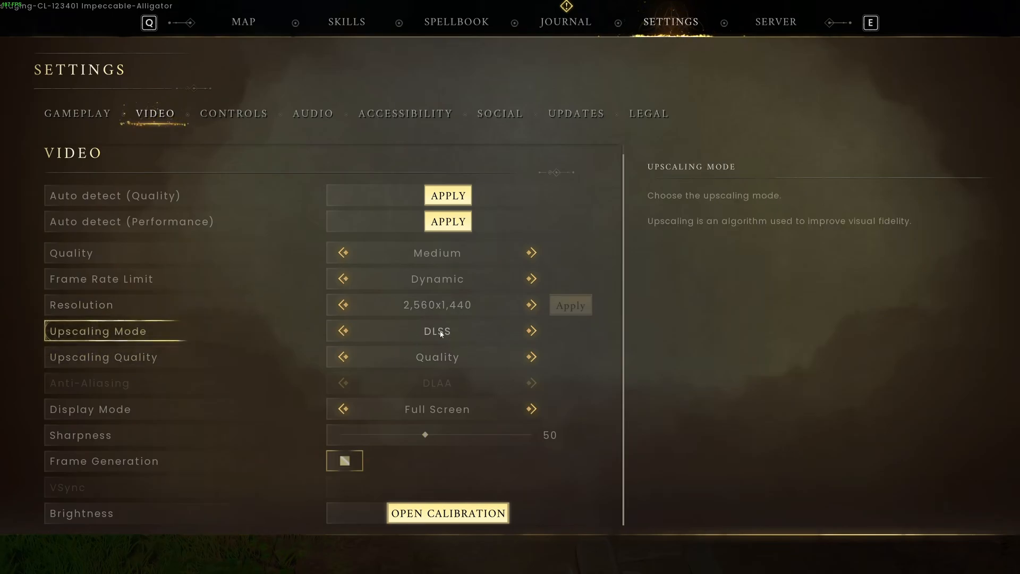
pyautogui.moveTo(431, 341)
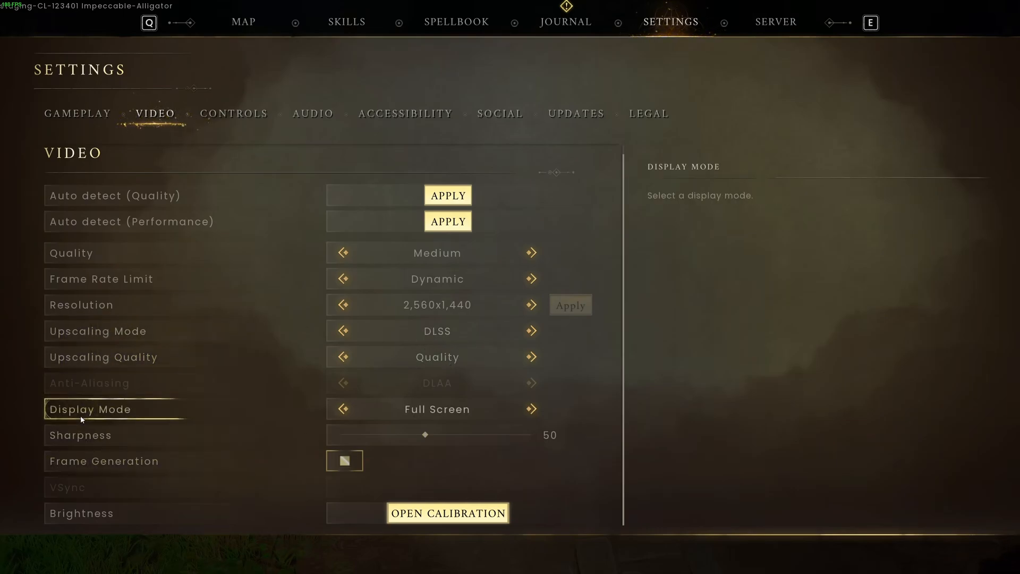
pyautogui.moveTo(446, 415)
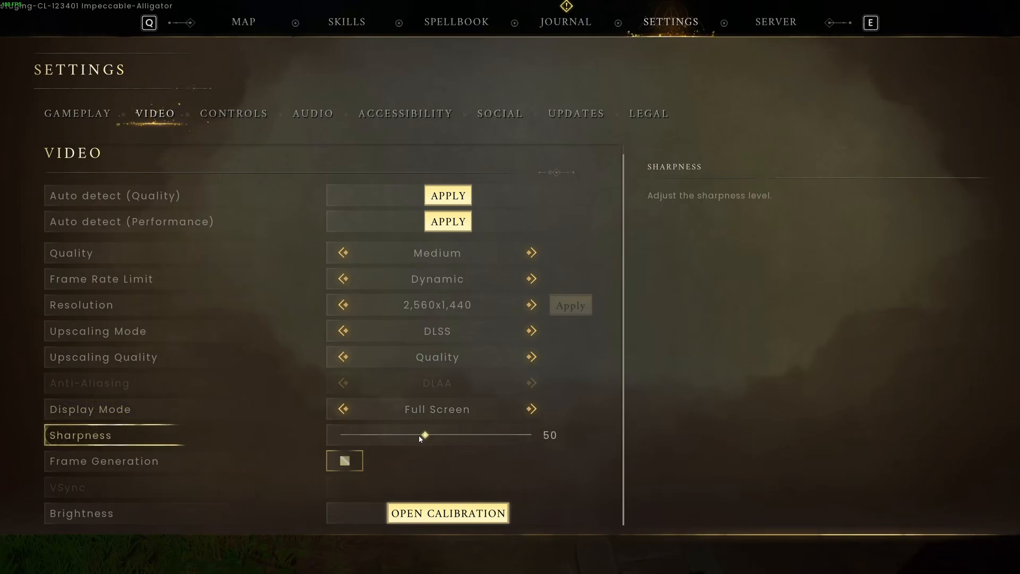
pyautogui.moveTo(495, 438)
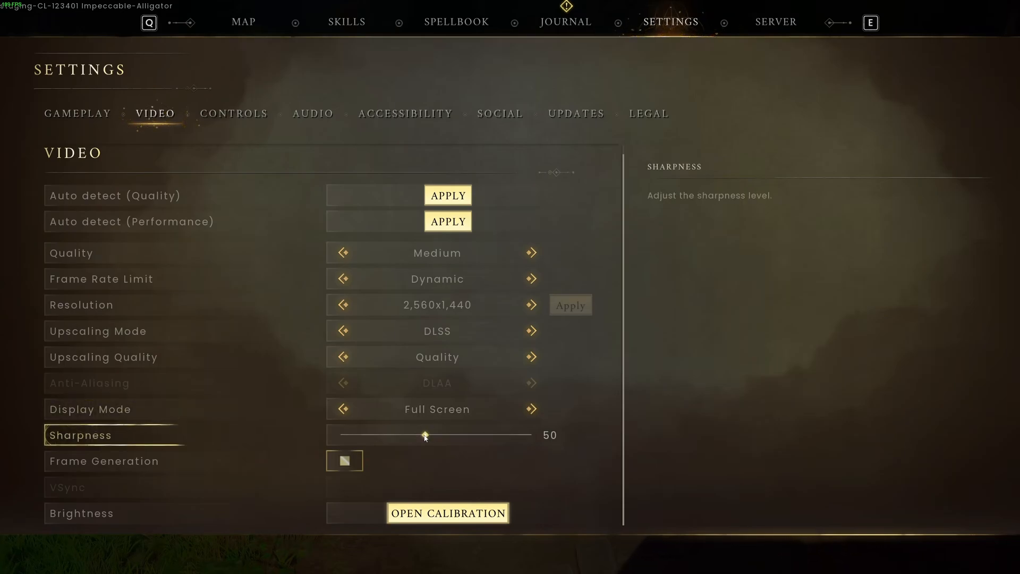
pyautogui.moveTo(501, 440)
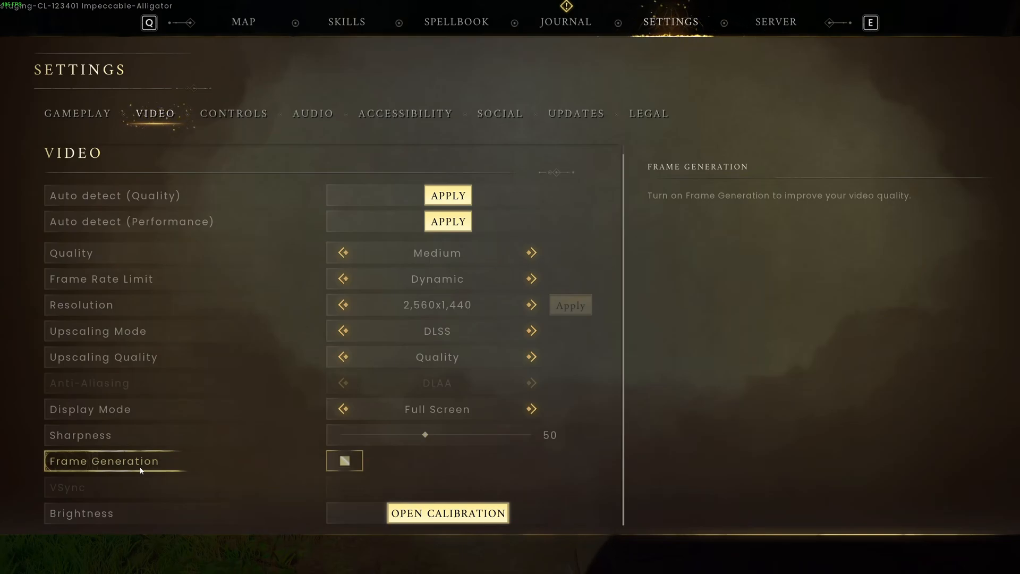
# Switch Upscaling Mode back to FSR, keeping Quality and anti-aliasing Off
pyautogui.click(341, 330)
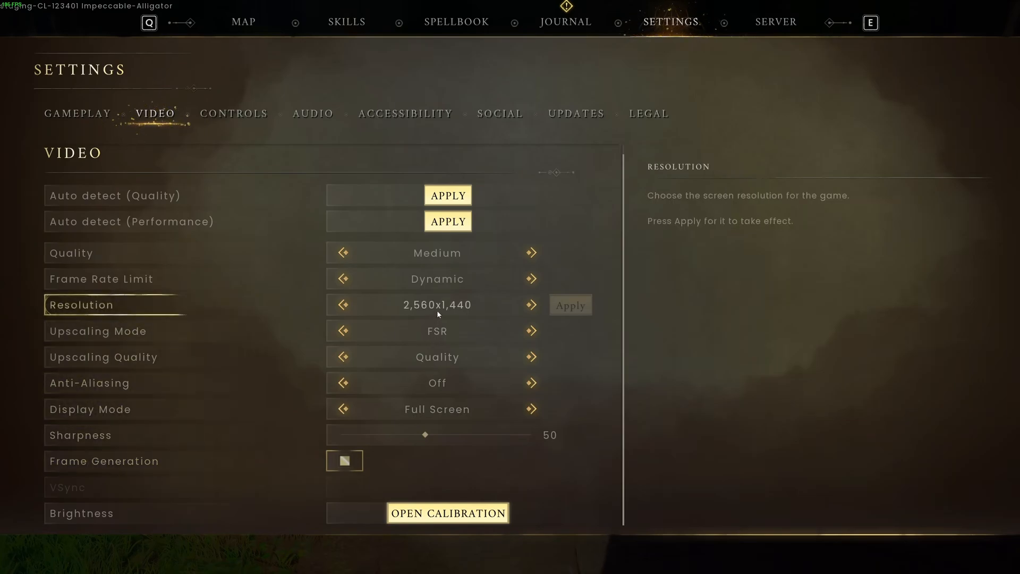
pyautogui.moveTo(485, 319)
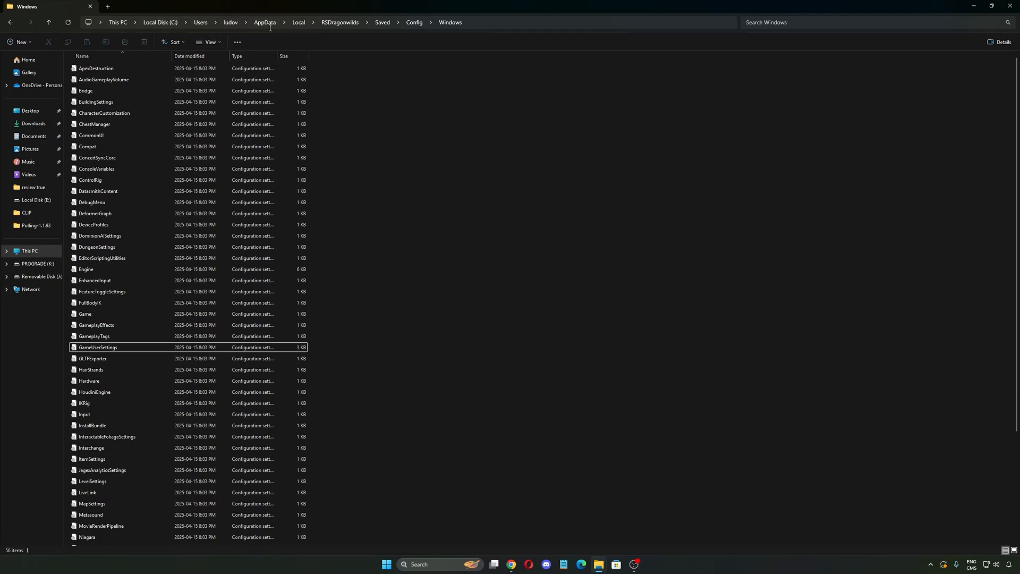
pyautogui.moveTo(285, 39)
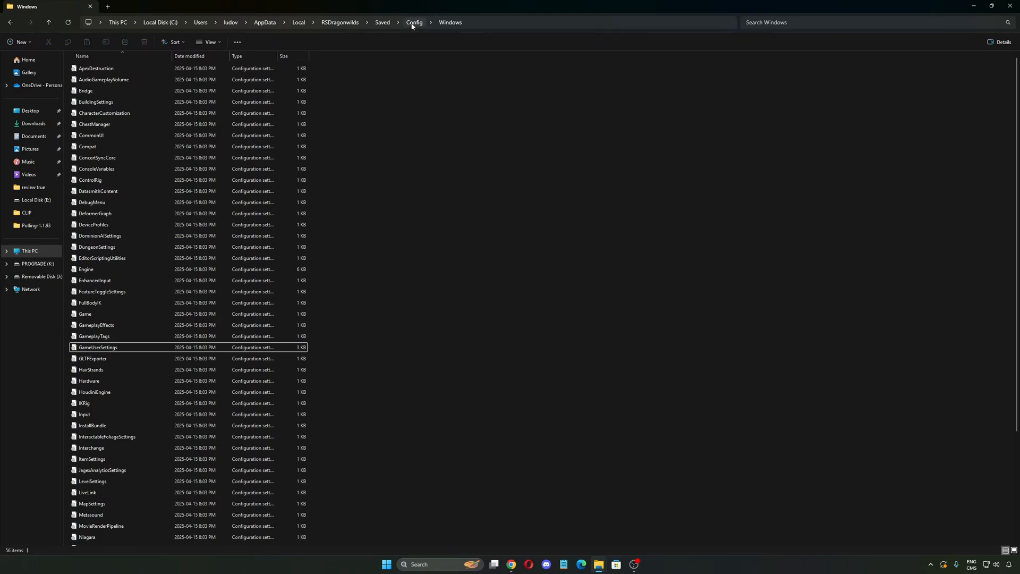
pyautogui.moveTo(98, 347)
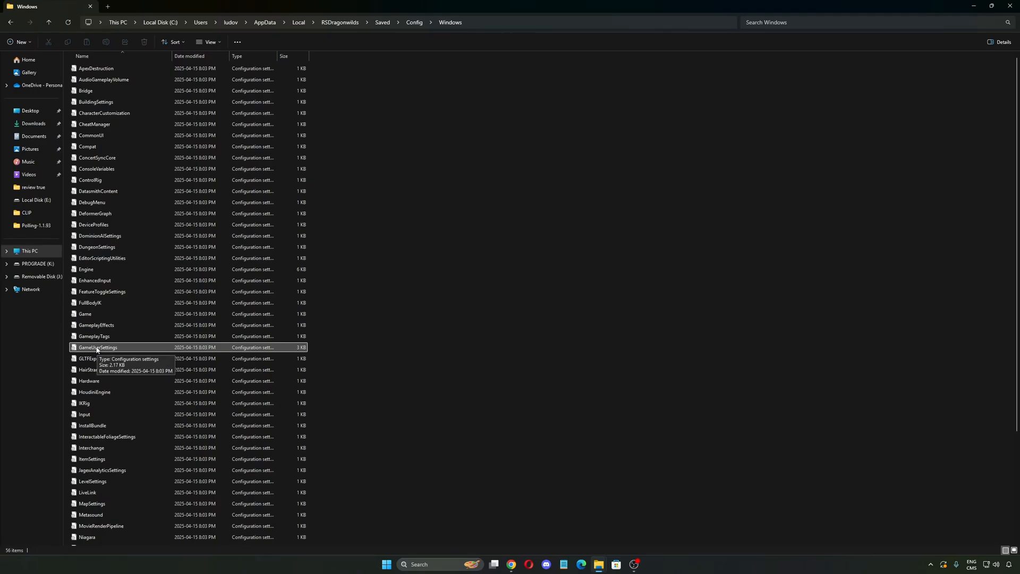
# Open GameUserSettings.ini in Notepad and select the ViewDistanceQuality to ShadingQuality lines
pyautogui.doubleClick(98, 347)
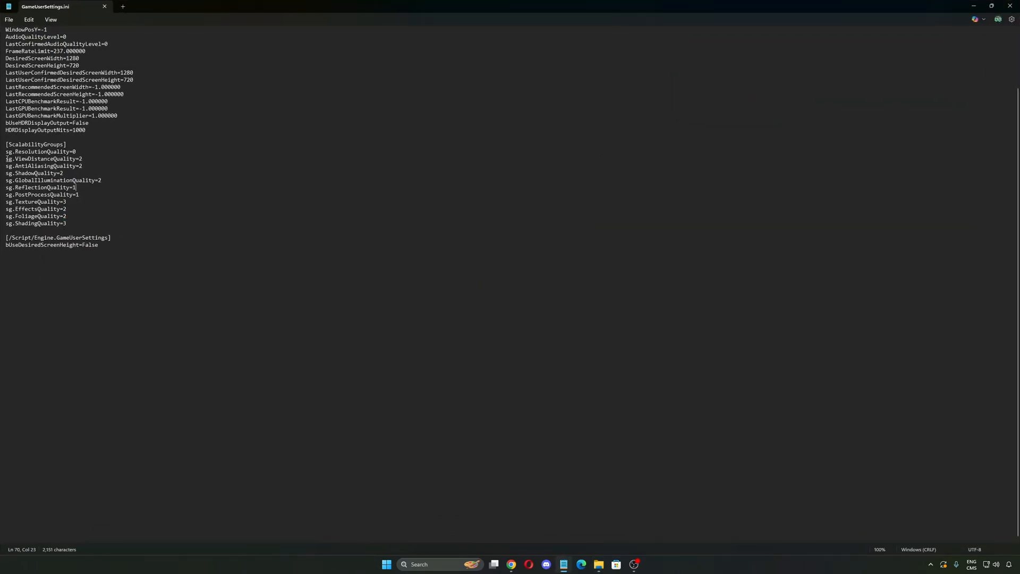
pyautogui.click(6, 159)
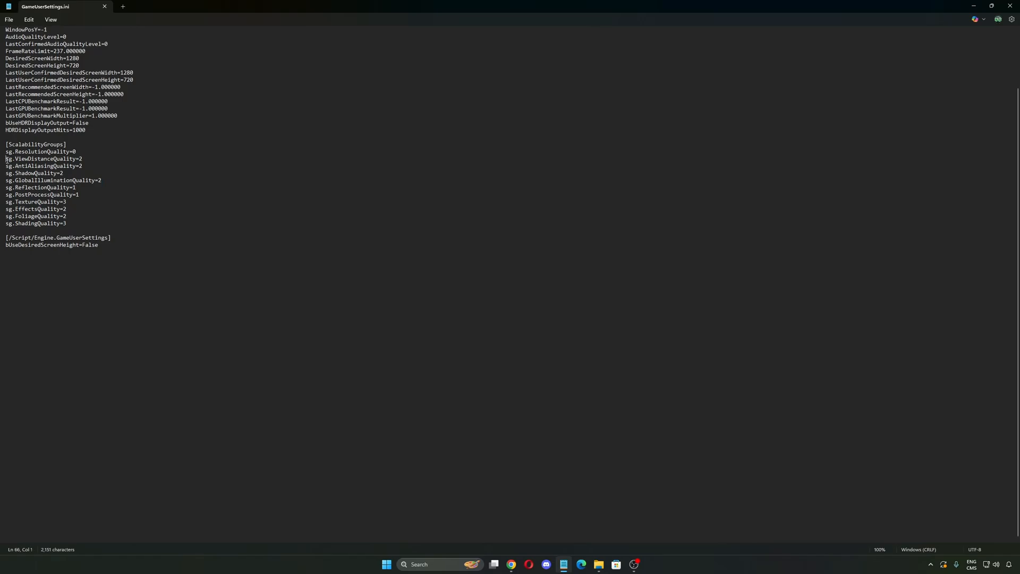
pyautogui.moveTo(5, 159); pyautogui.dragTo(60, 224)
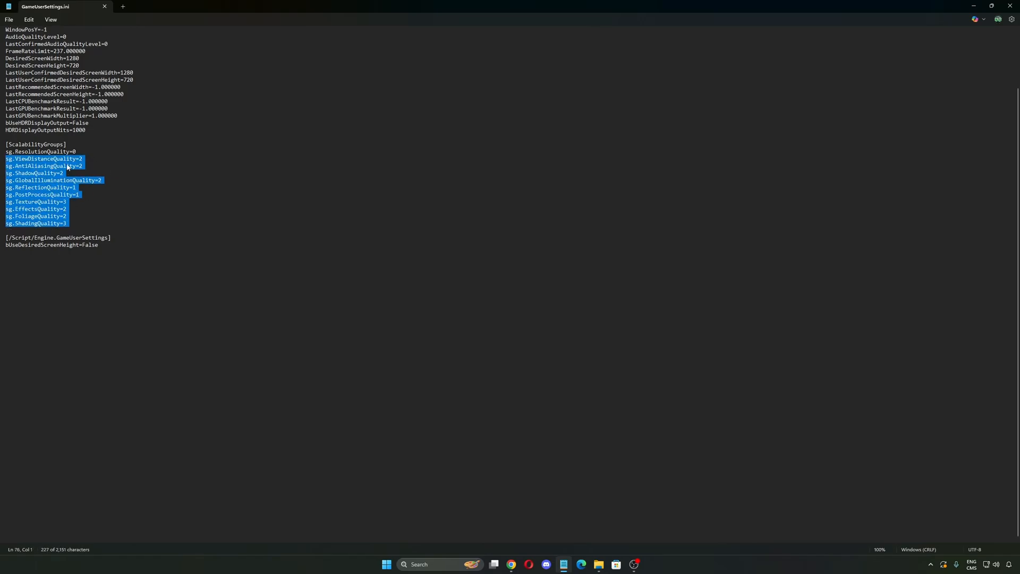
pyautogui.moveTo(53, 179)
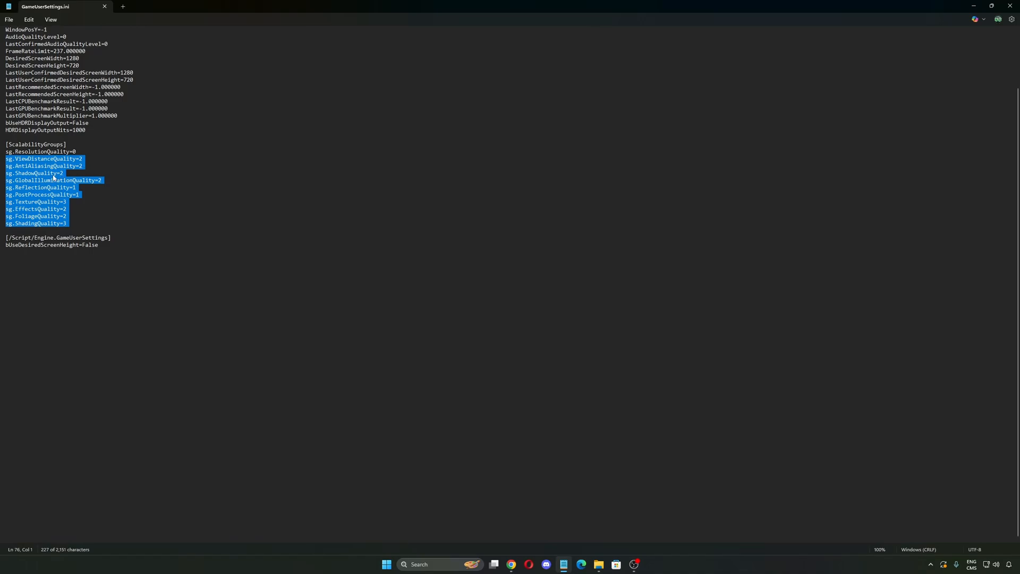
pyautogui.click(52, 179)
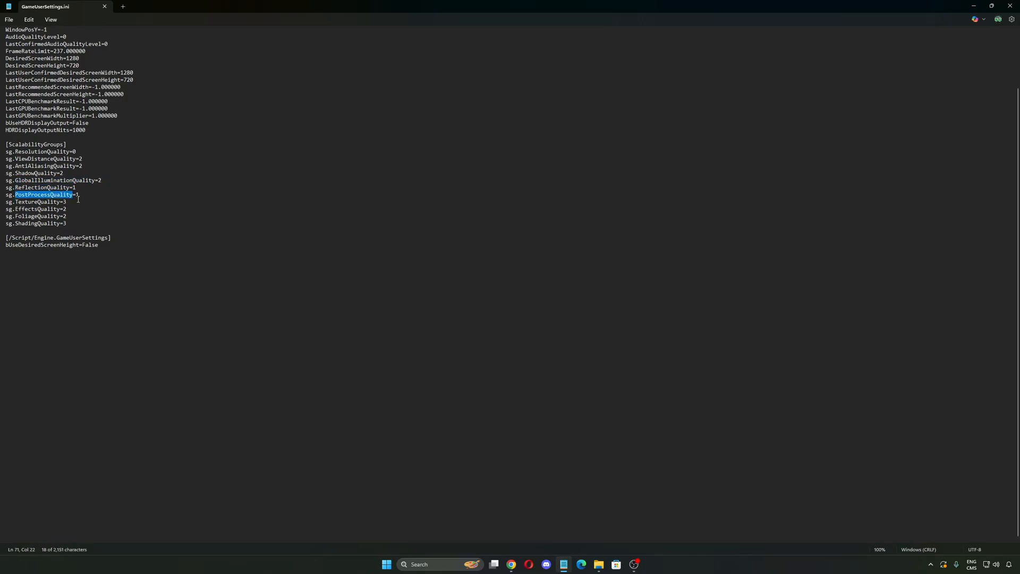
# Inspect the TextureQuality value of 3 and return to File Explorer unchanged
pyautogui.click(78, 194)
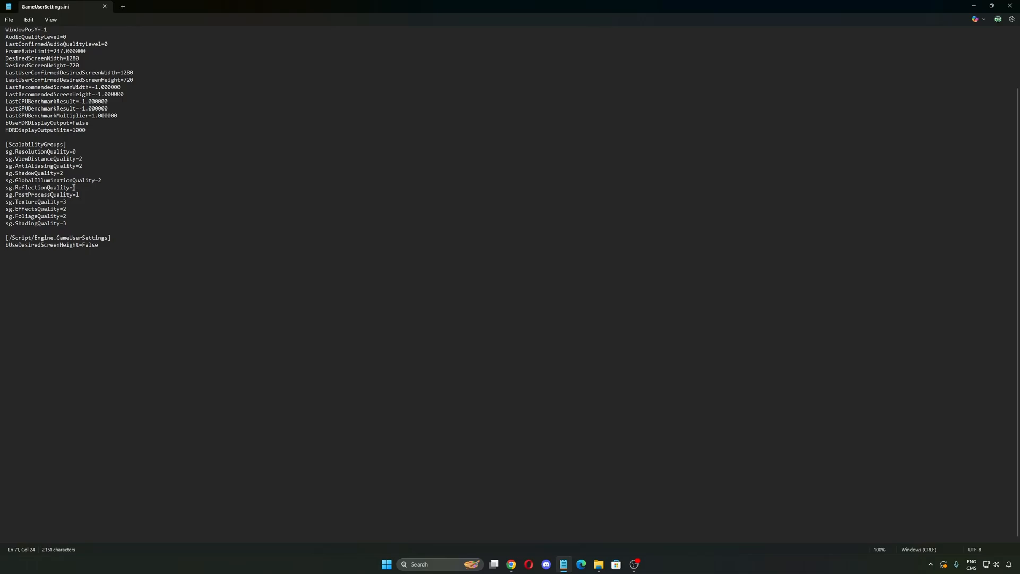
pyautogui.doubleClick(43, 194)
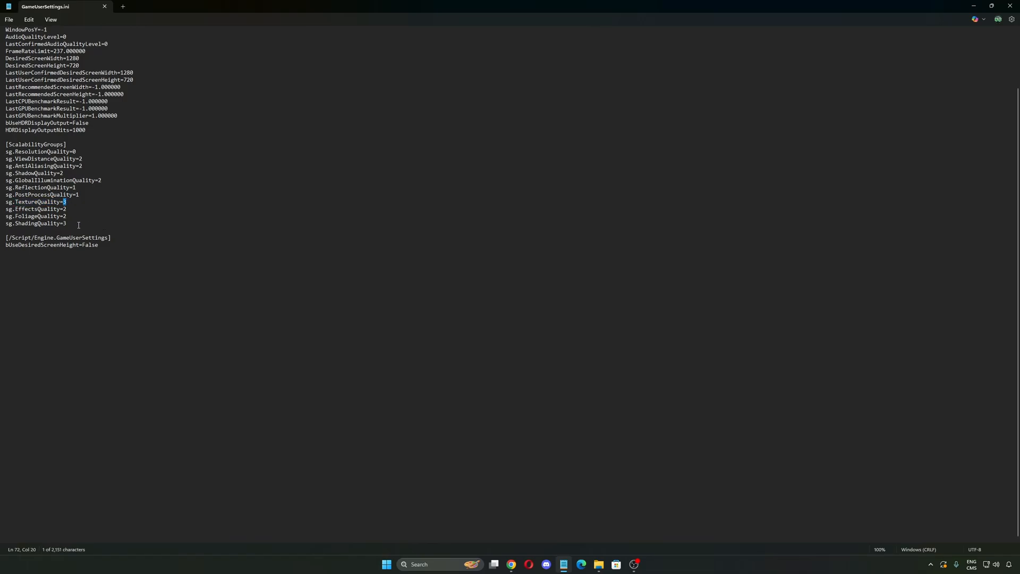
pyautogui.moveTo(73, 208)
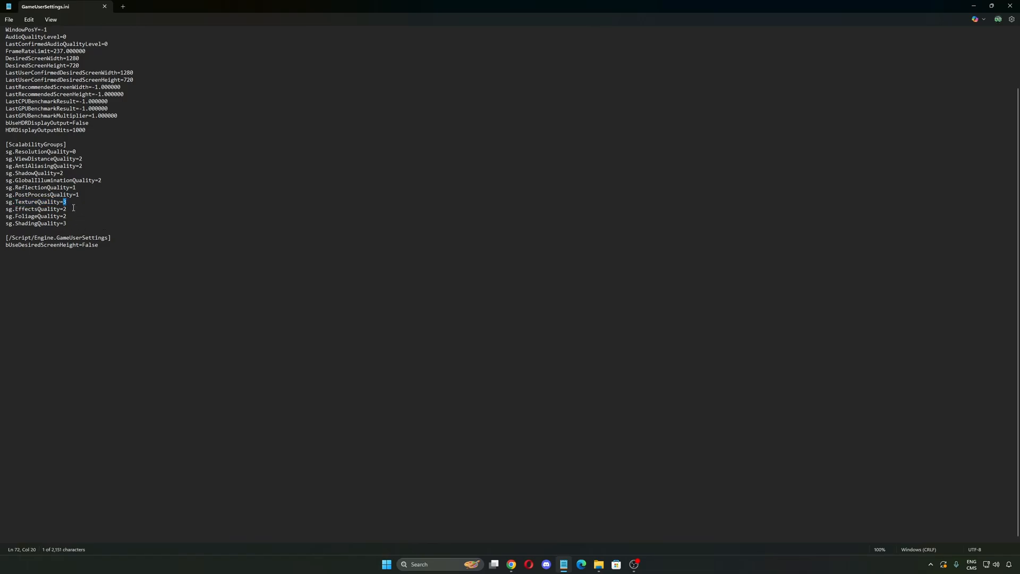
pyautogui.doubleClick(37, 209)
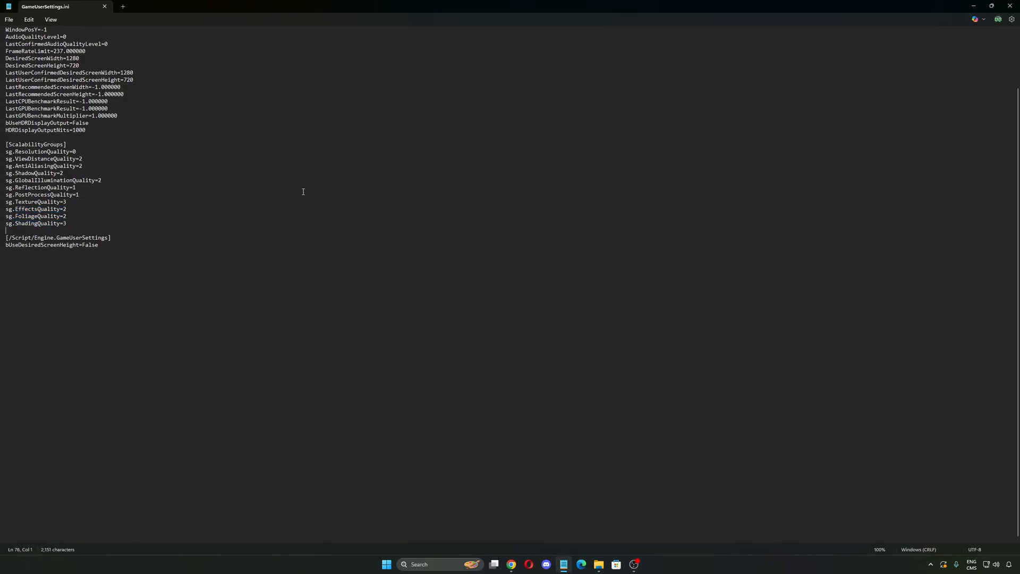
pyautogui.click(9, 19)
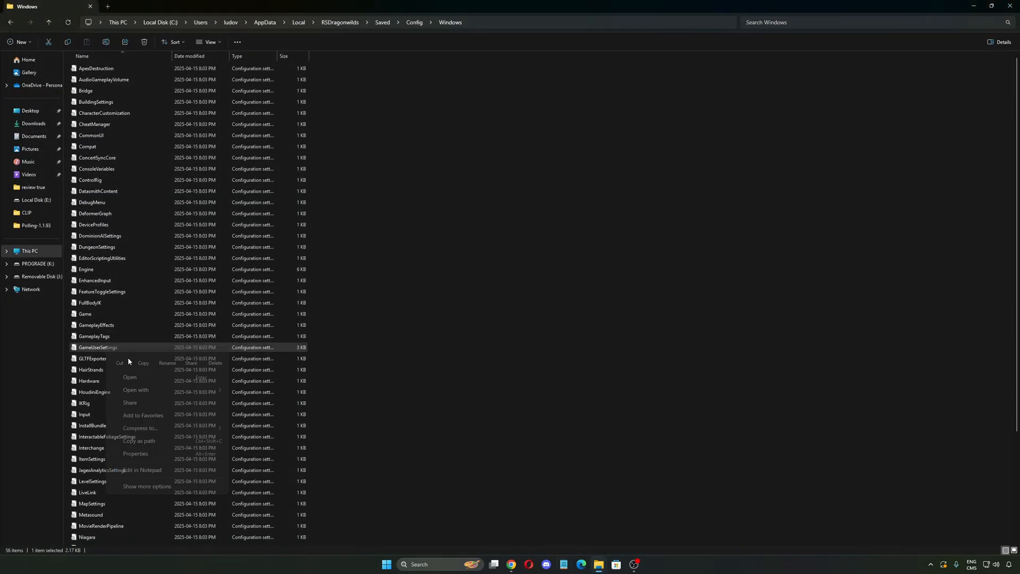
pyautogui.click(136, 455)
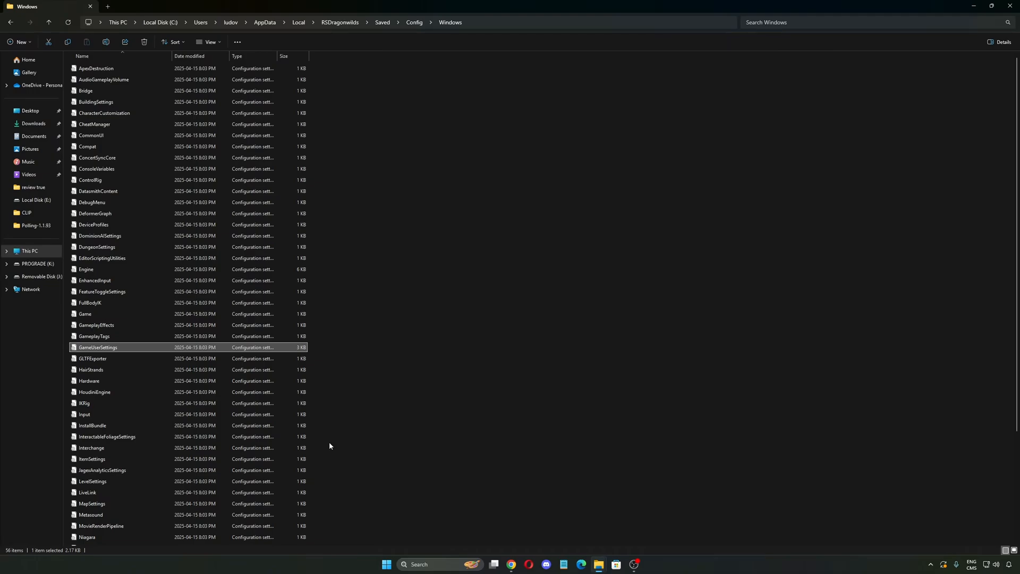
pyautogui.moveTo(113, 359)
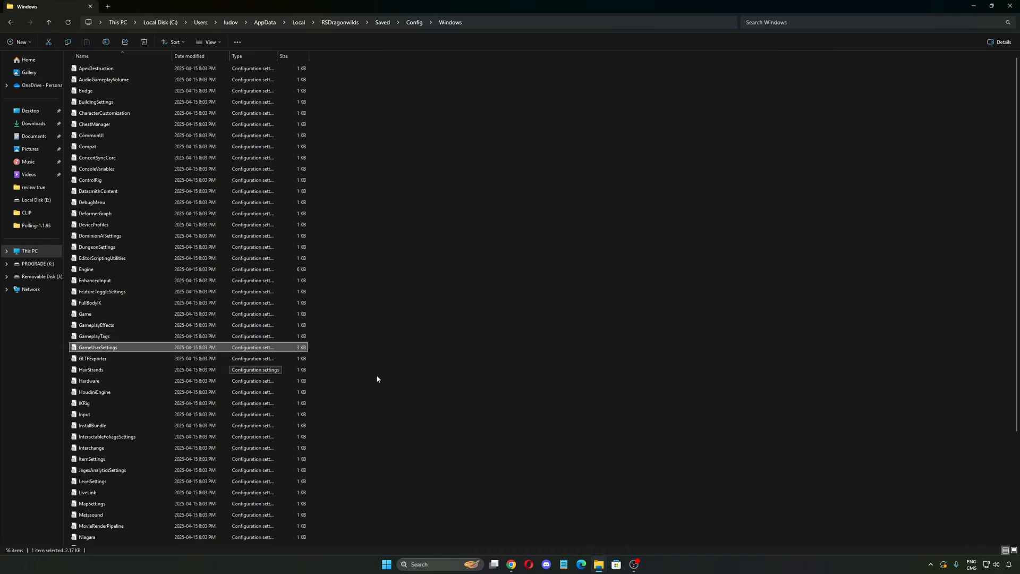
pyautogui.moveTo(376, 379)
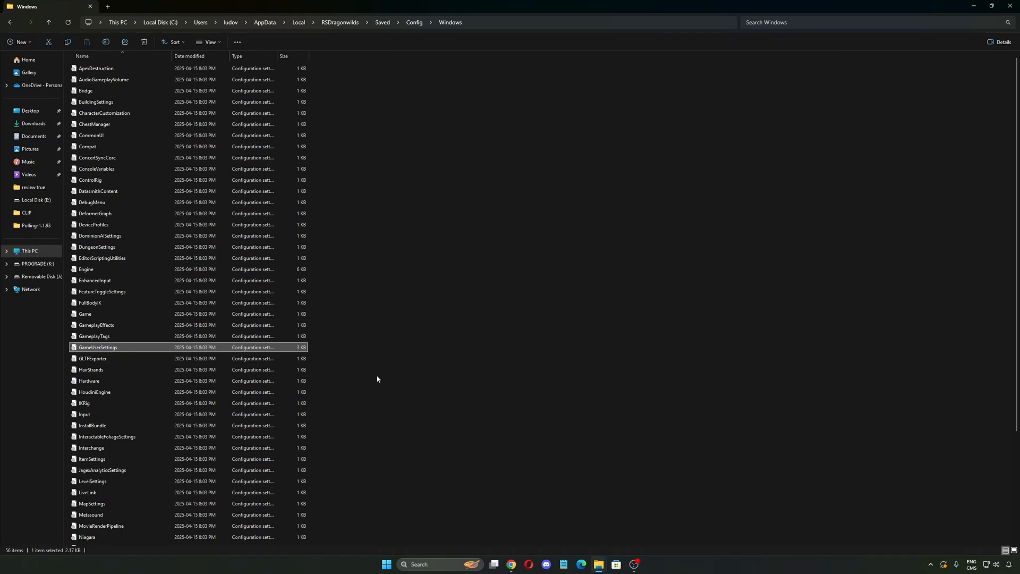